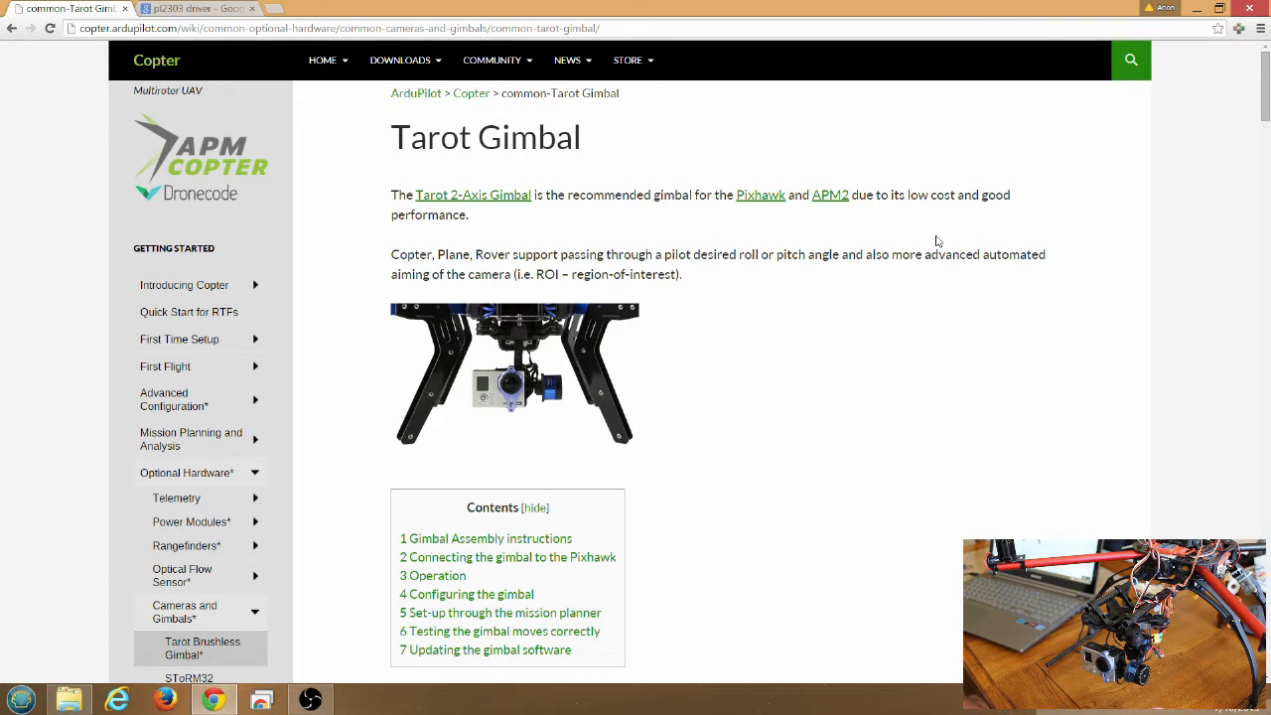
mouse_move(888, 216)
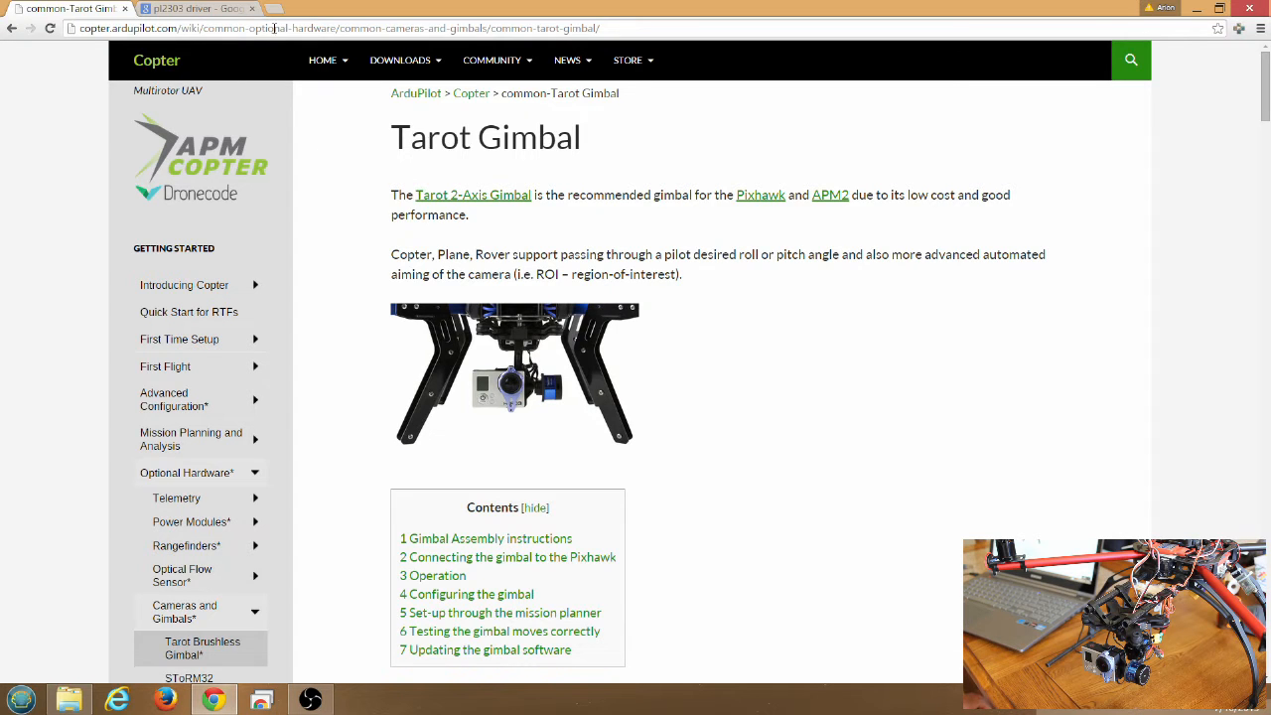
Scroll the Tarot Gimbal wiki page down to the Configuring the gimbal section and its screenshots.
scroll(down, 3)
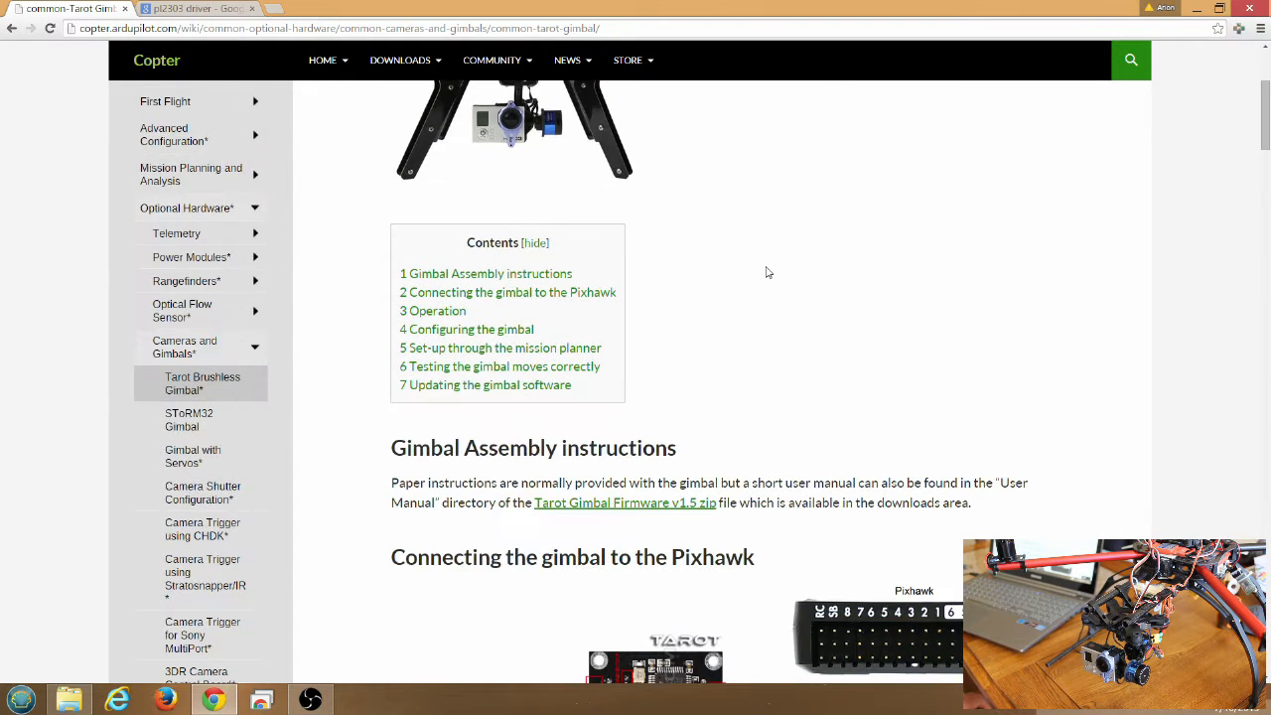
scroll(down, 3)
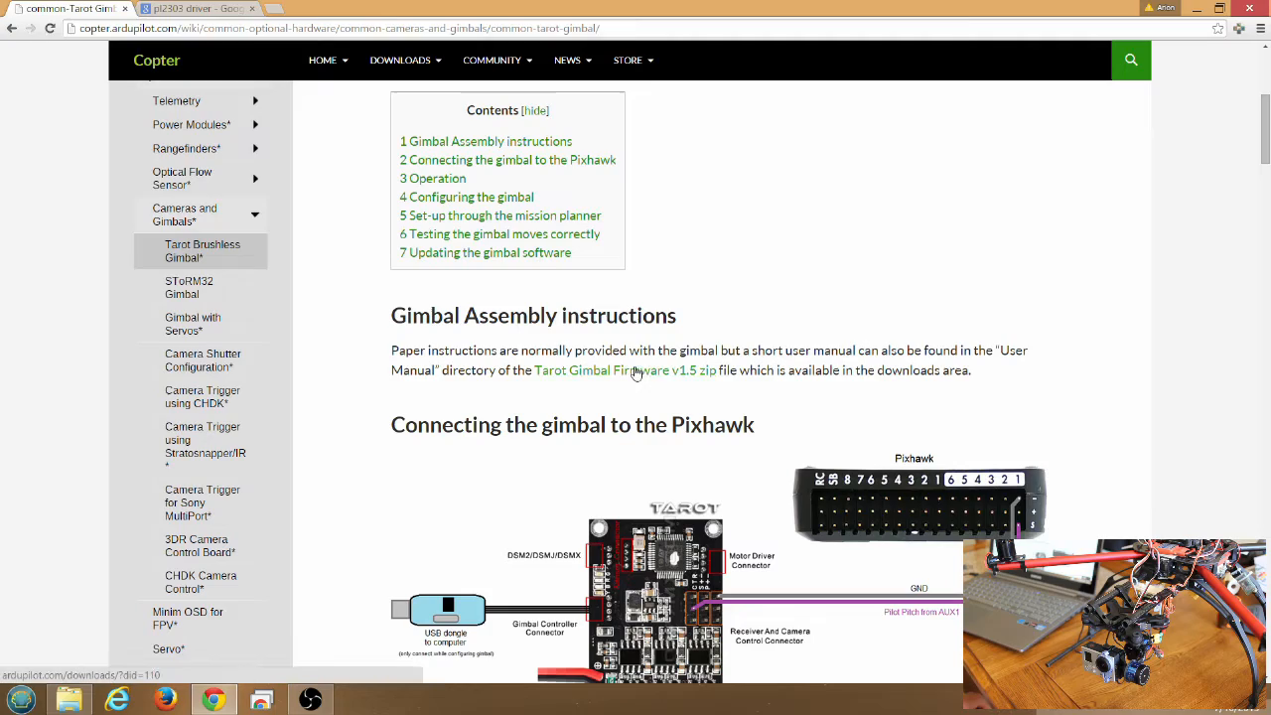
scroll(down, 3)
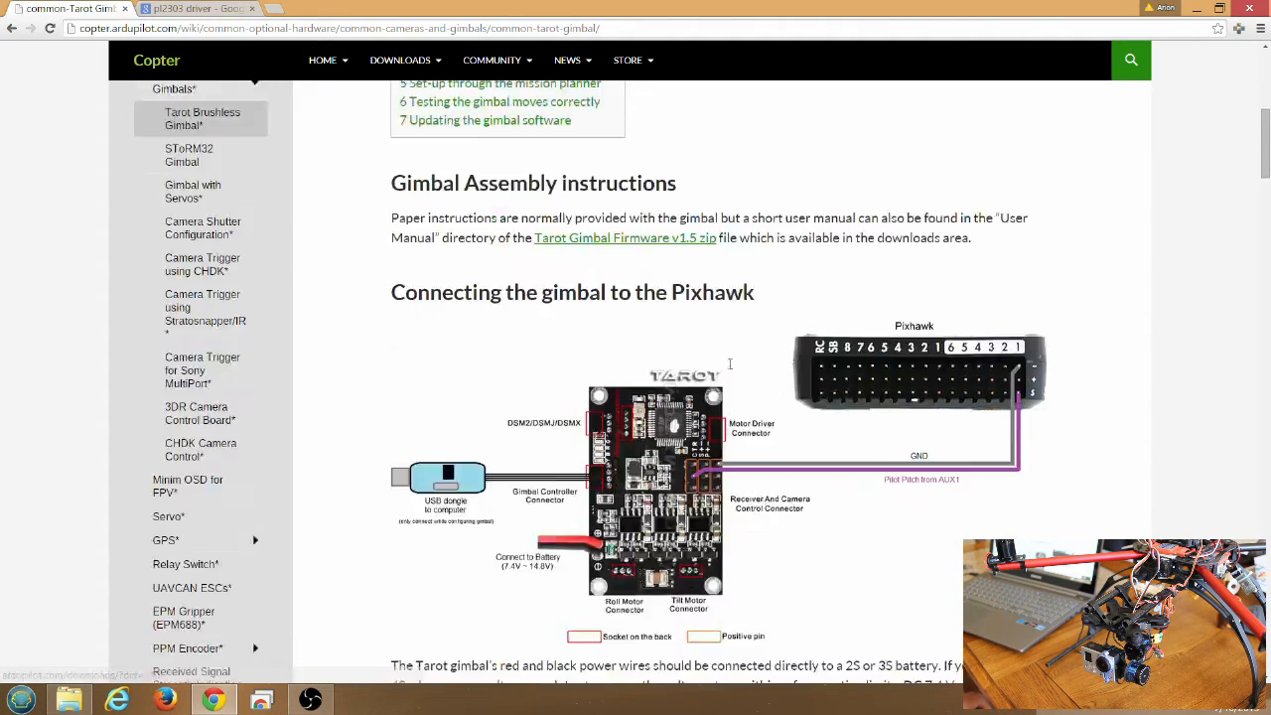
scroll(down, 3)
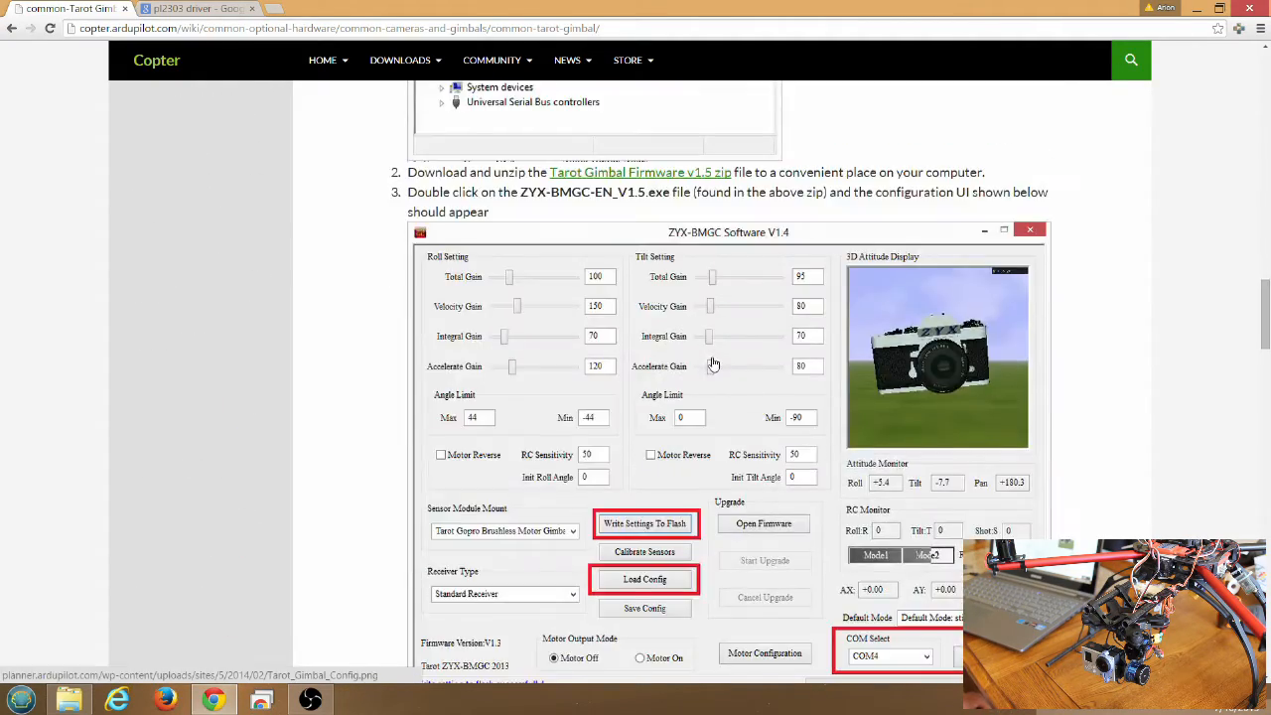
scroll(down, 3)
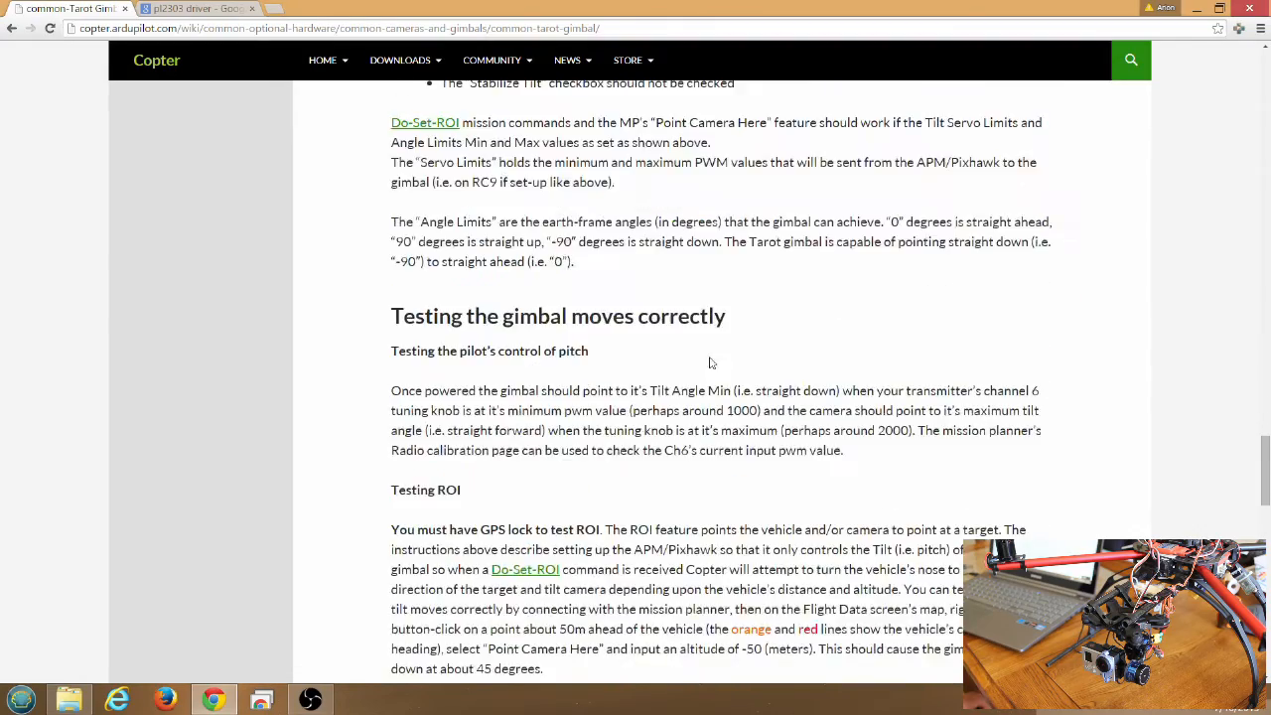
scroll(down, 3)
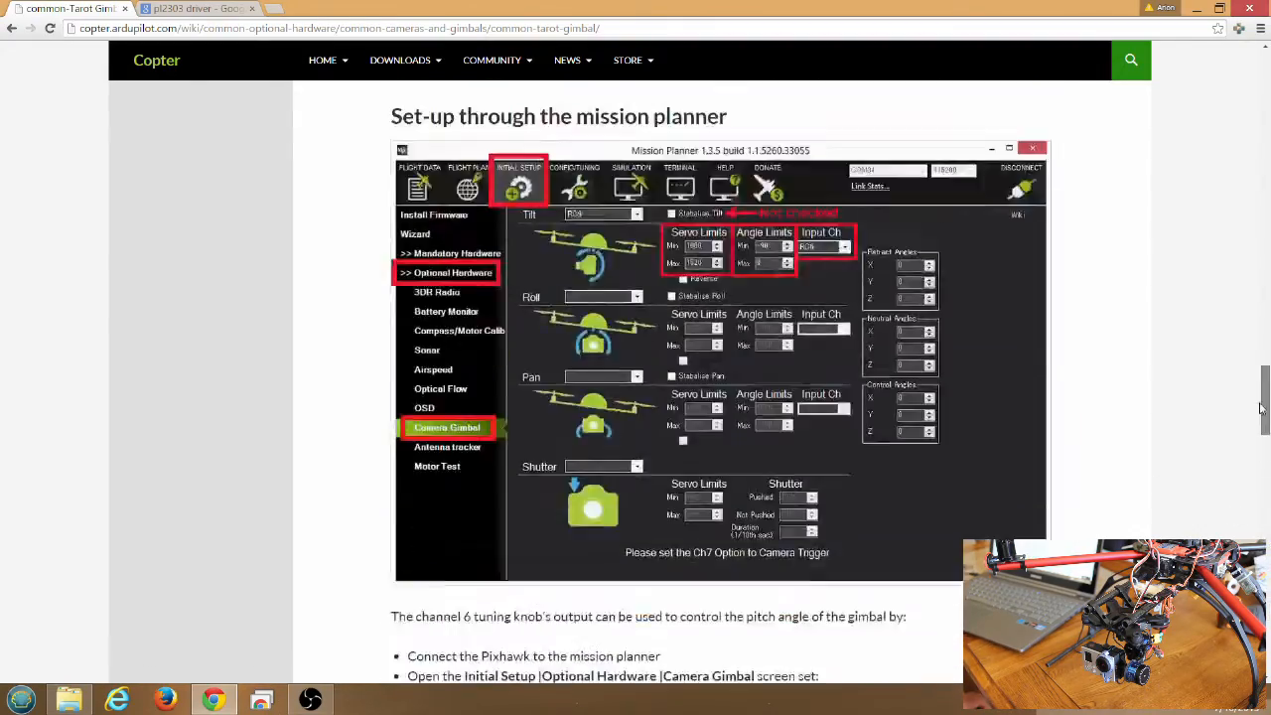
scroll(down, 3)
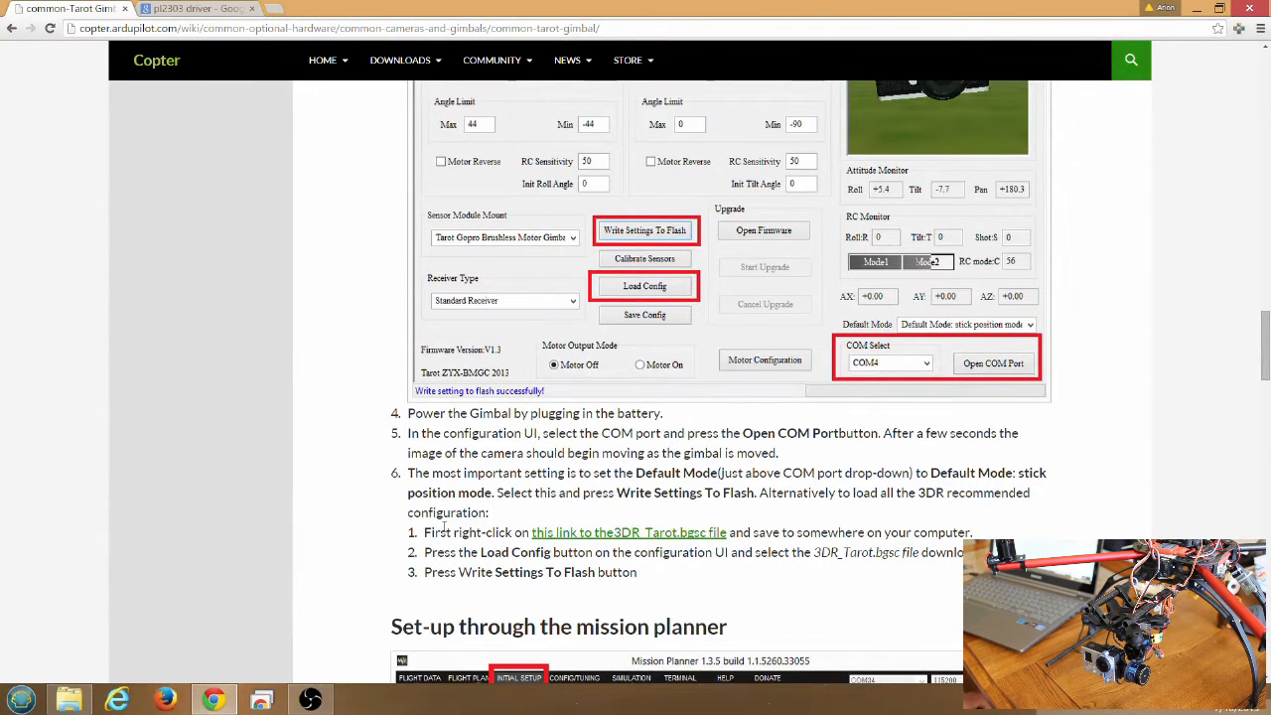
mouse_move(628, 532)
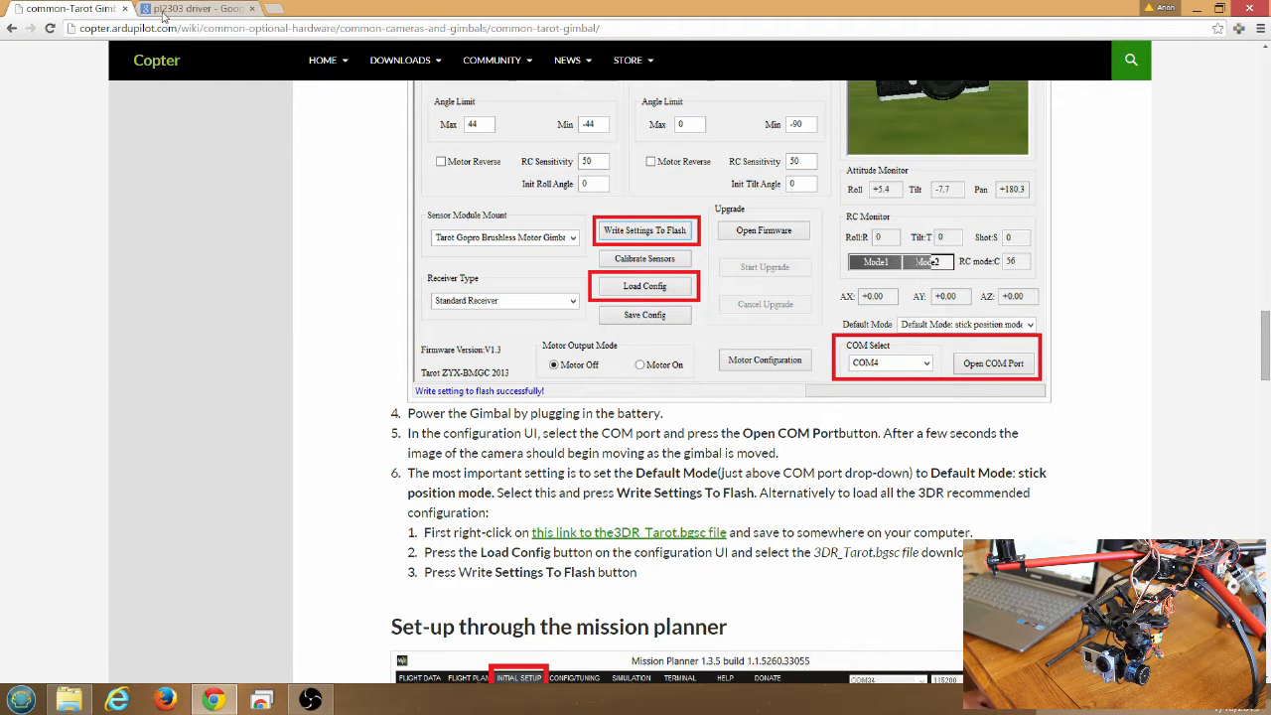
From the pl2303 driver Google results, open Prolific's PL2303 Windows Driver Download page.
click(195, 8)
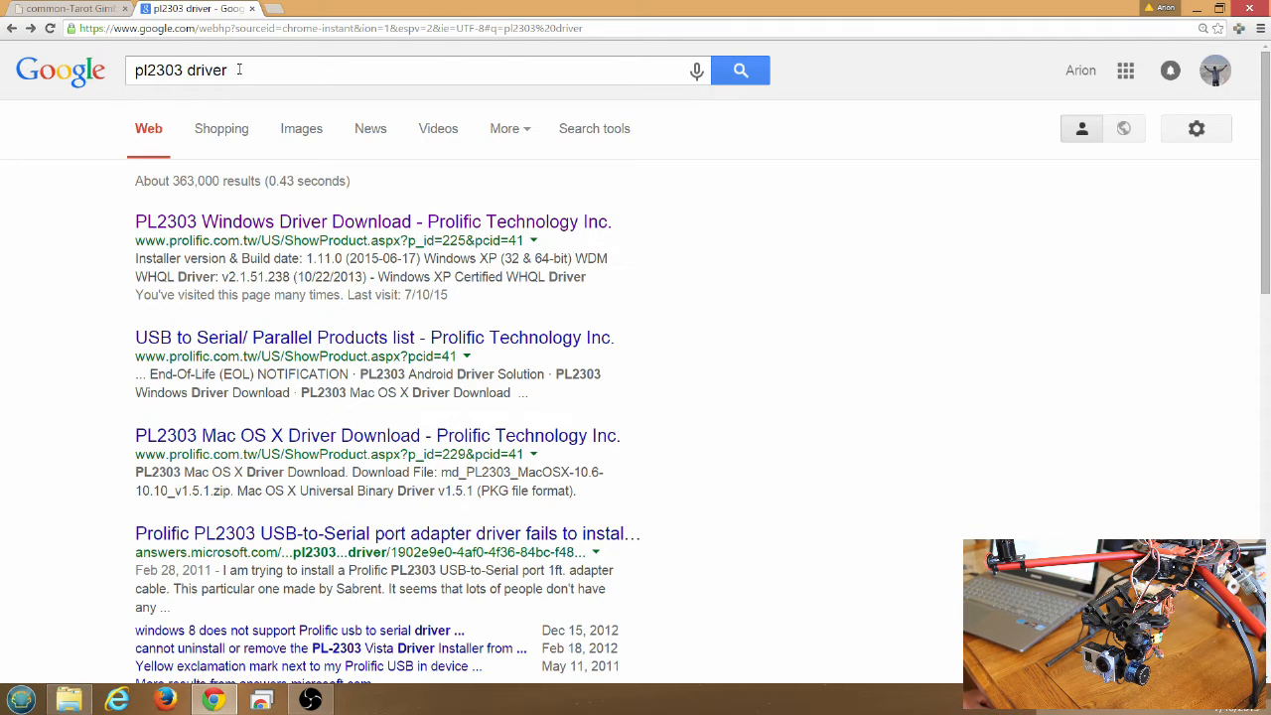
mouse_move(292, 99)
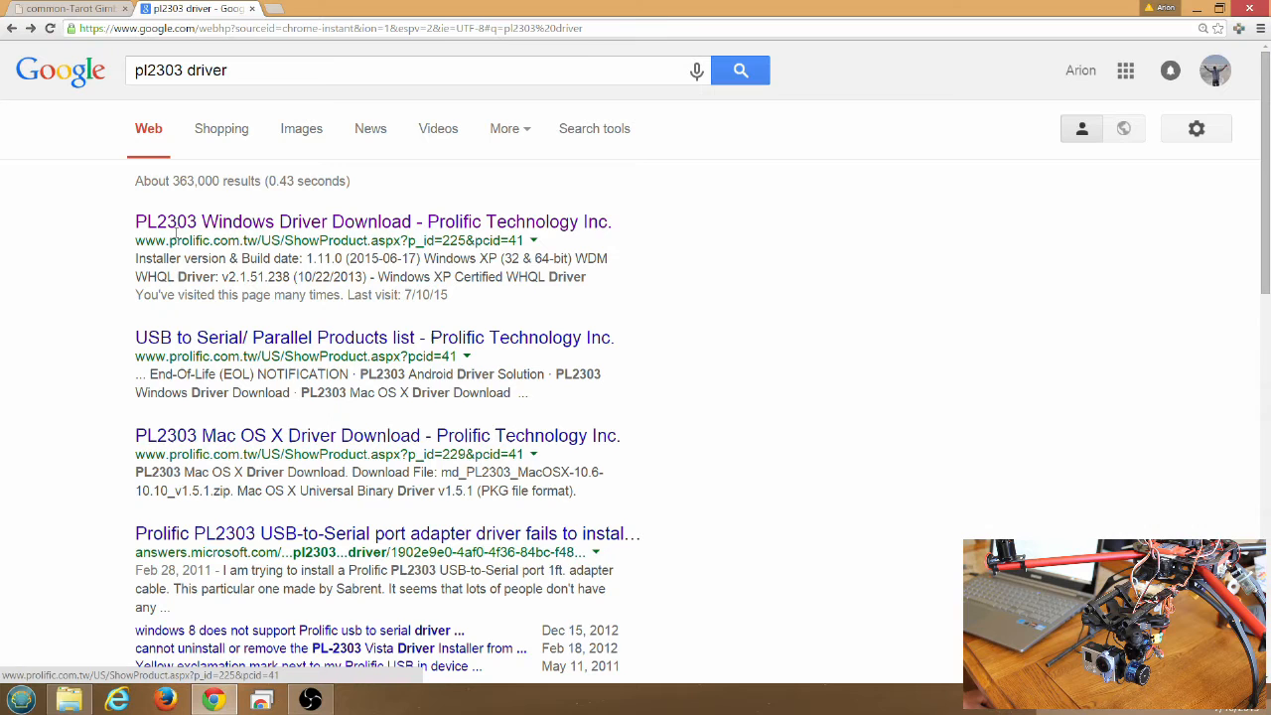
mouse_move(223, 222)
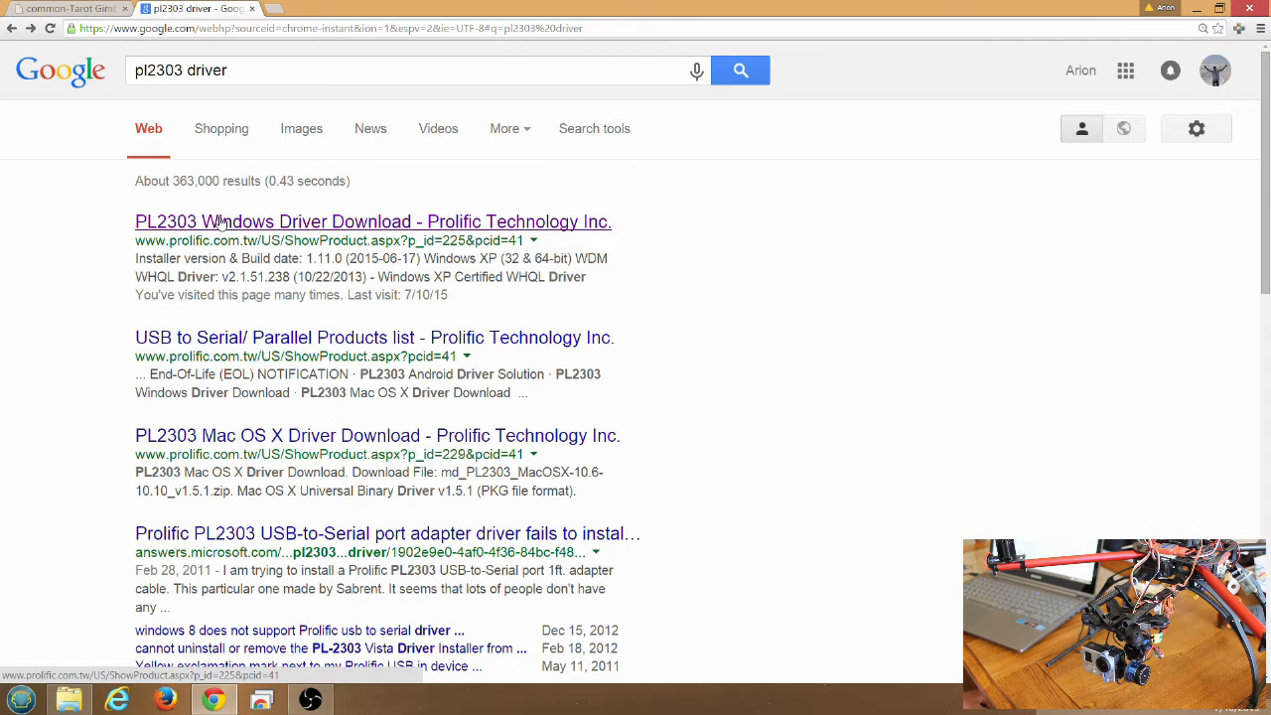
click(373, 223)
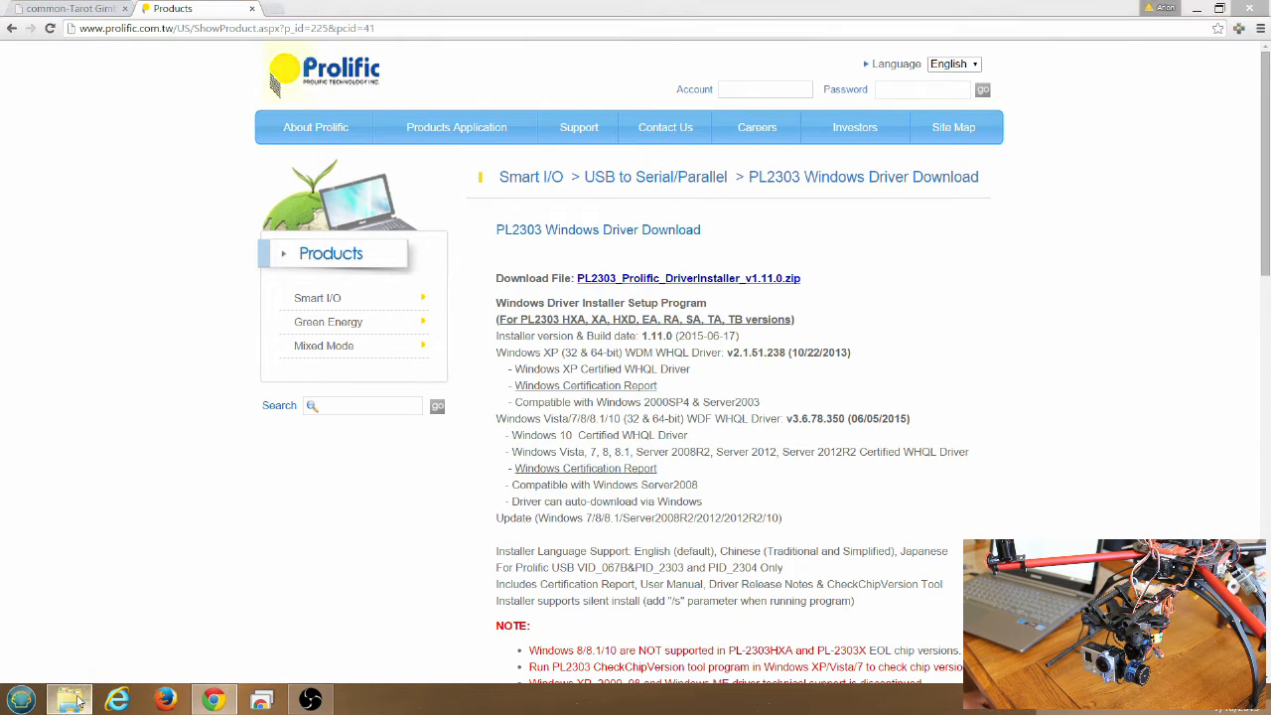
Browse the Gimbal Update downloads folder, checking the software folder, driver zip and 3DR_Tarot.bgsc config.
click(70, 699)
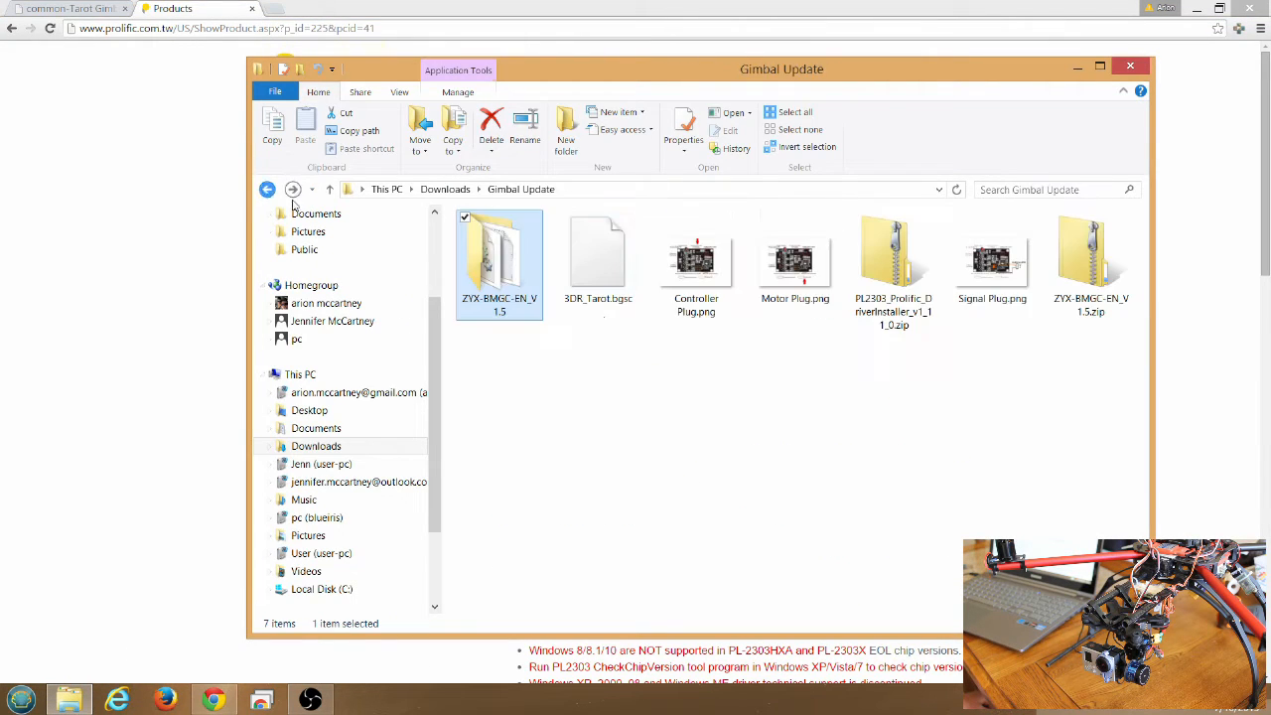
click(898, 417)
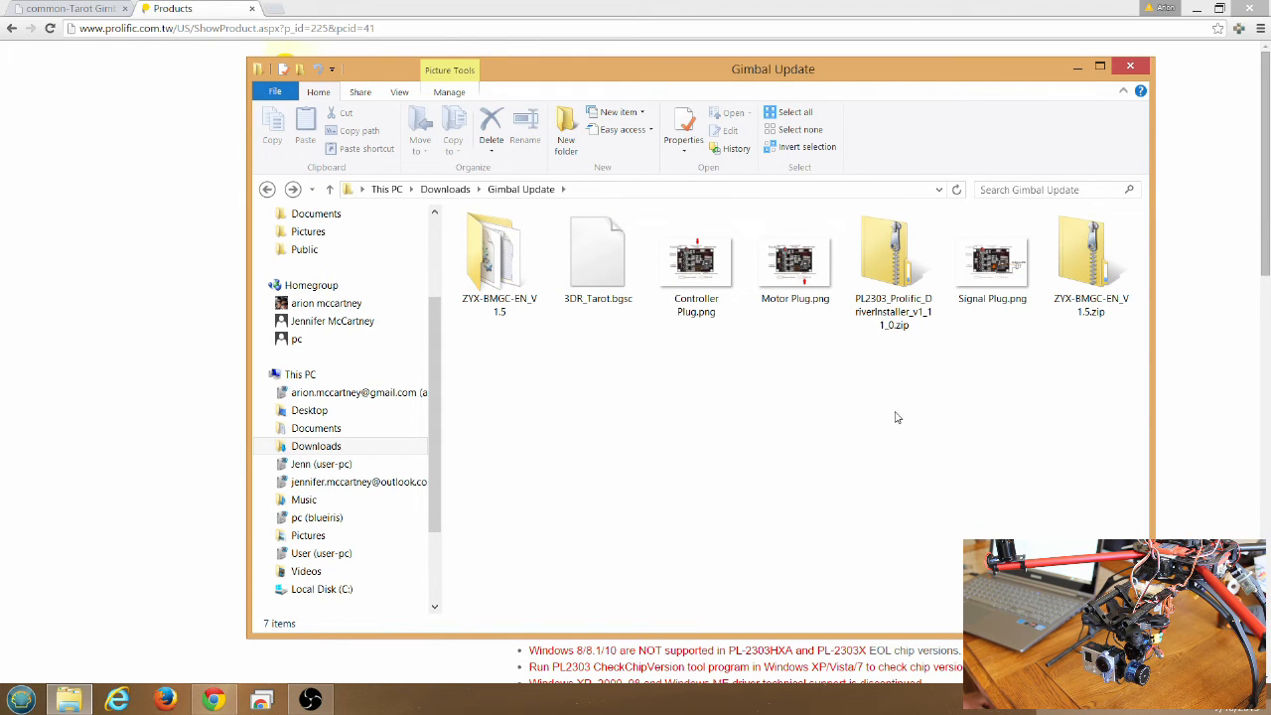
click(891, 258)
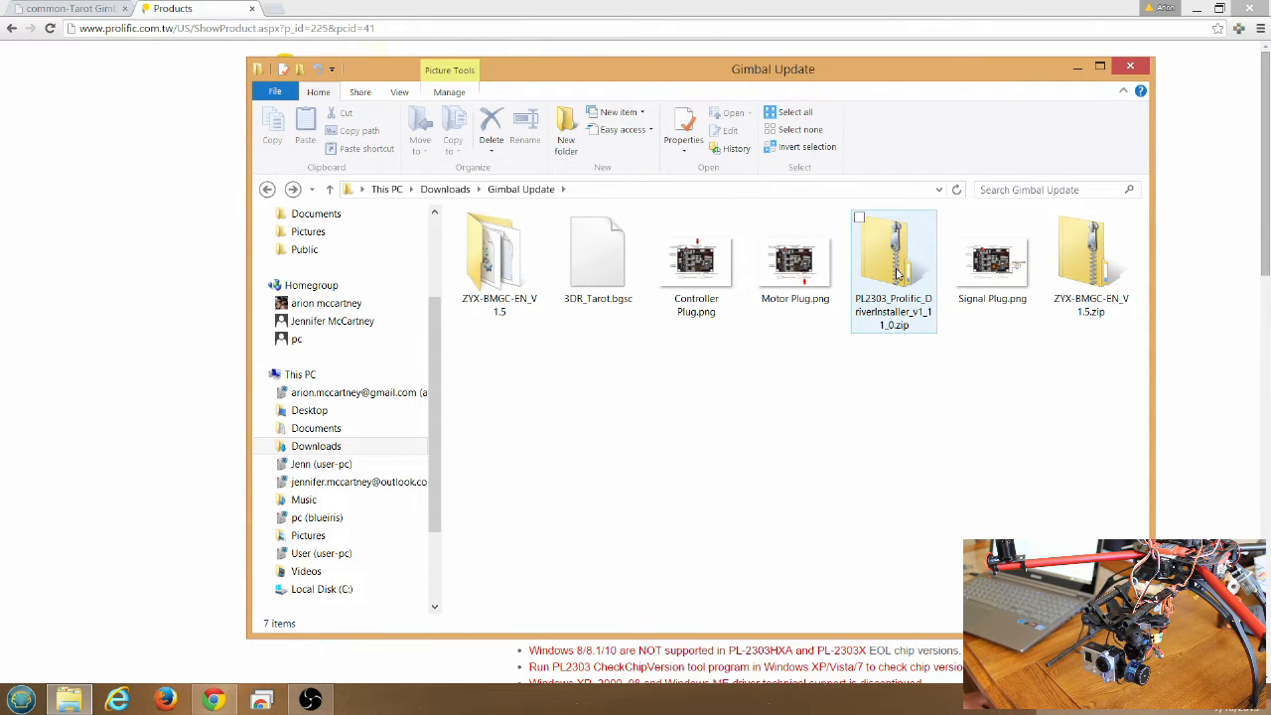
click(1090, 262)
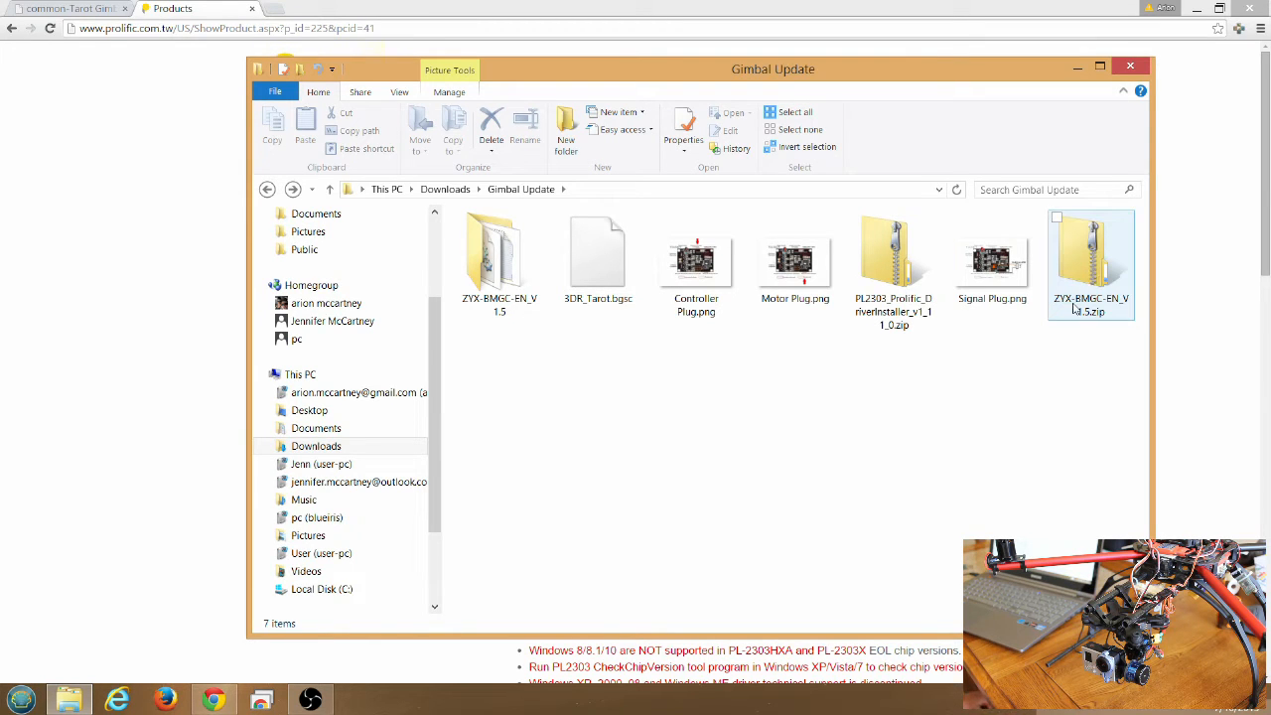
click(1074, 409)
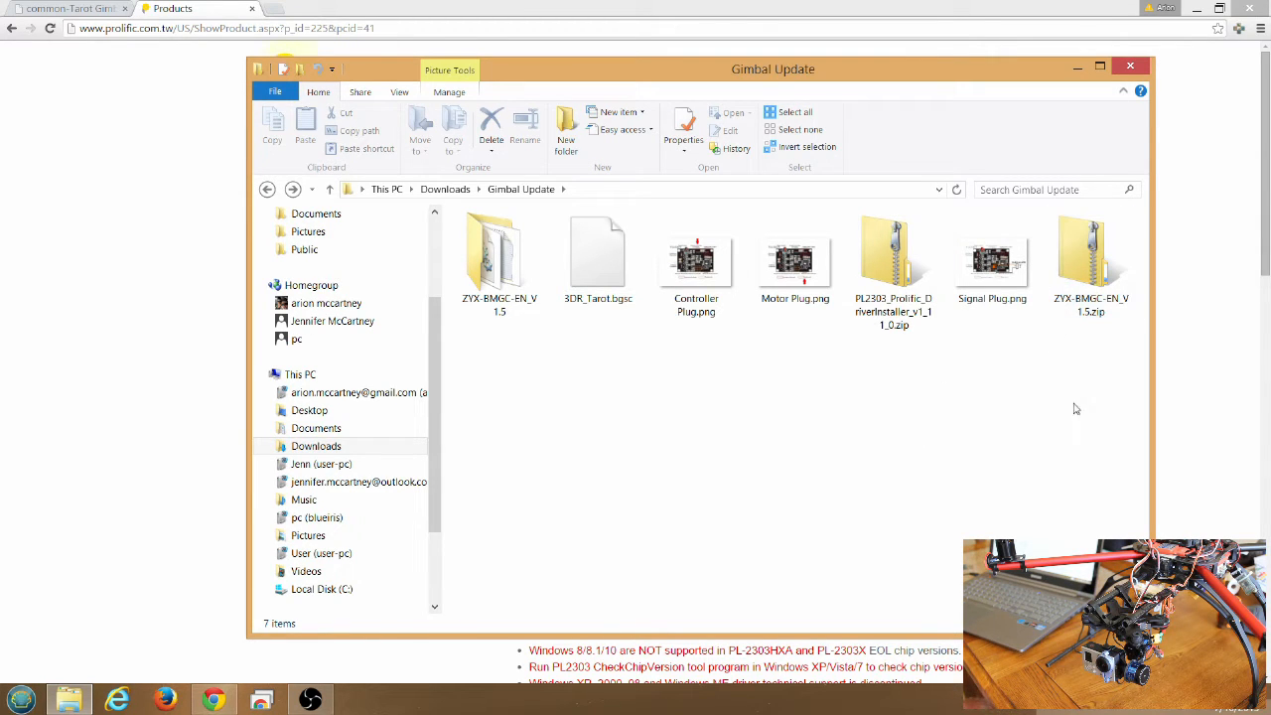
mouse_move(560, 317)
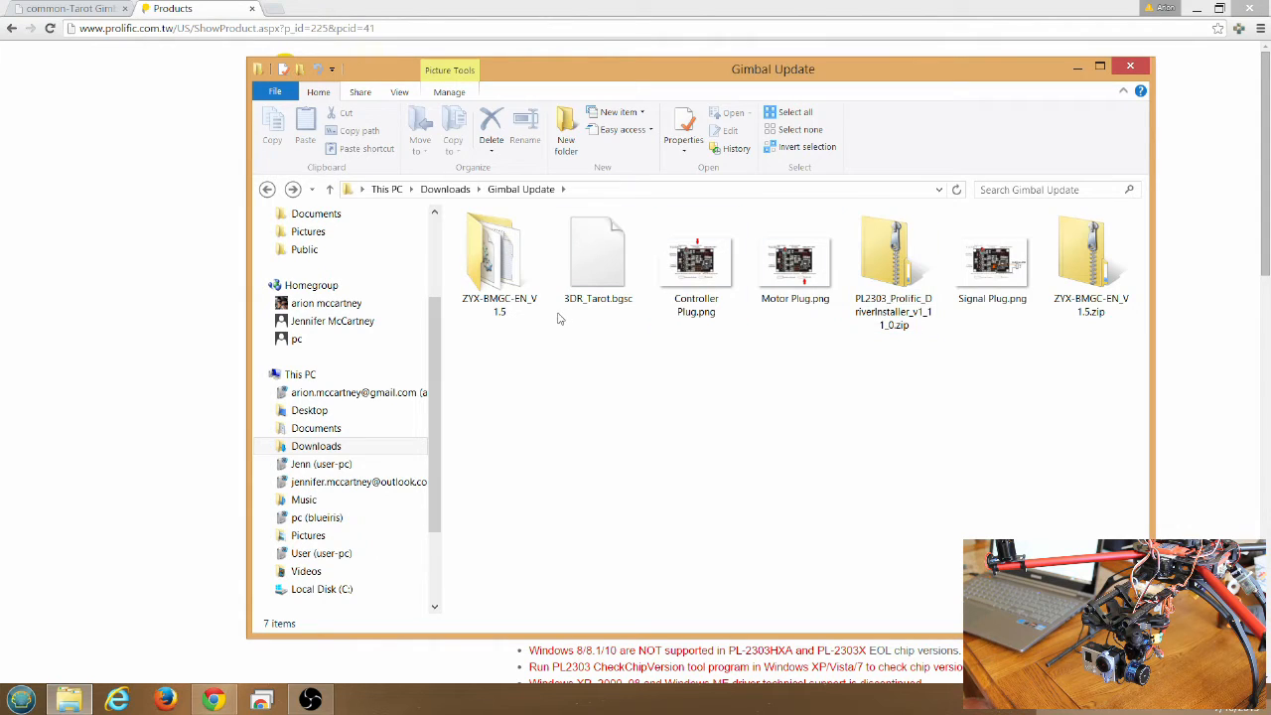
click(598, 258)
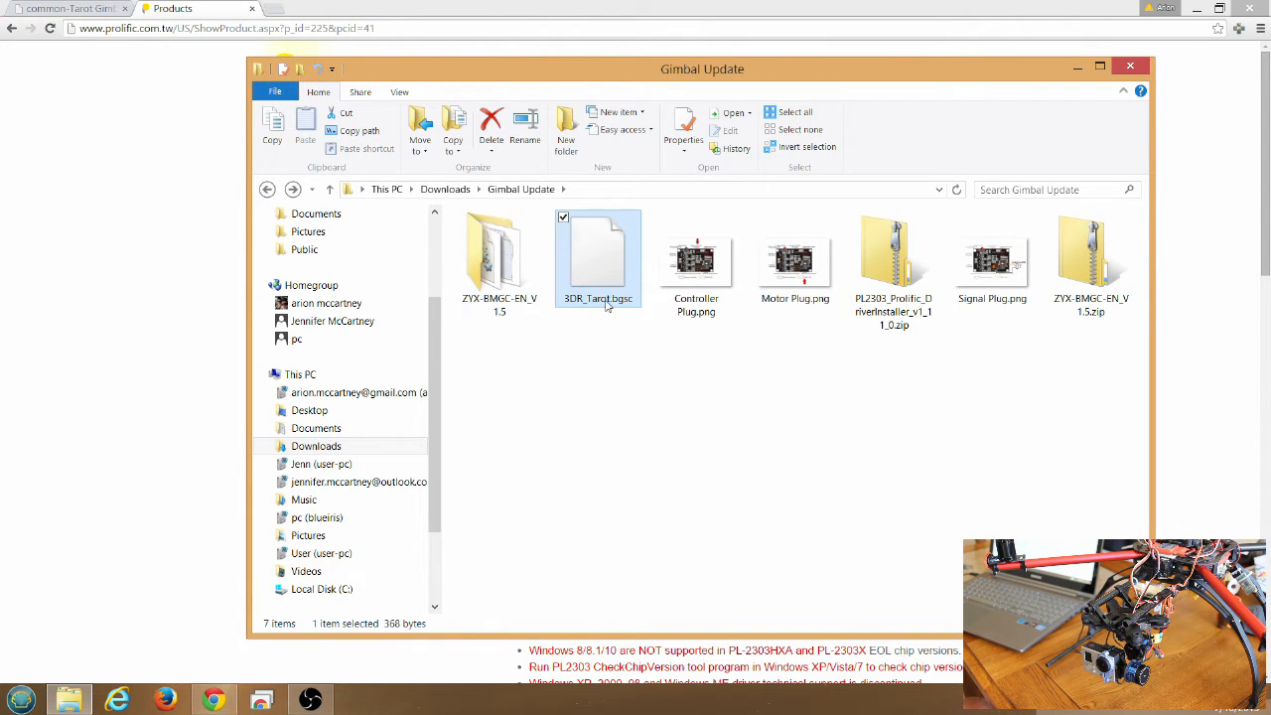
mouse_move(611, 278)
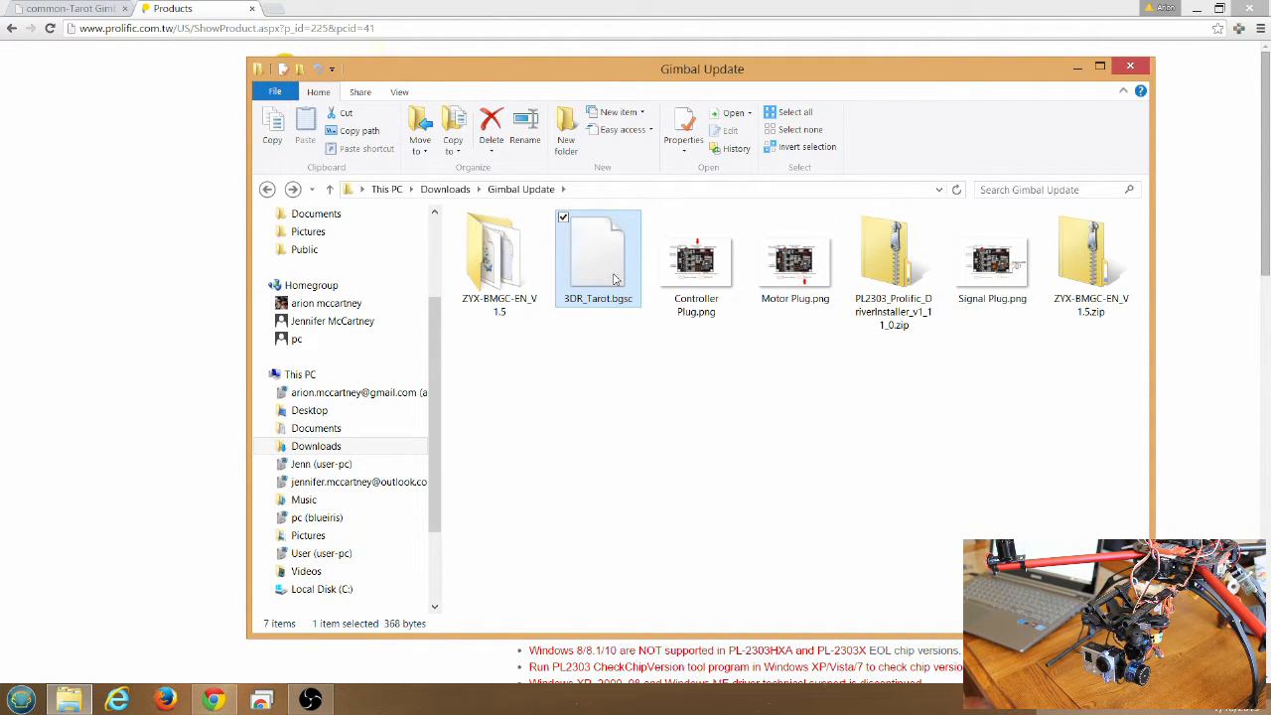
click(498, 254)
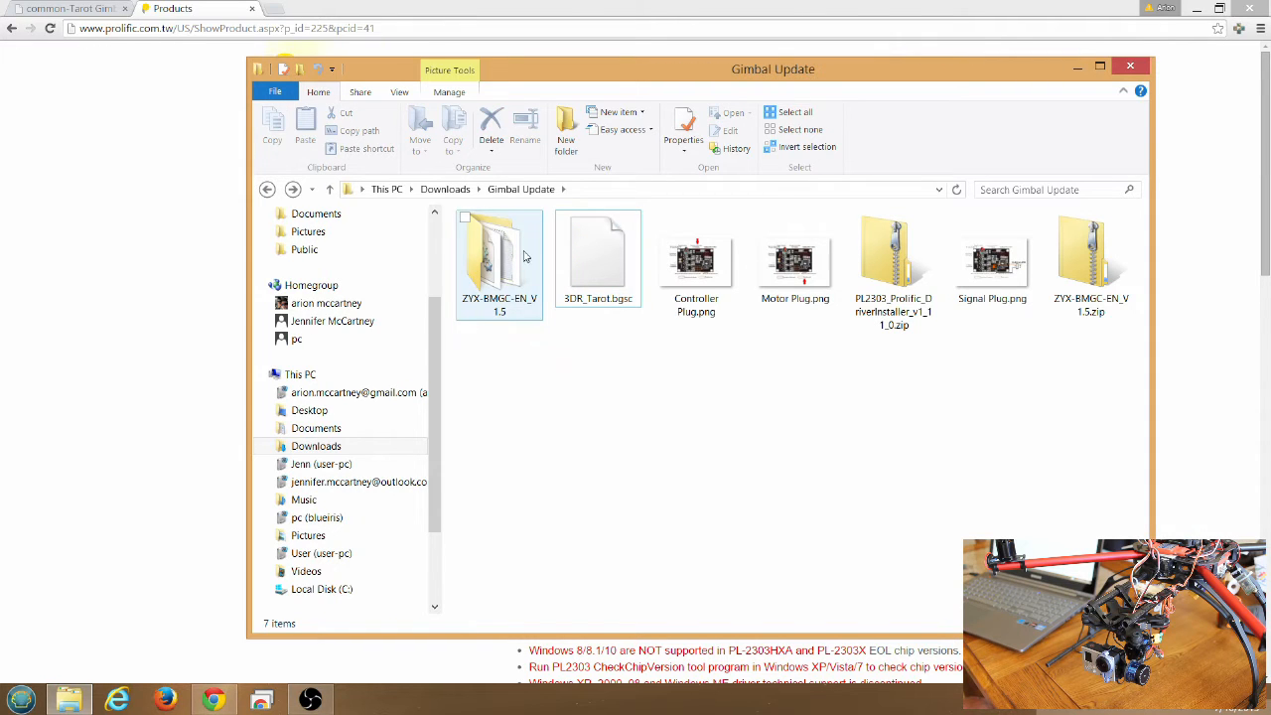
Launch ZYX-BMGC-EN_V1.5.exe from the extracted ZYX-BMGC-EN_V1.5 folder.
double_click(499, 254)
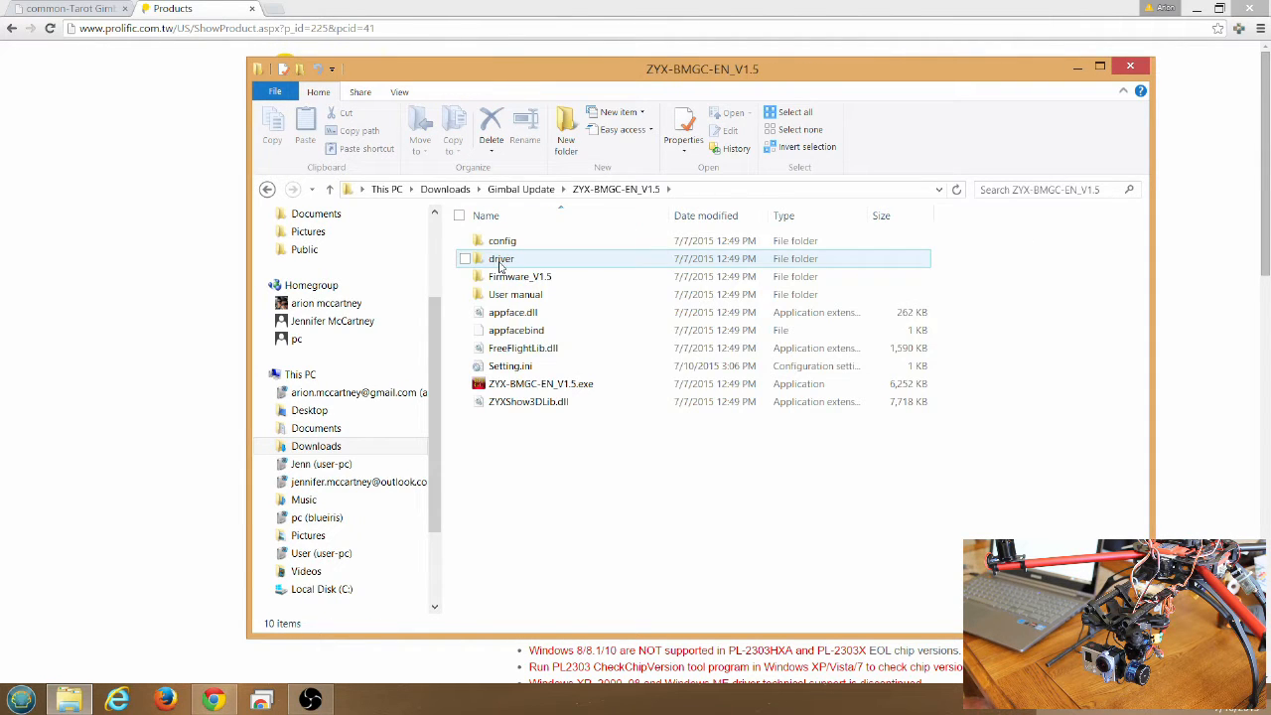
mouse_move(540, 383)
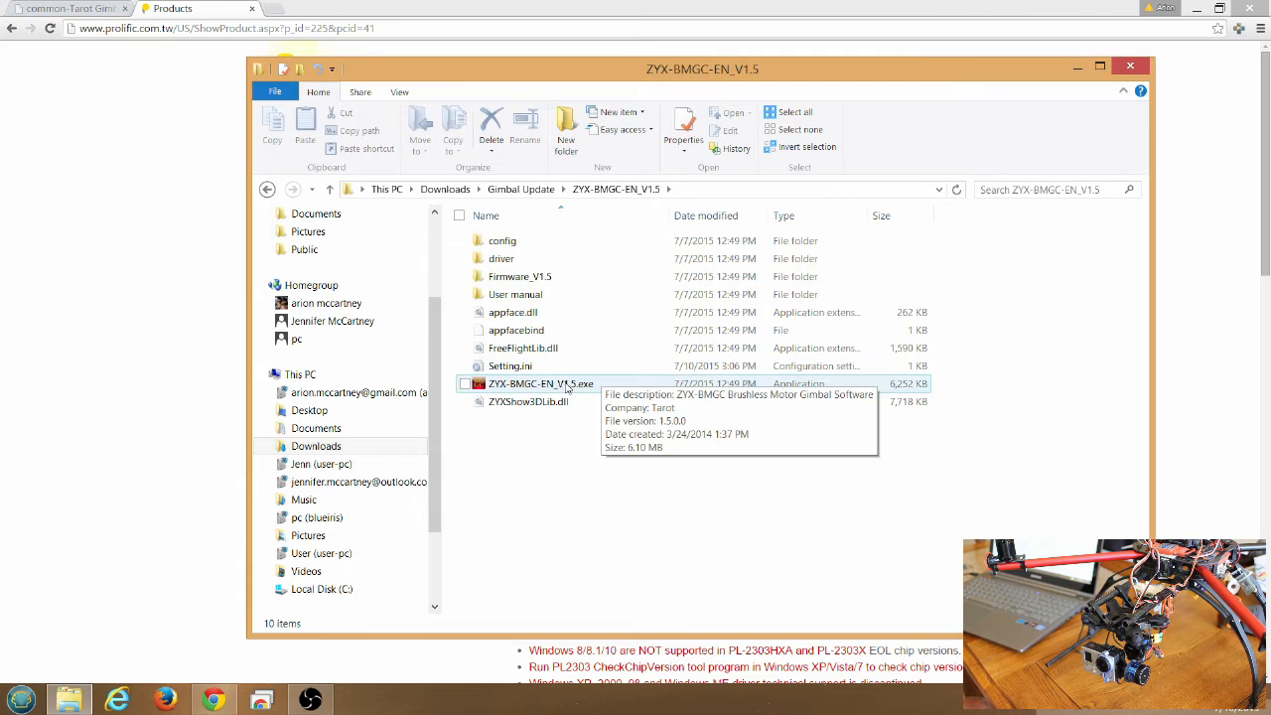
mouse_move(568, 294)
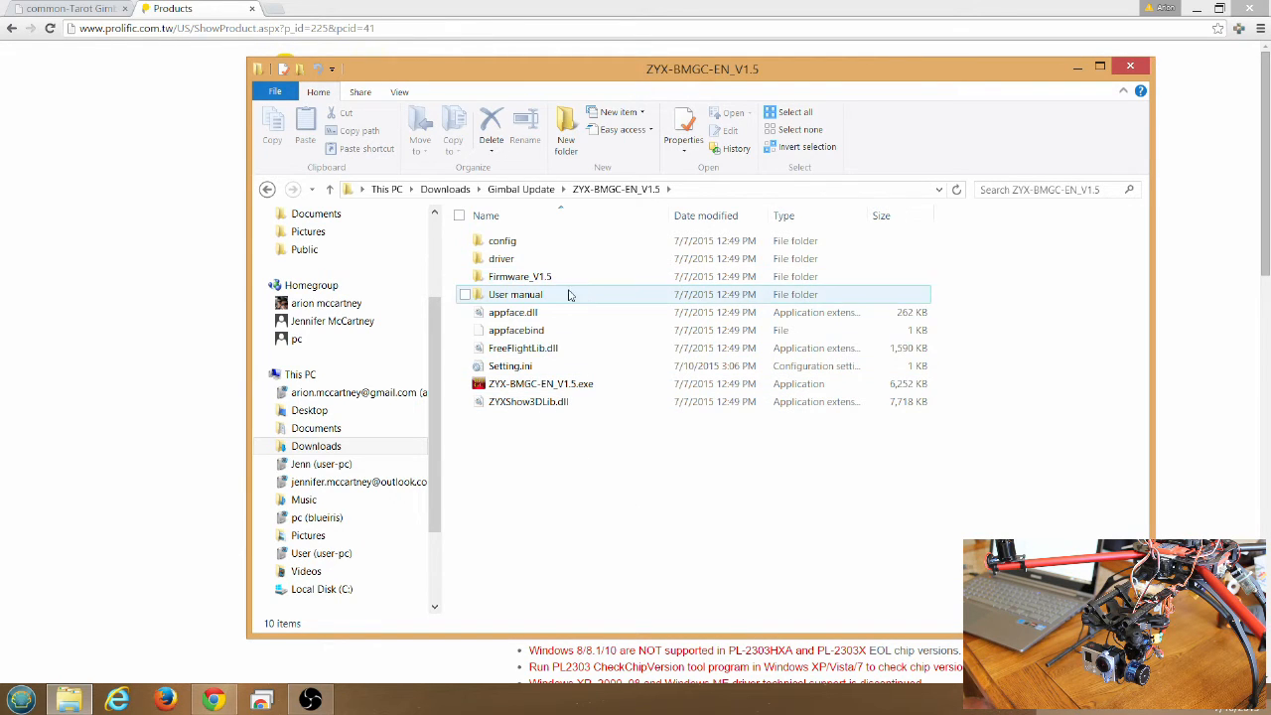
mouse_move(520, 276)
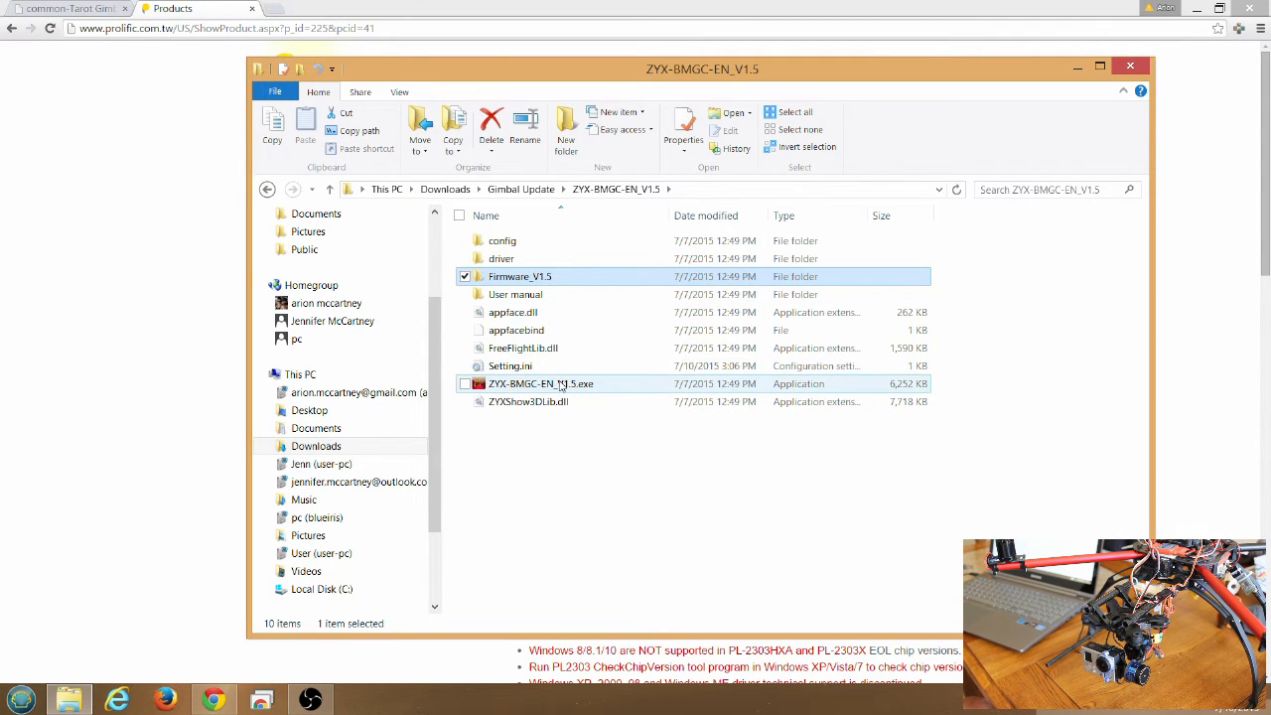
click(540, 383)
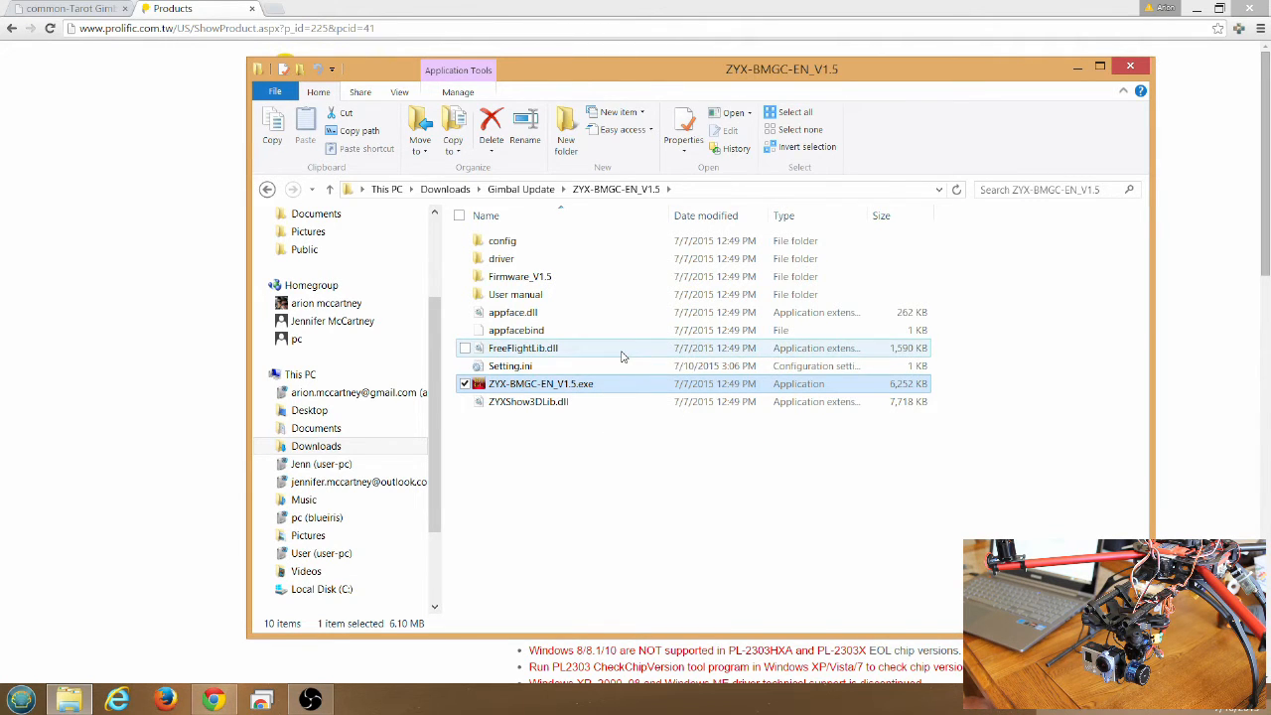
double_click(541, 384)
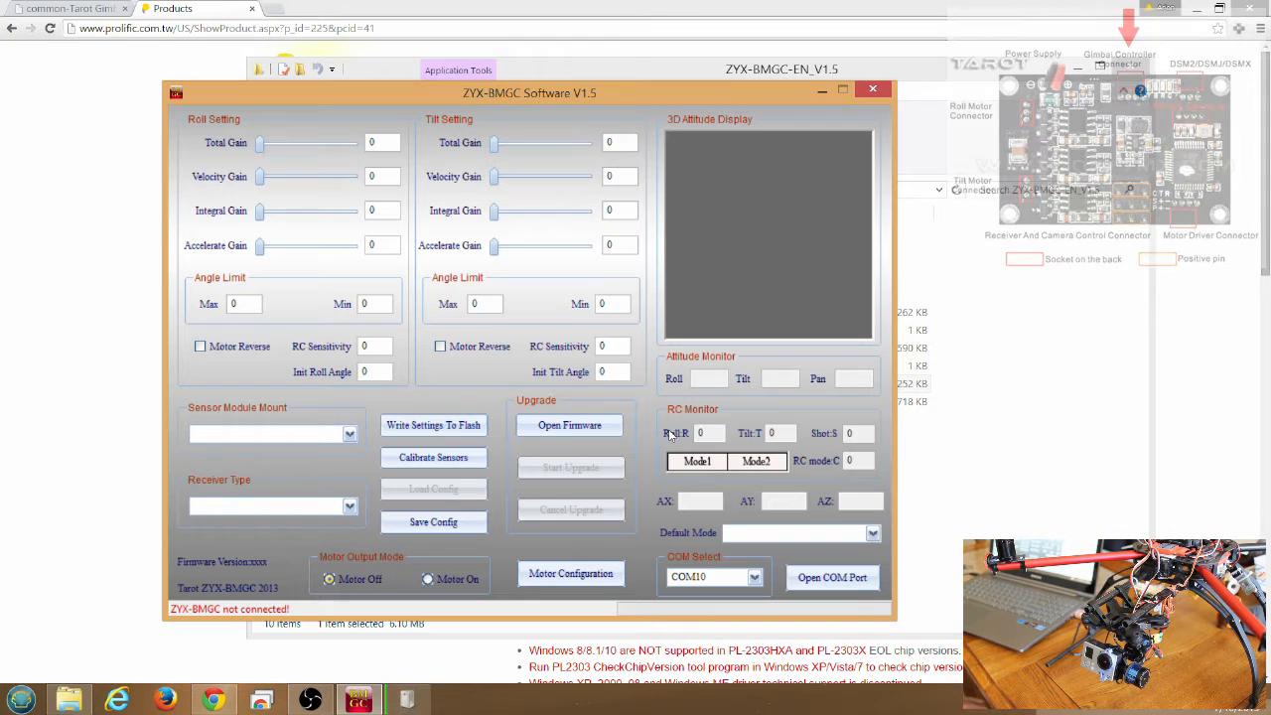
Show Device Manager's hardware list with Ports (COM & LPT) in Computer Management.
click(17, 699)
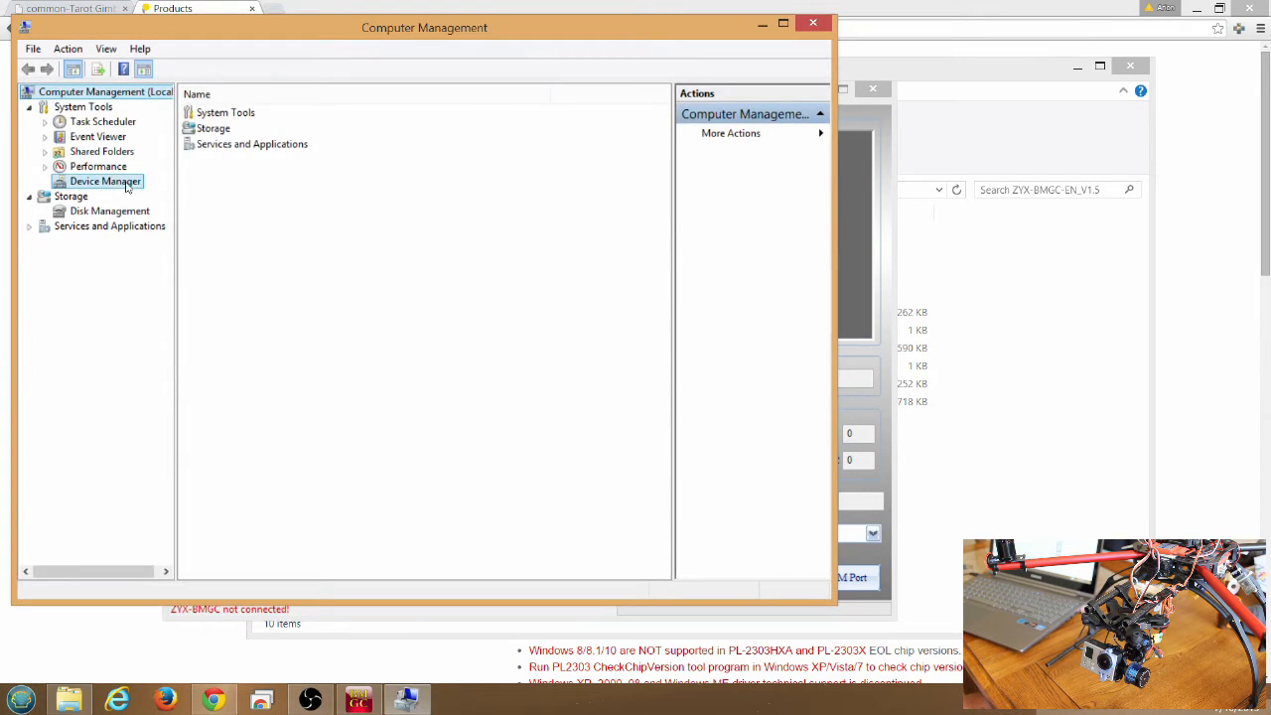
click(103, 181)
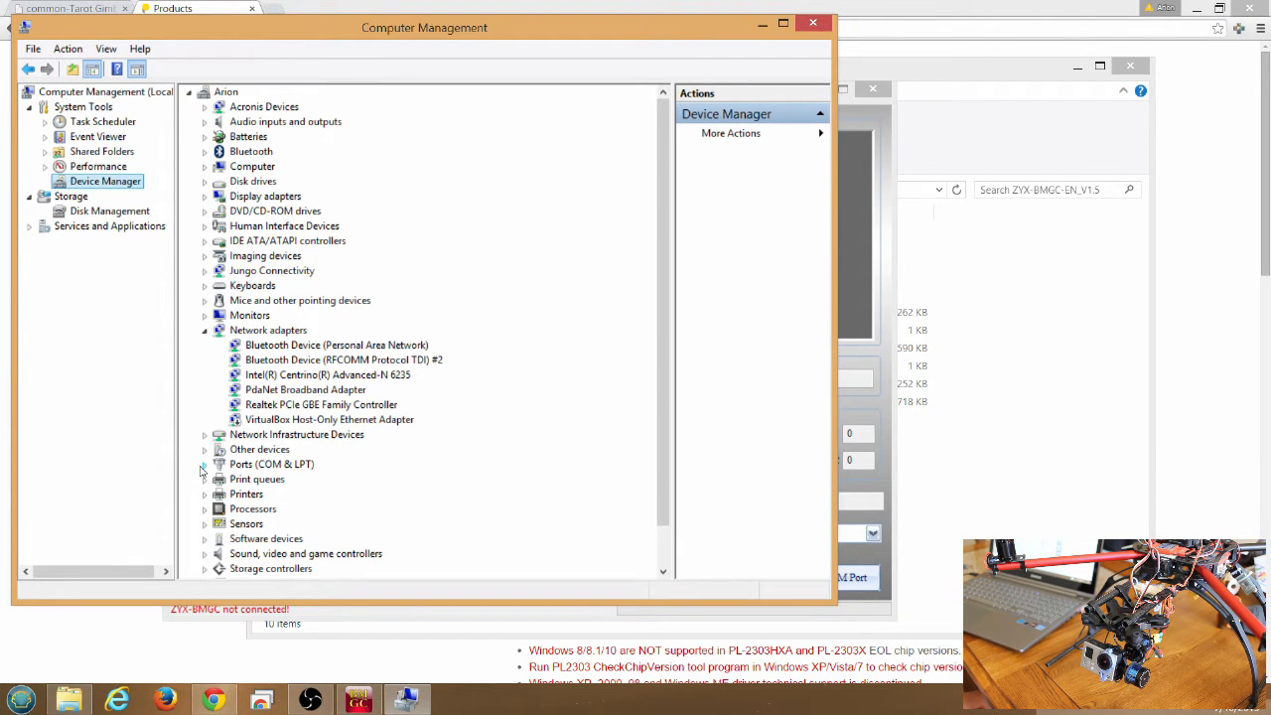
click(202, 465)
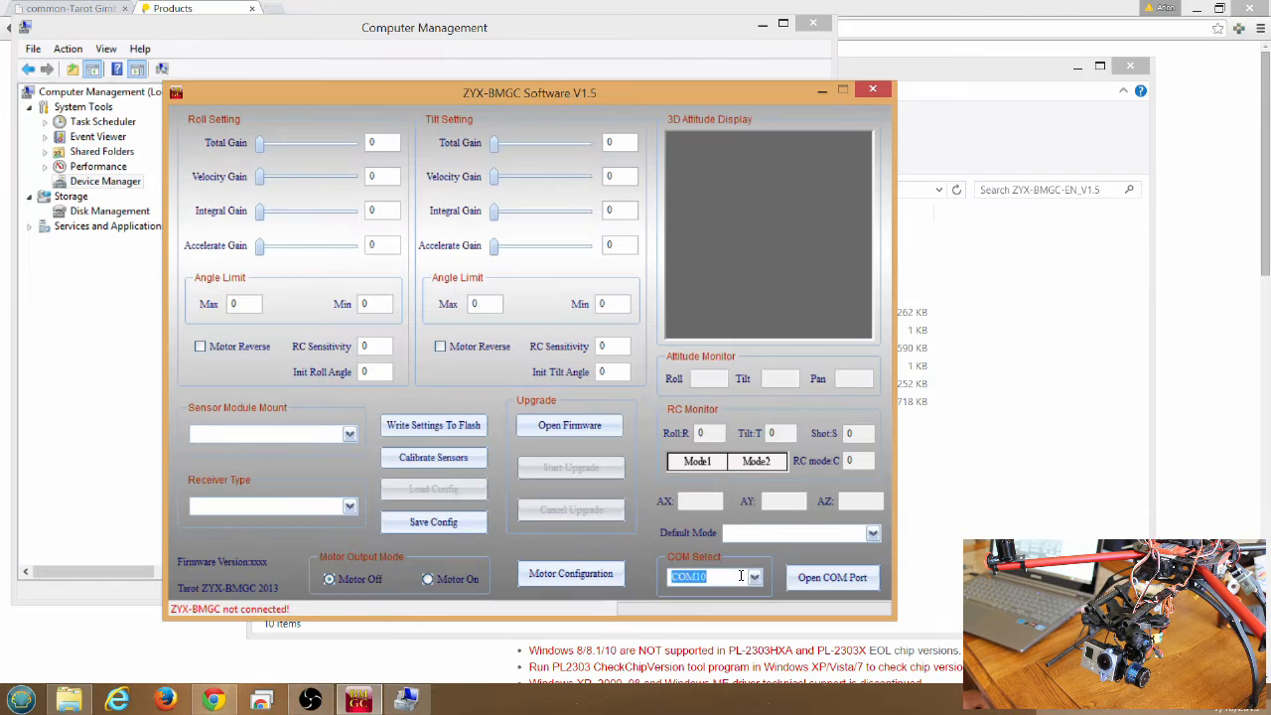
Connect the ZYX-BMGC software to the gimbal controller on COM4.
click(755, 576)
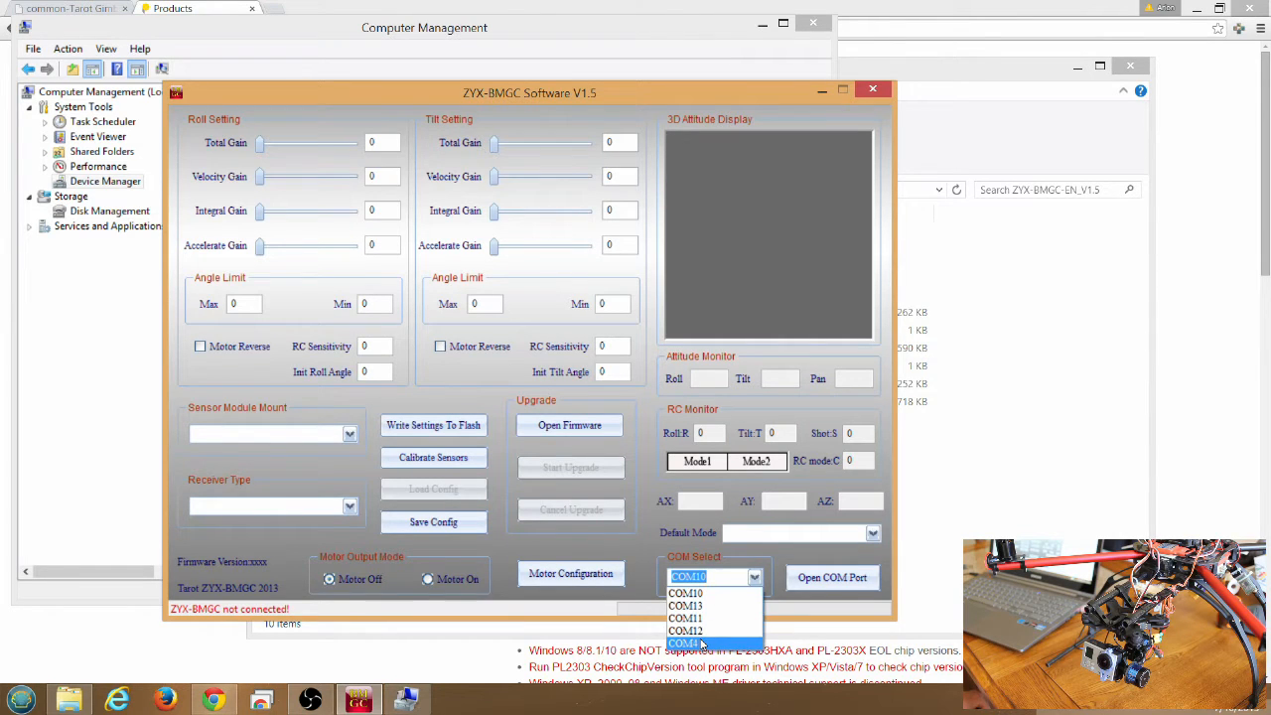
click(685, 644)
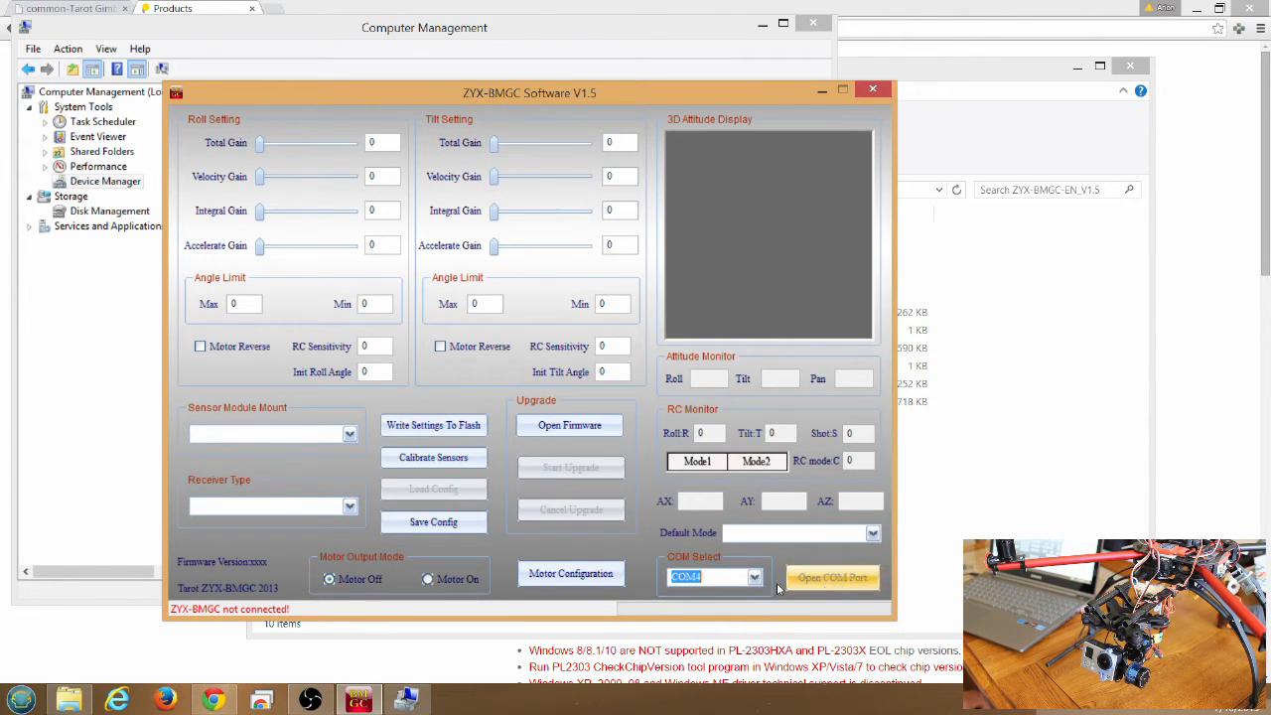
click(832, 576)
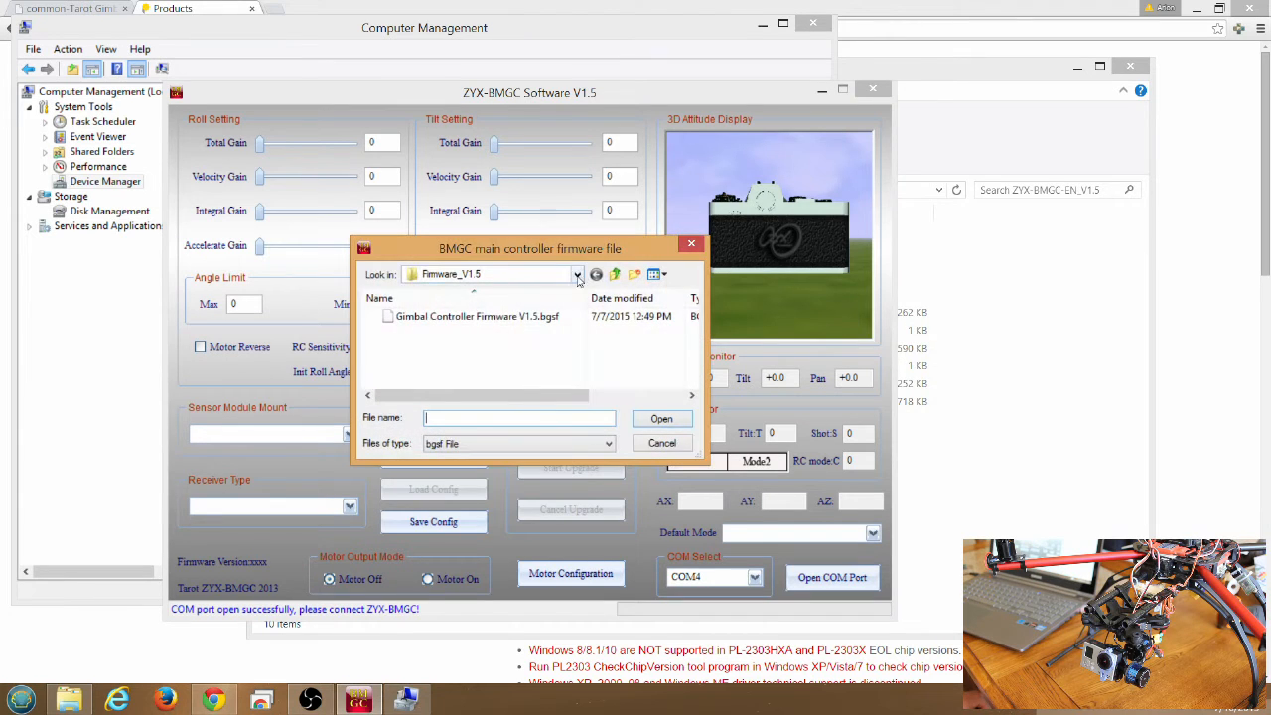
Load Gimbal Controller Firmware V1.5.bgcf as the firmware file to flash.
click(575, 274)
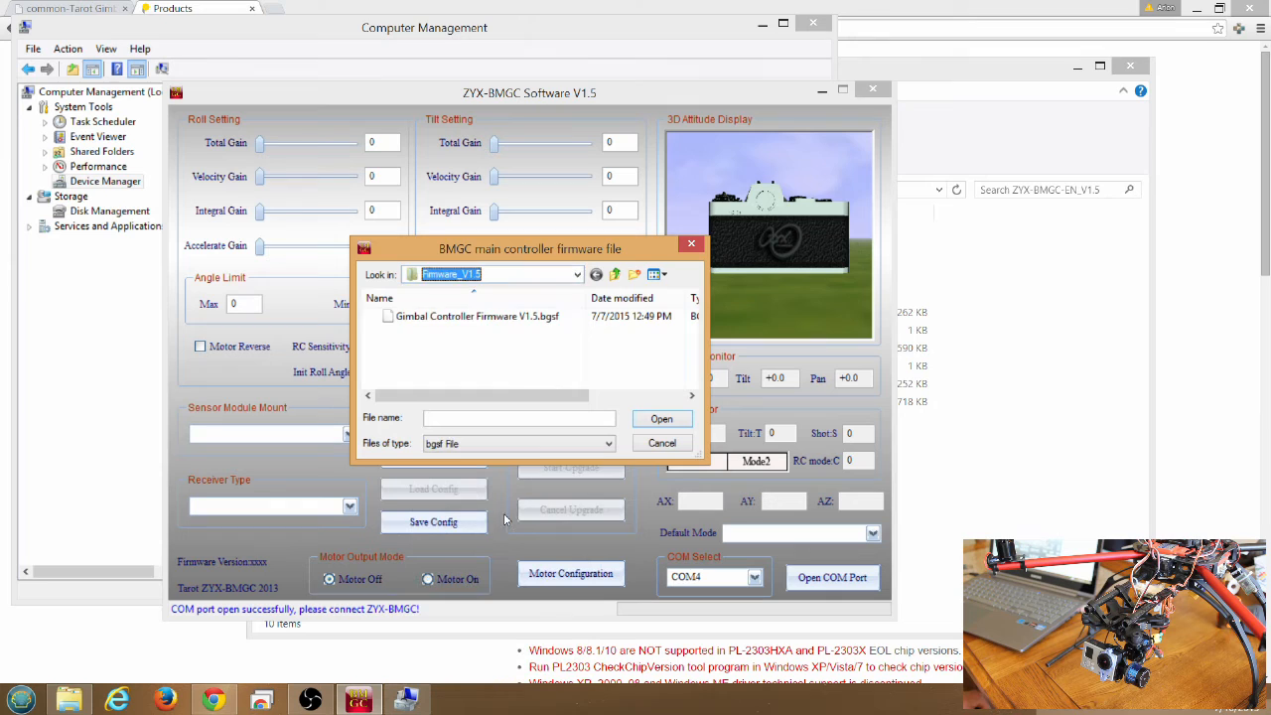
click(477, 316)
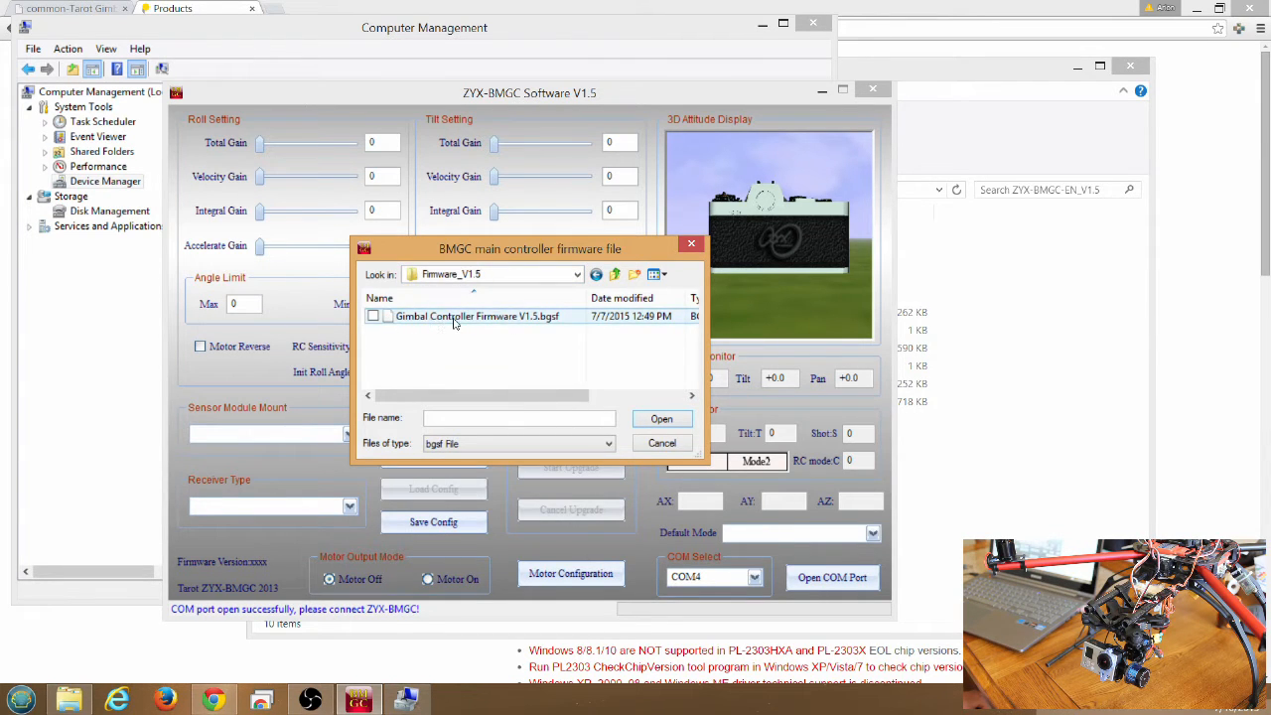
mouse_move(566, 328)
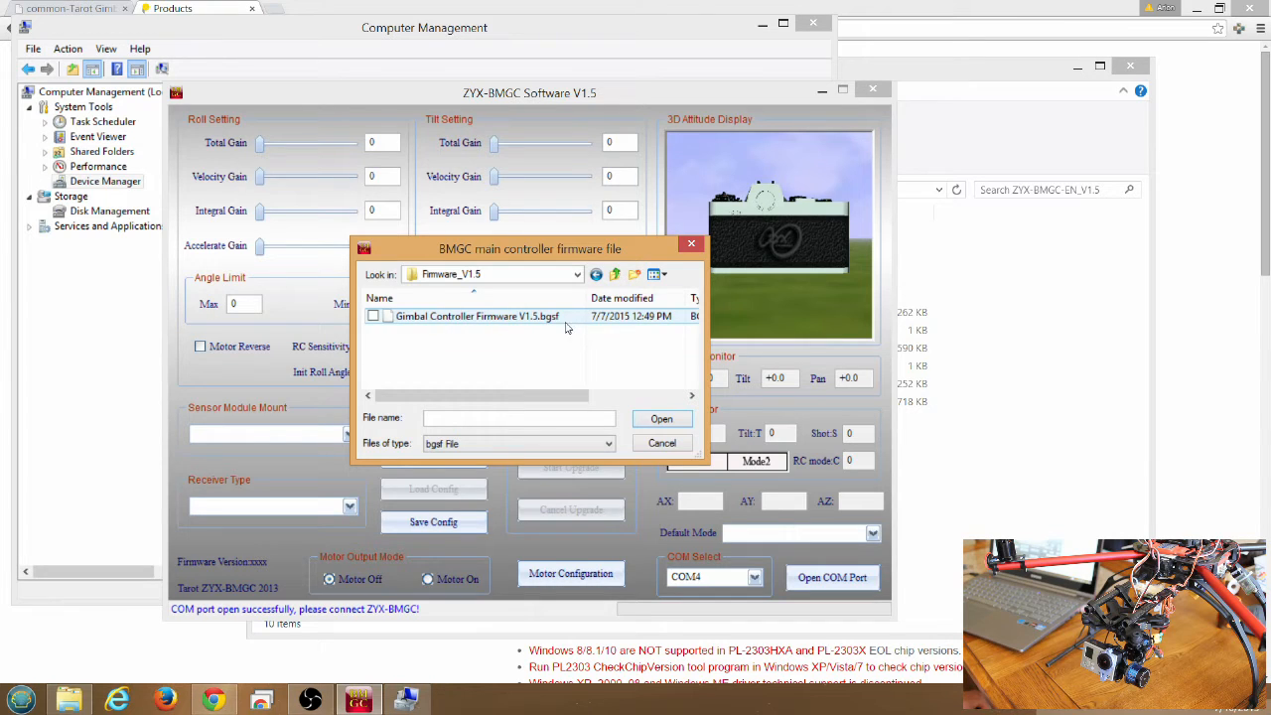
click(476, 316)
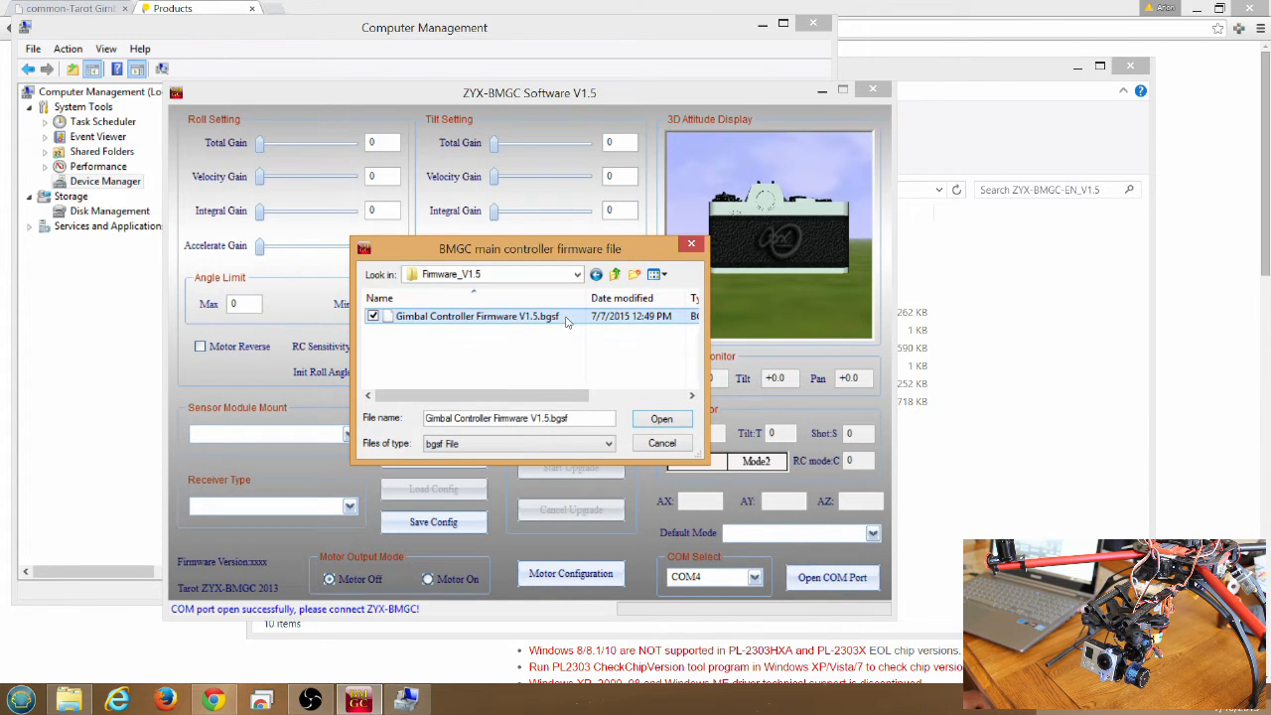
click(662, 417)
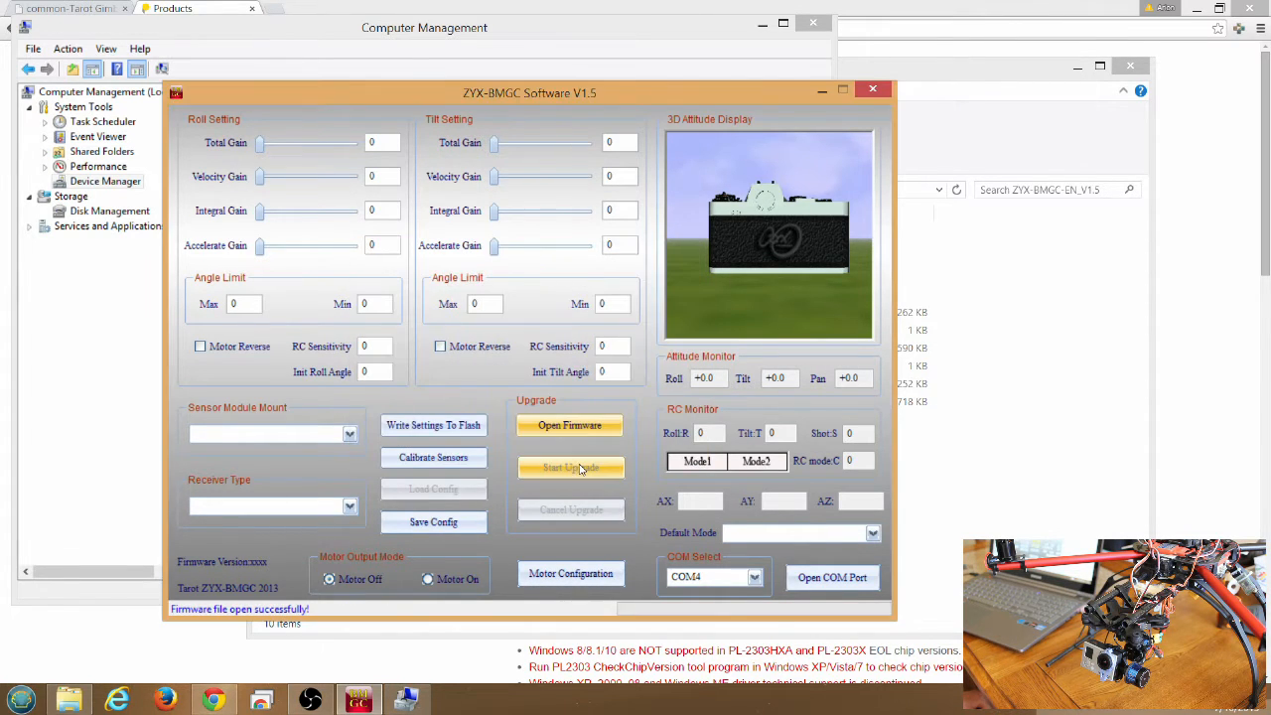
mouse_move(651, 461)
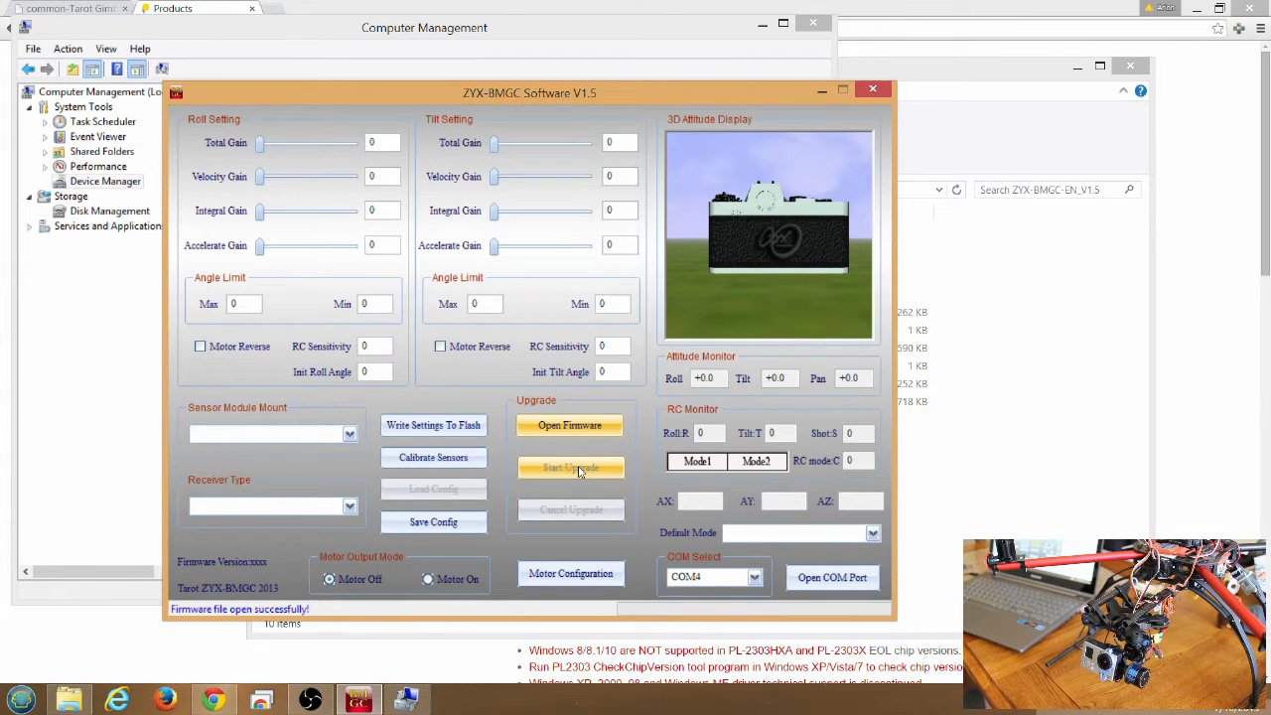
Flash the loaded V1.5 firmware onto the gimbal's main controller until it reports success.
click(570, 468)
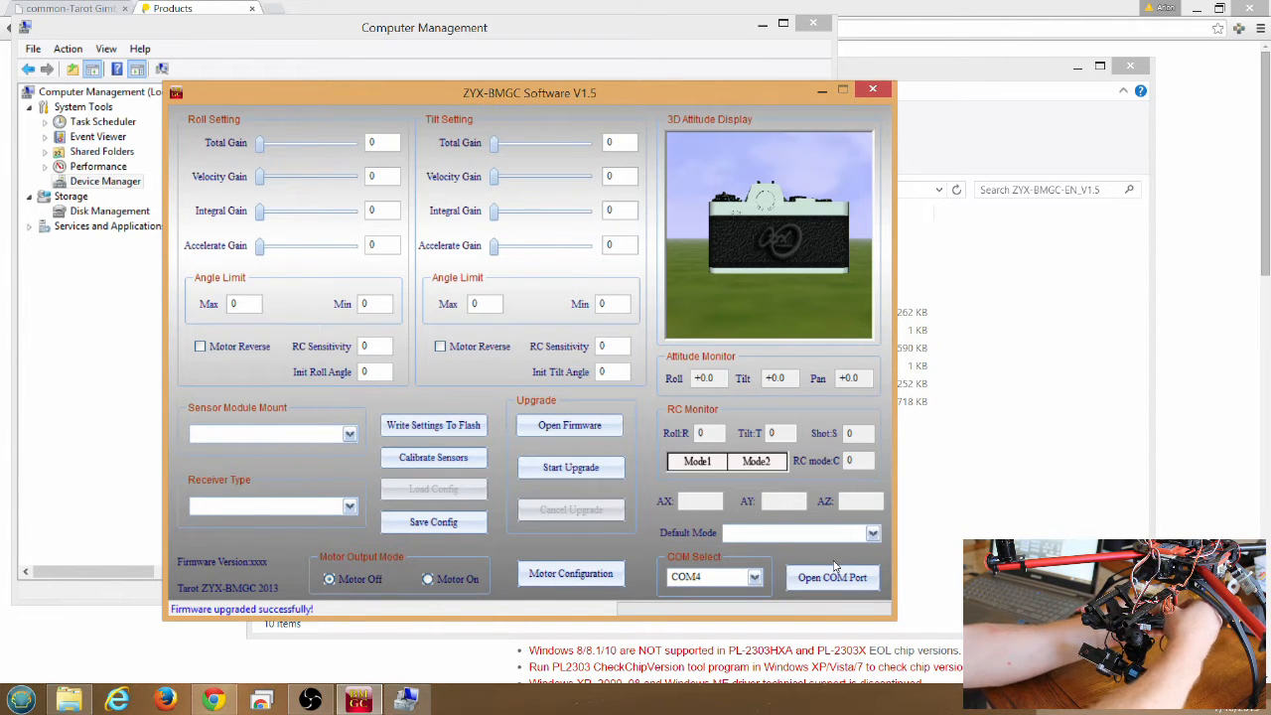
mouse_move(810, 504)
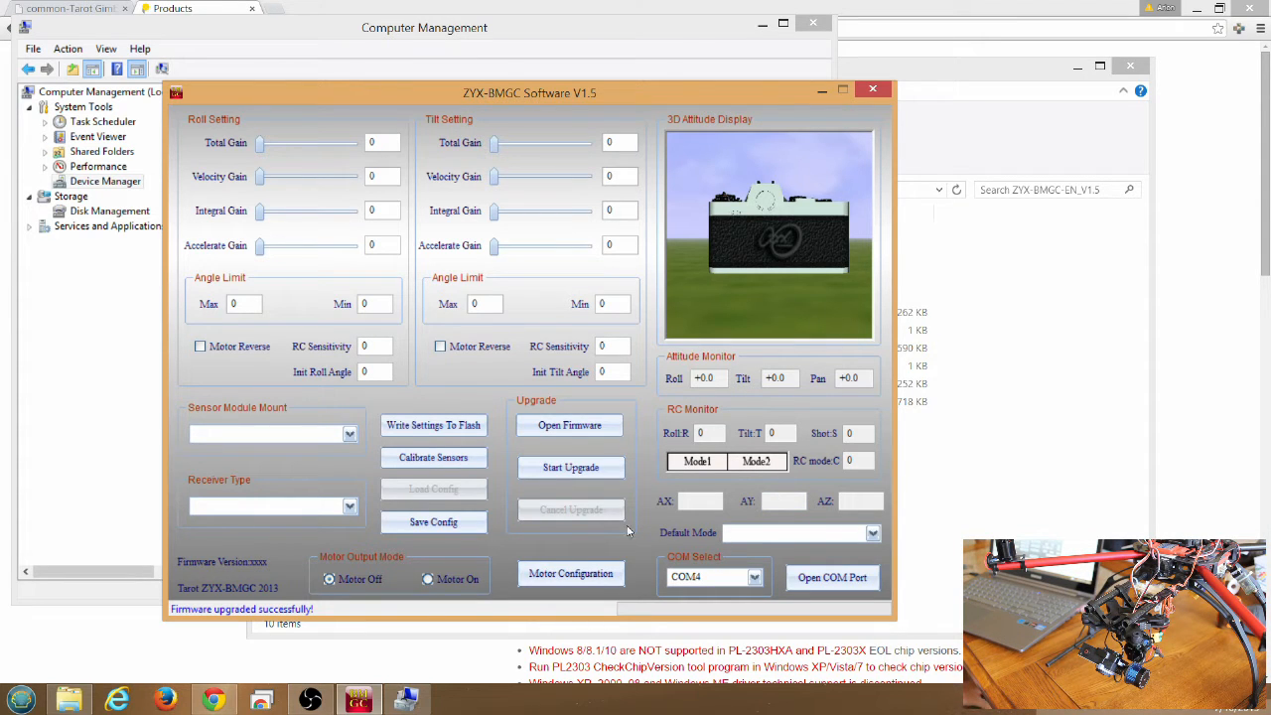
mouse_move(599, 554)
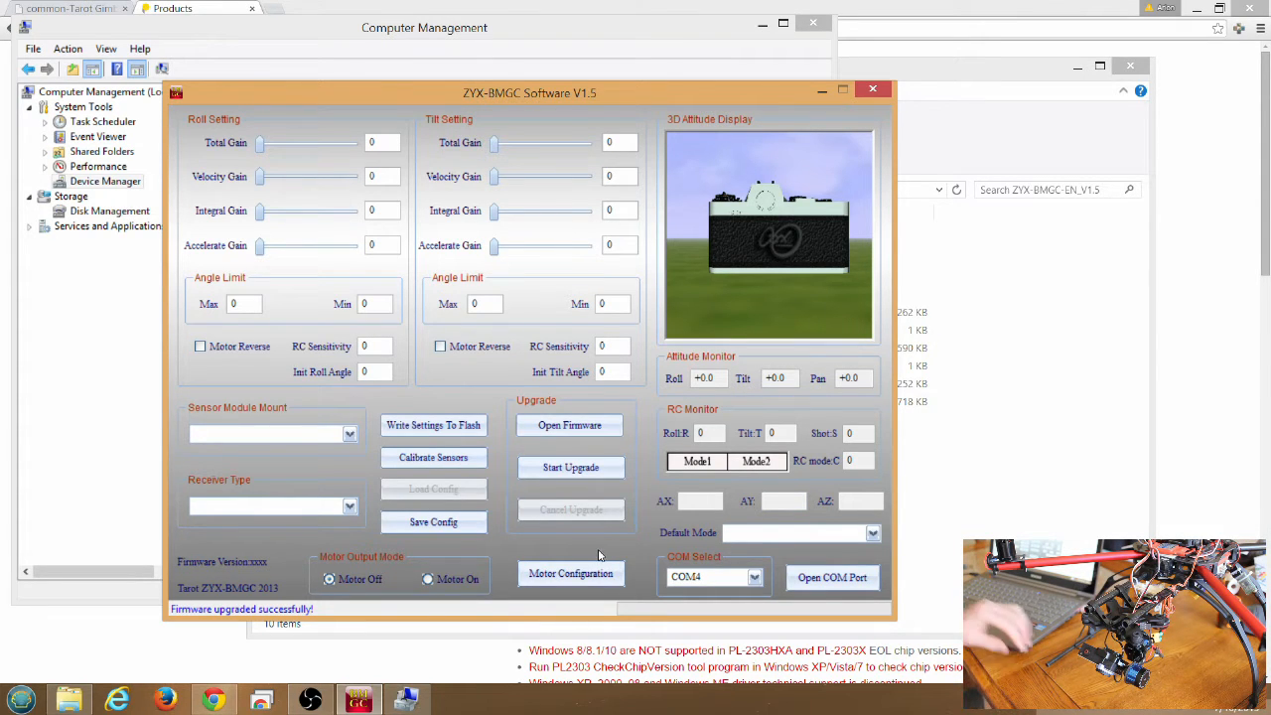
mouse_move(659, 556)
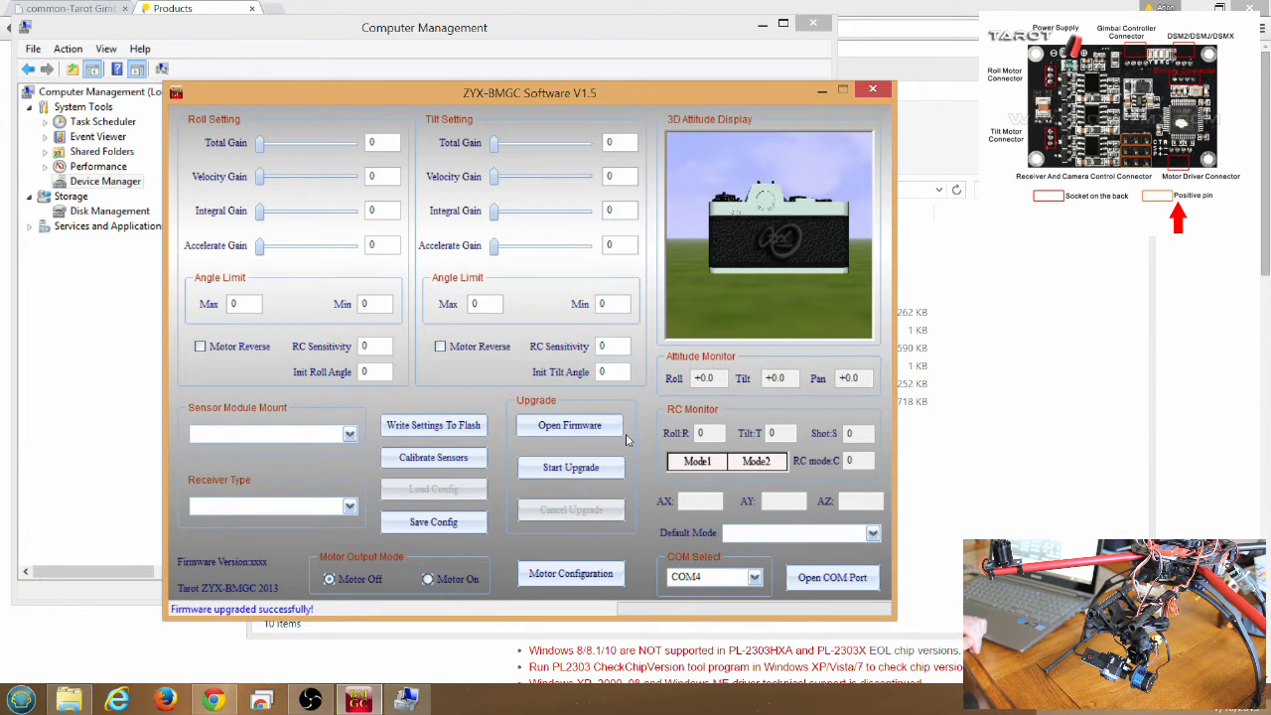
mouse_move(754, 497)
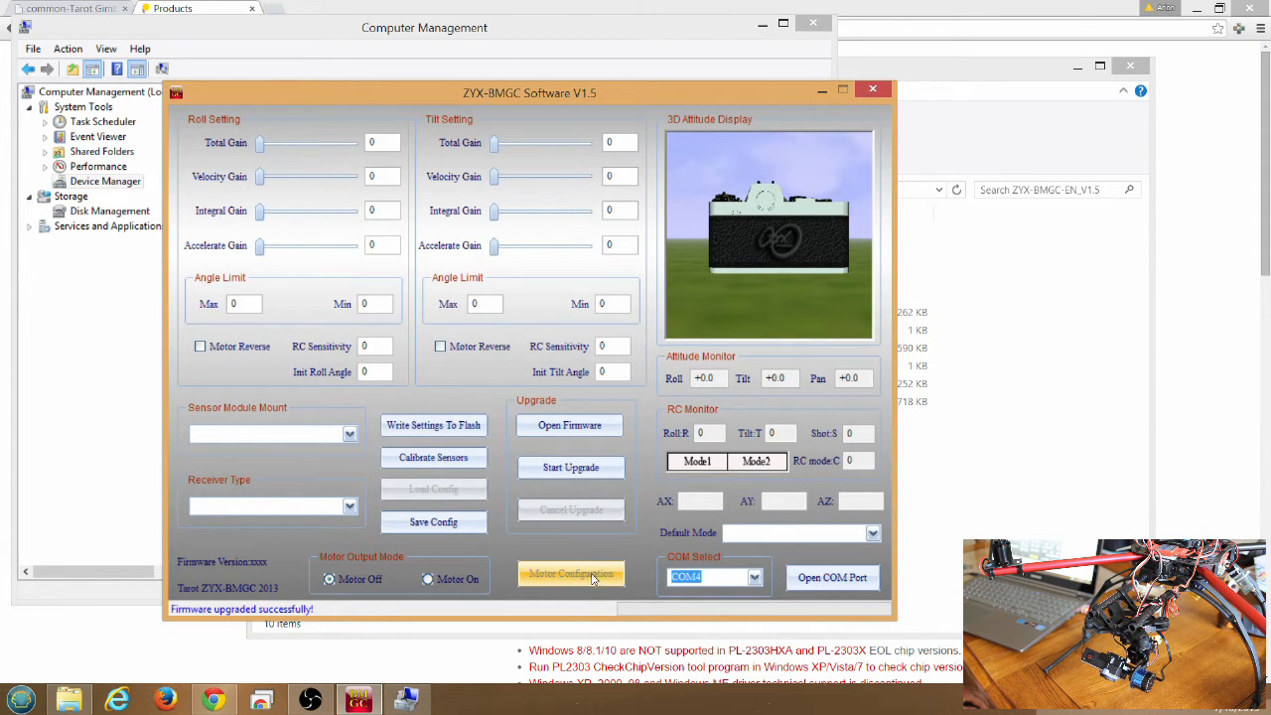
In Motor Configuration, connect to the motor driver on COM4.
click(570, 576)
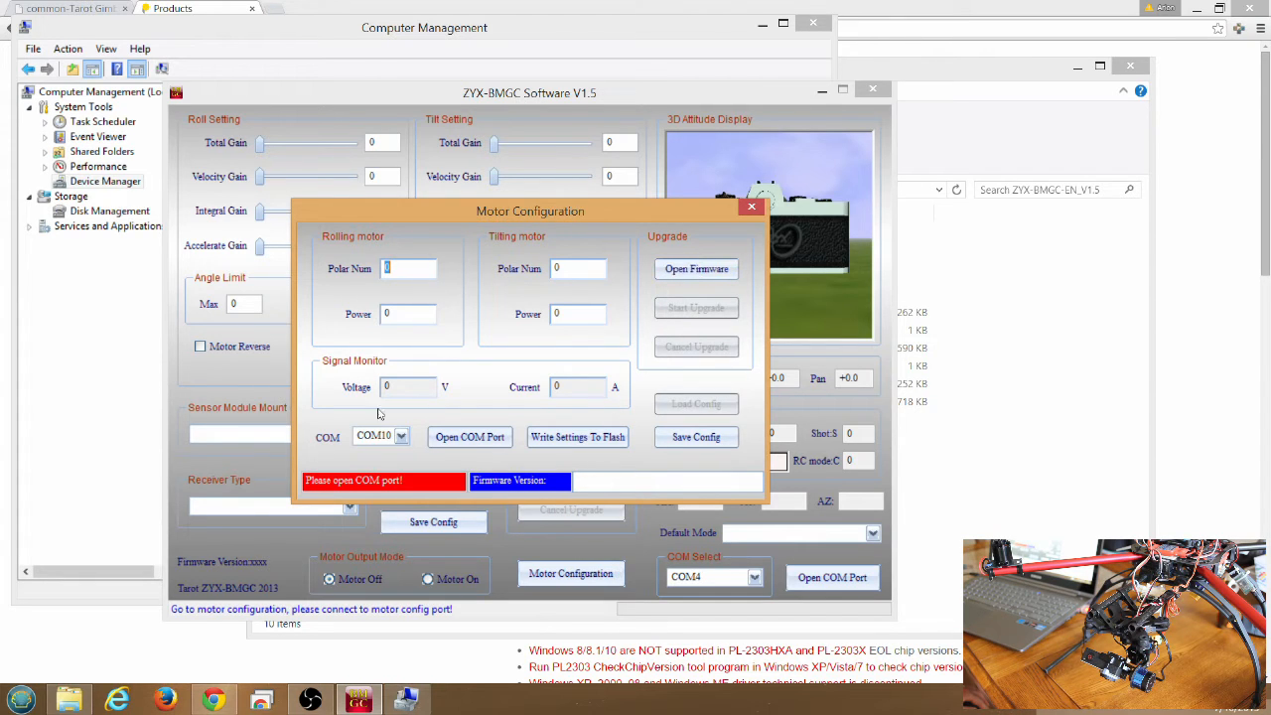
click(401, 437)
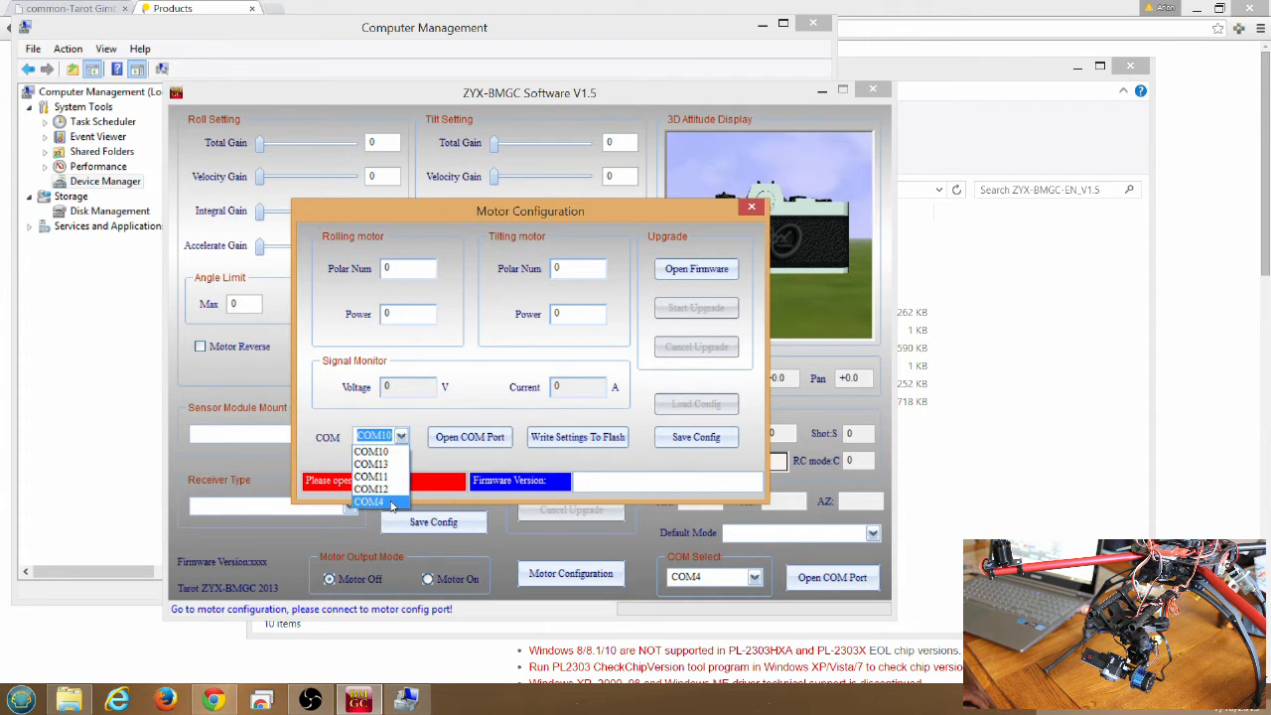
click(369, 501)
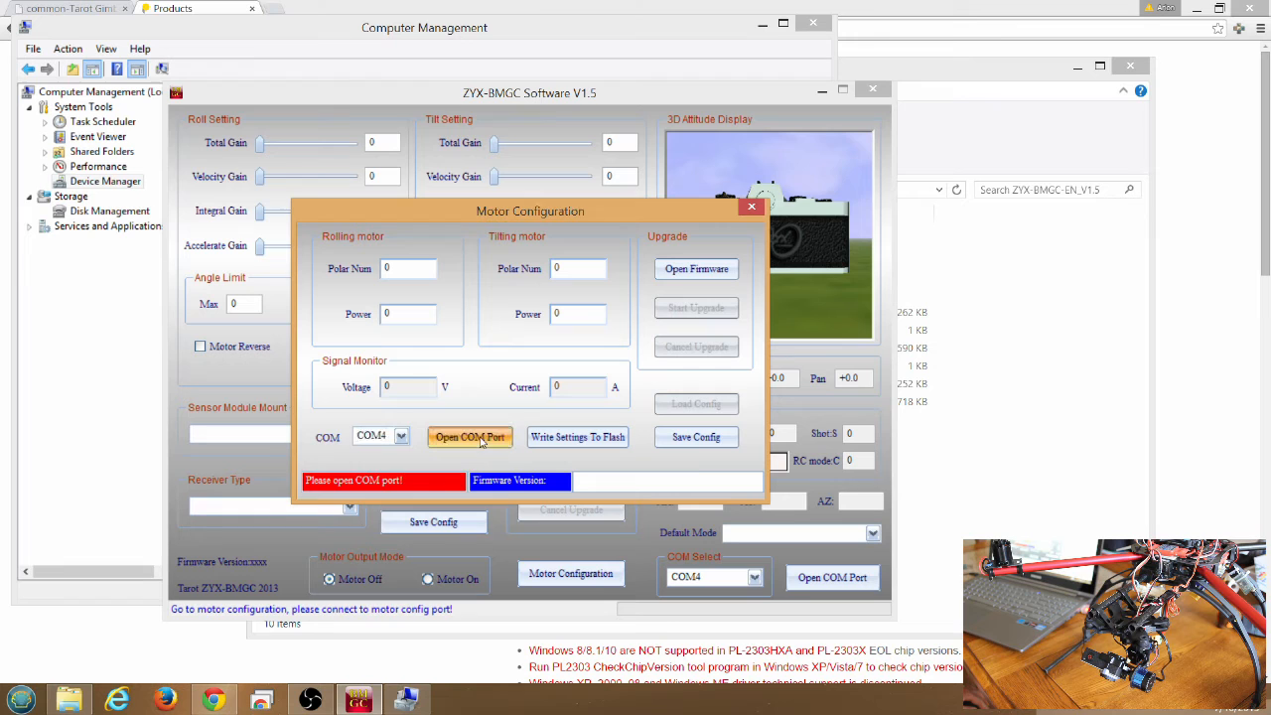
click(468, 437)
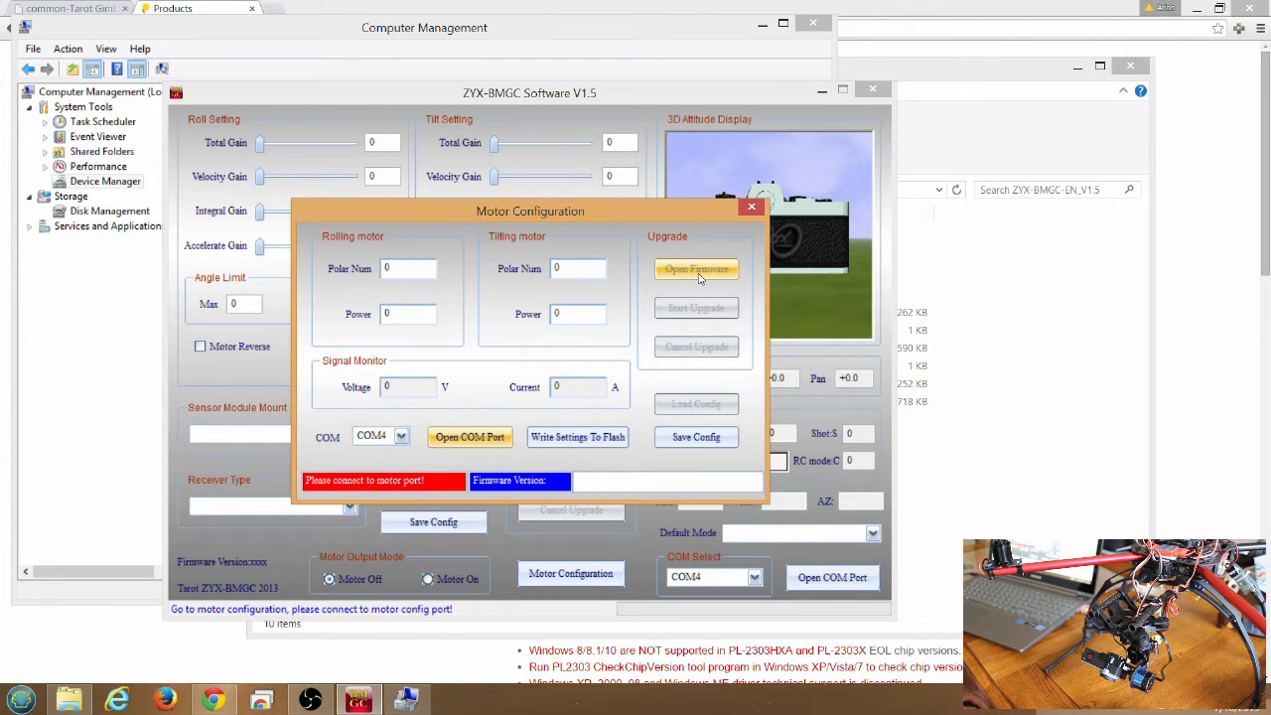
Load Motor Driver Firmware V1.5.bmcf and flash it onto the motor driver.
click(695, 270)
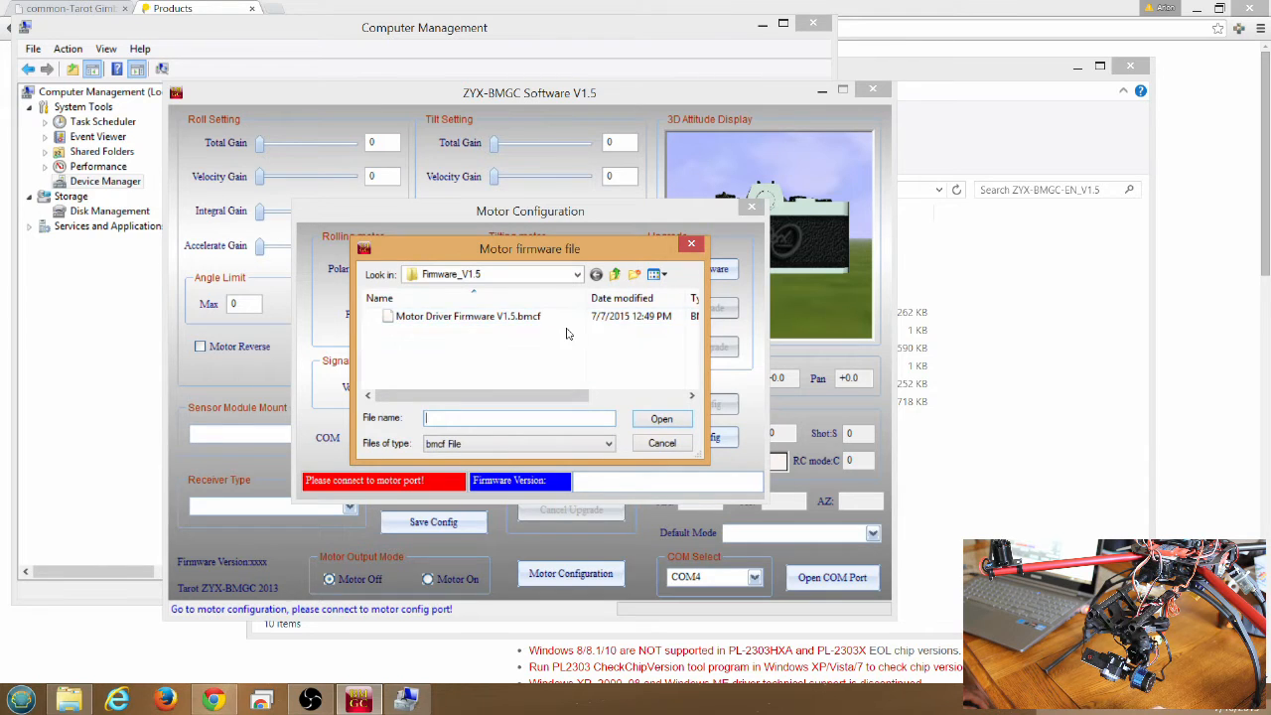
click(576, 274)
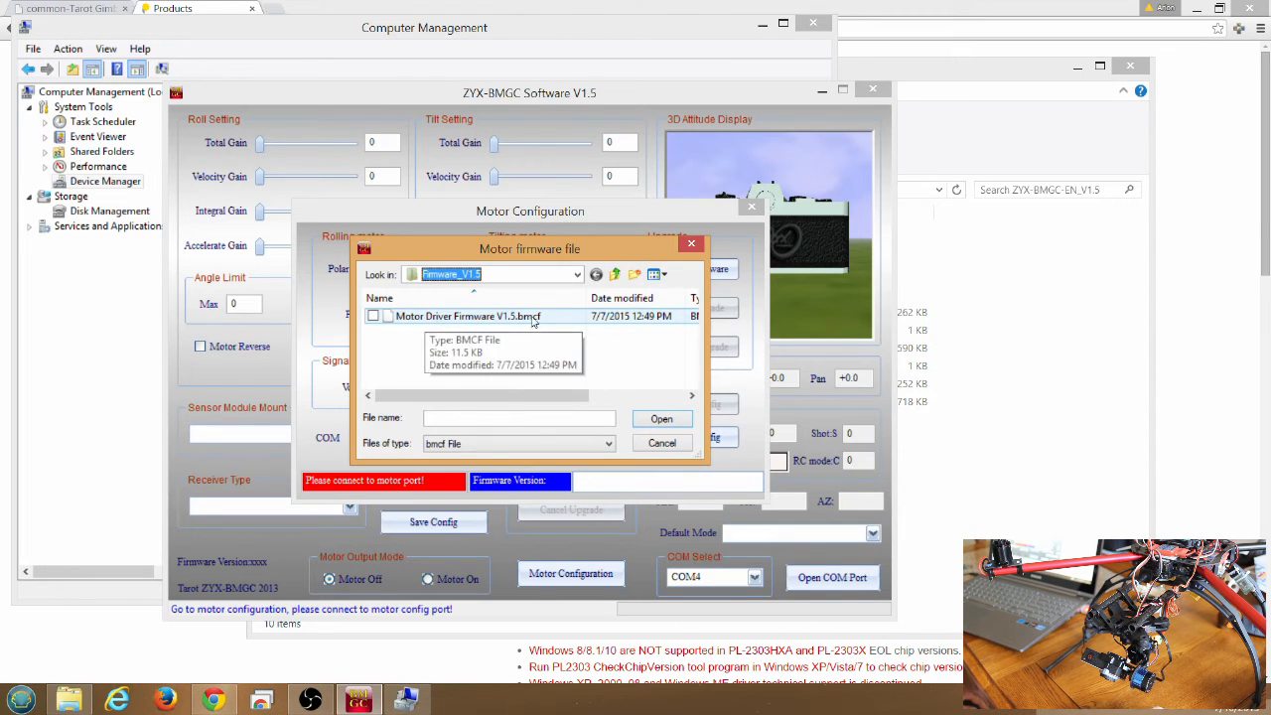
mouse_move(544, 320)
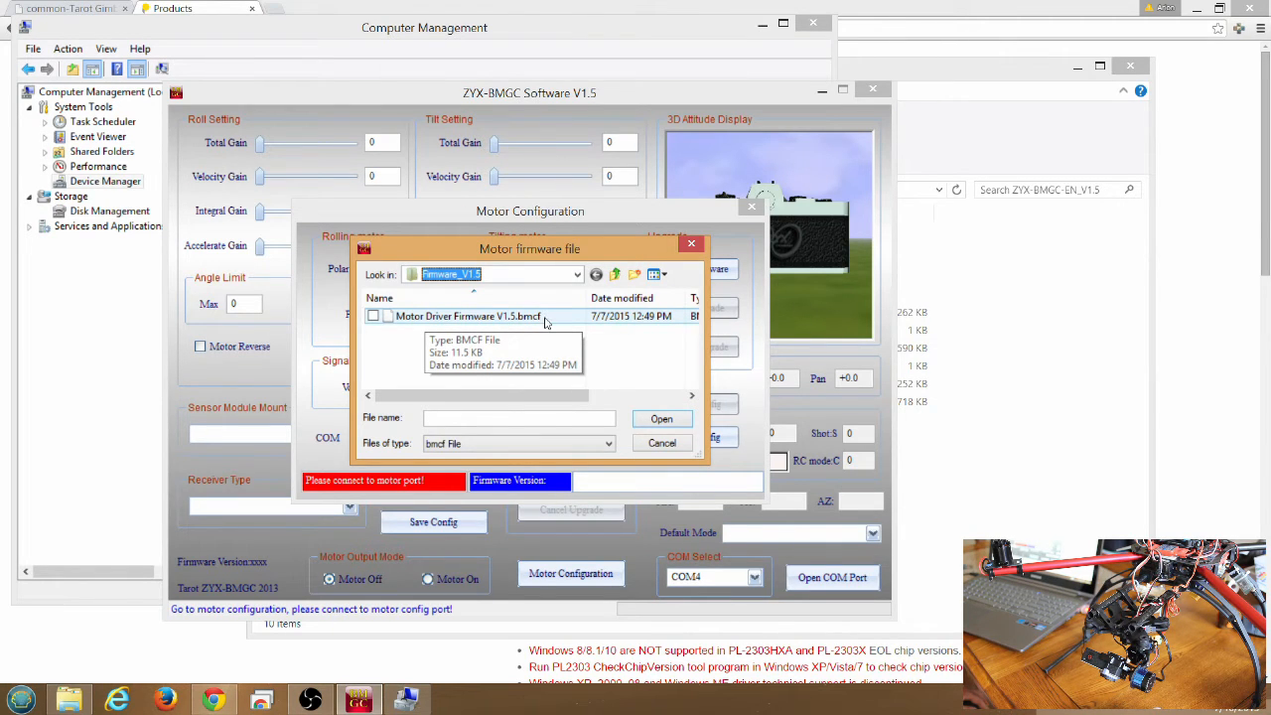
click(466, 315)
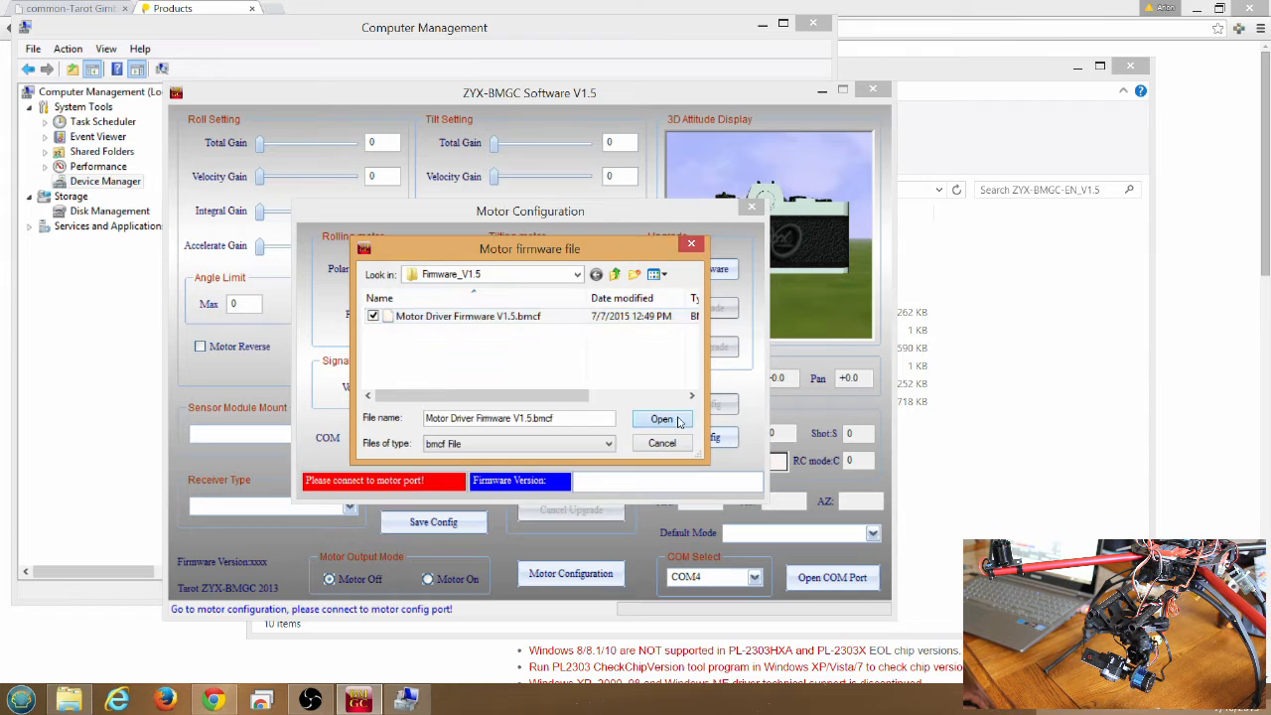
click(661, 417)
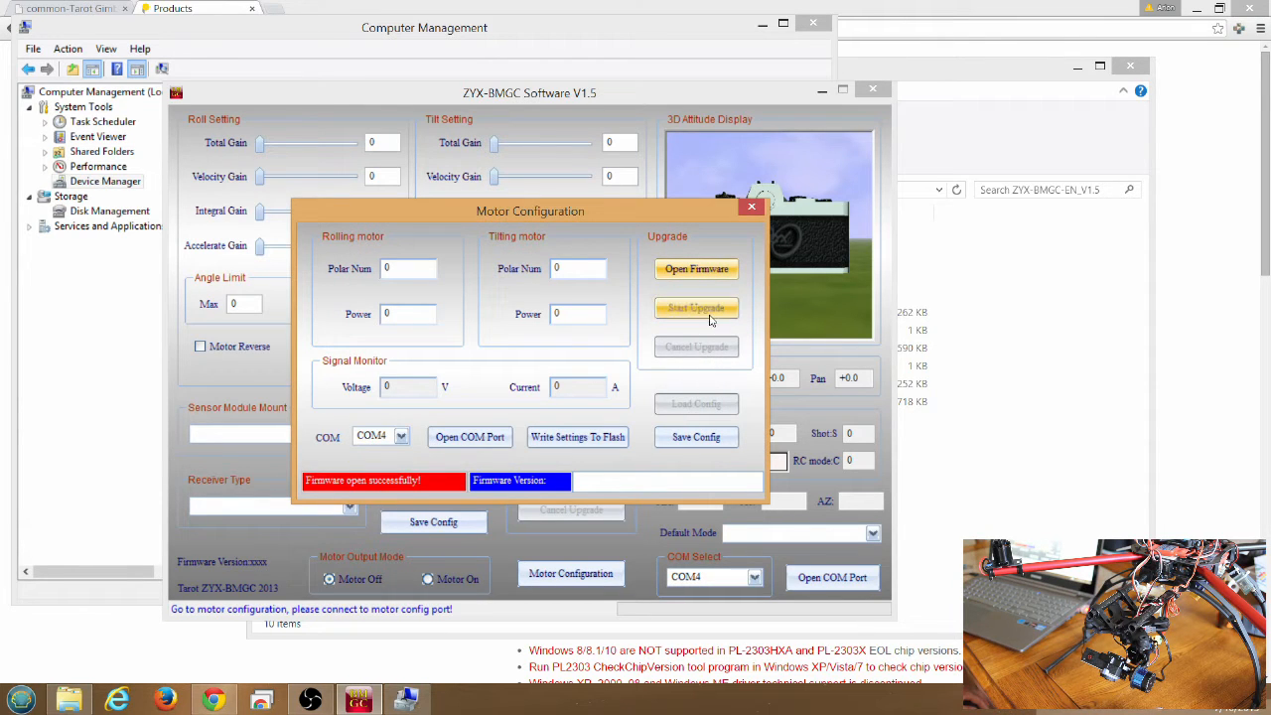
click(695, 308)
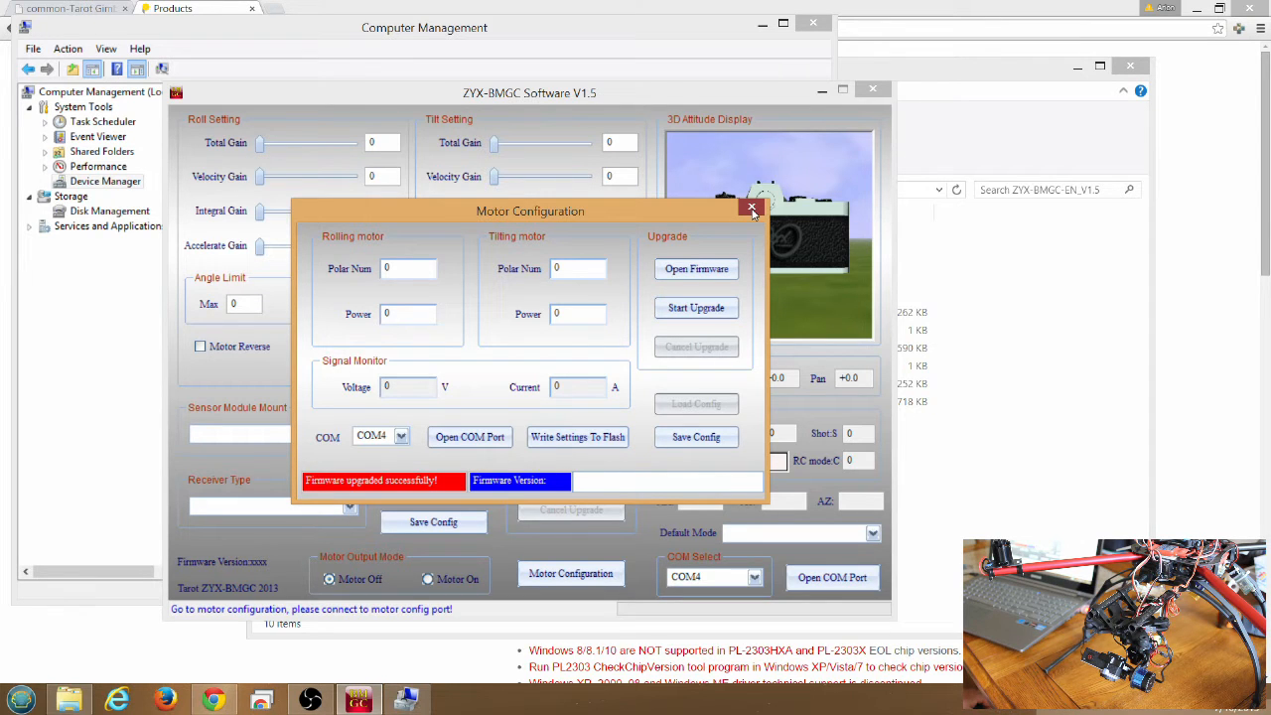
Close the Motor Configuration window, returning to the main ZYX-BMGC window.
click(750, 210)
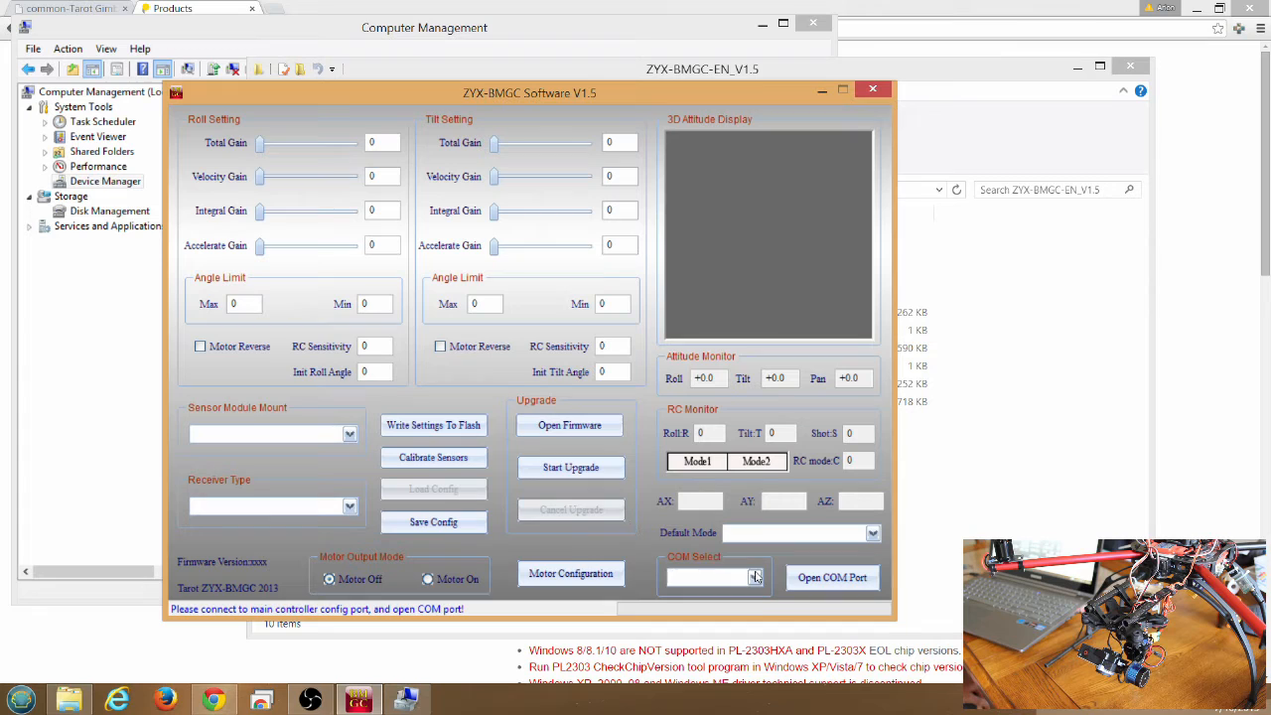
Connect to the gimbal controller on COM4 until all parameters report updated.
click(755, 576)
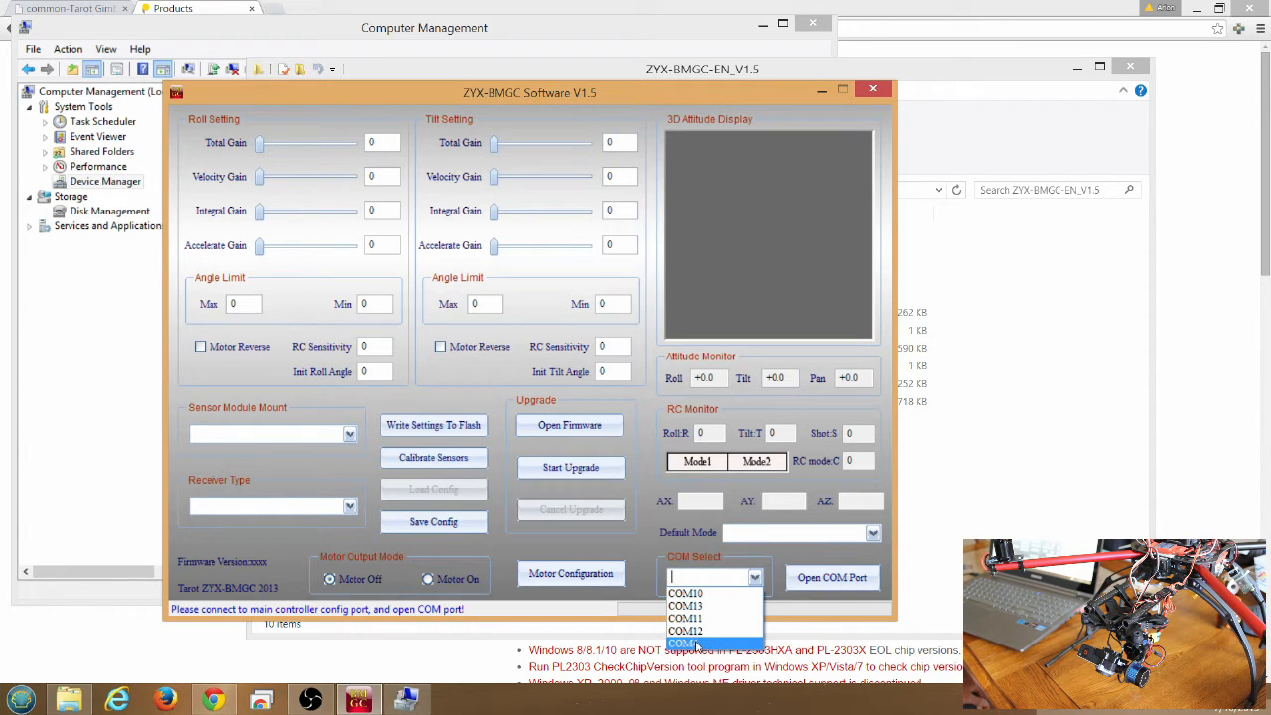
click(683, 643)
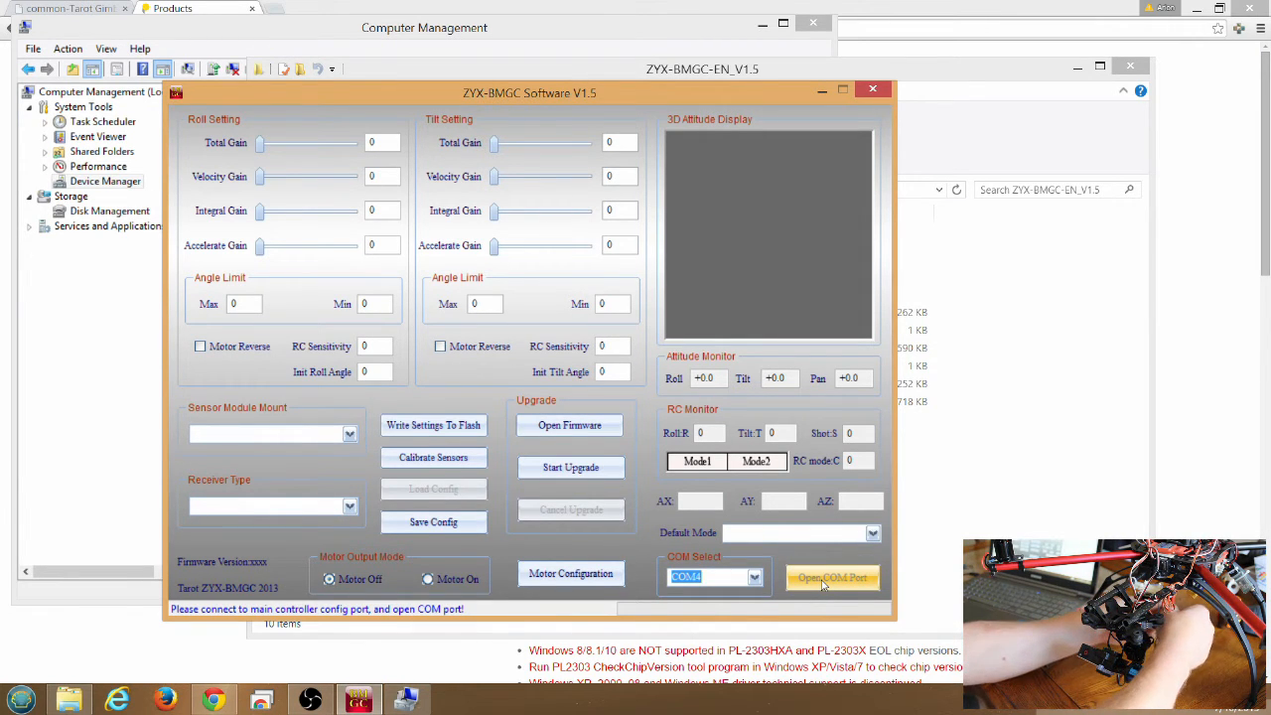
mouse_move(747, 576)
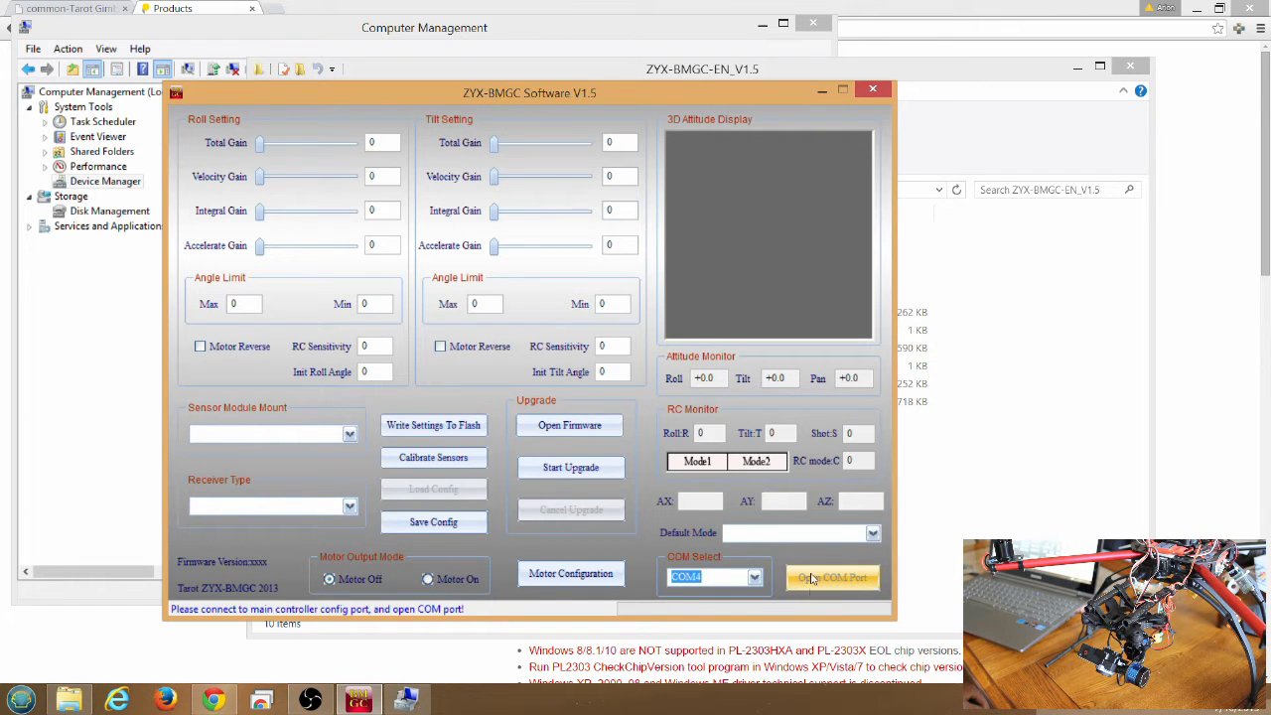
click(832, 576)
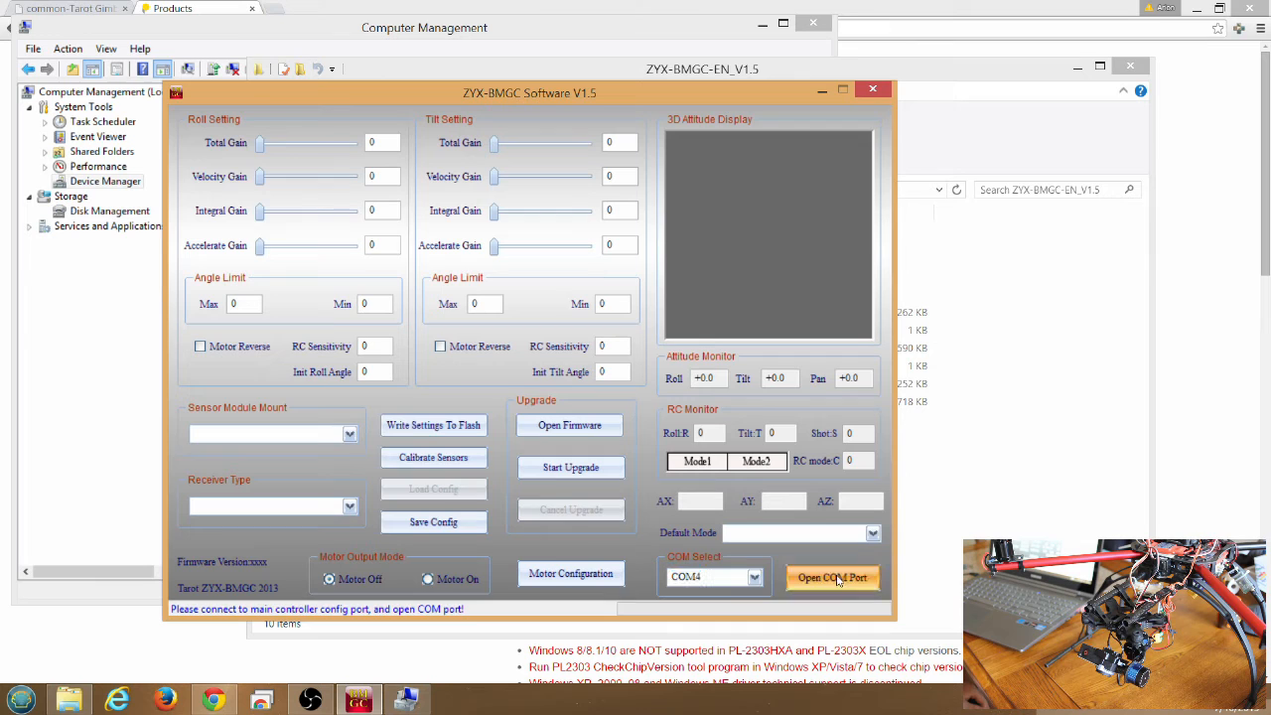
click(832, 576)
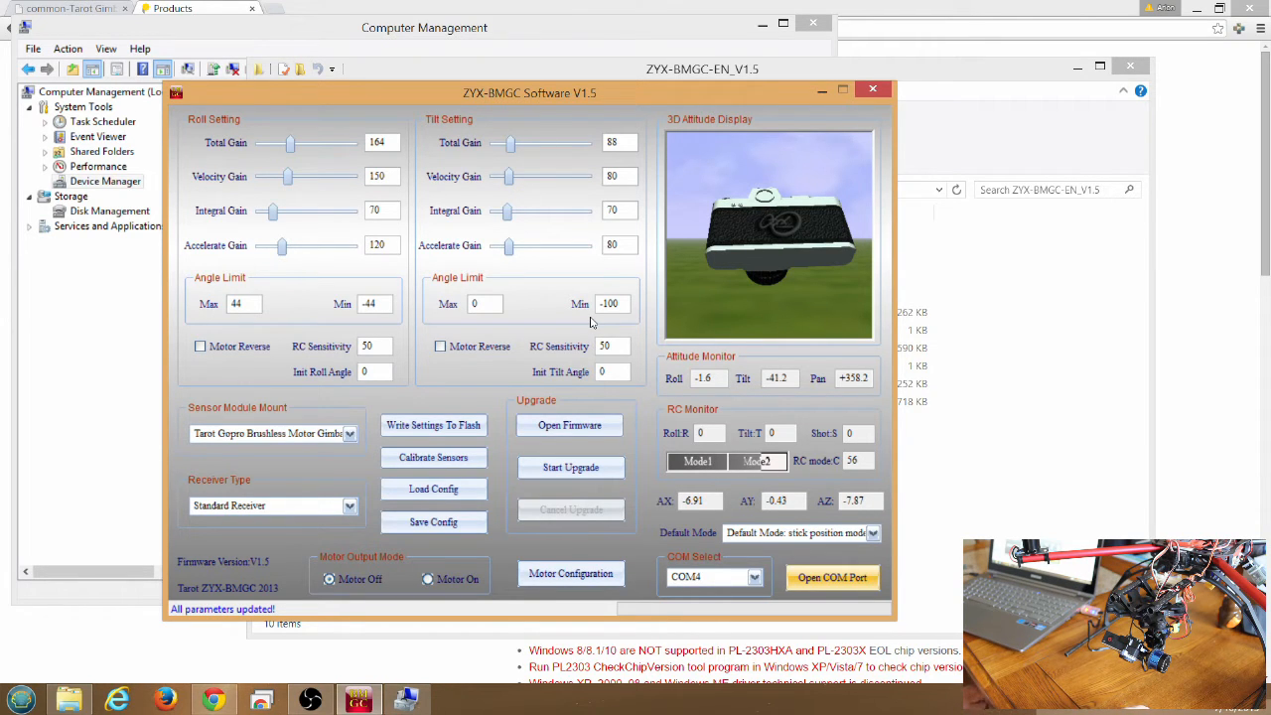
mouse_move(526, 401)
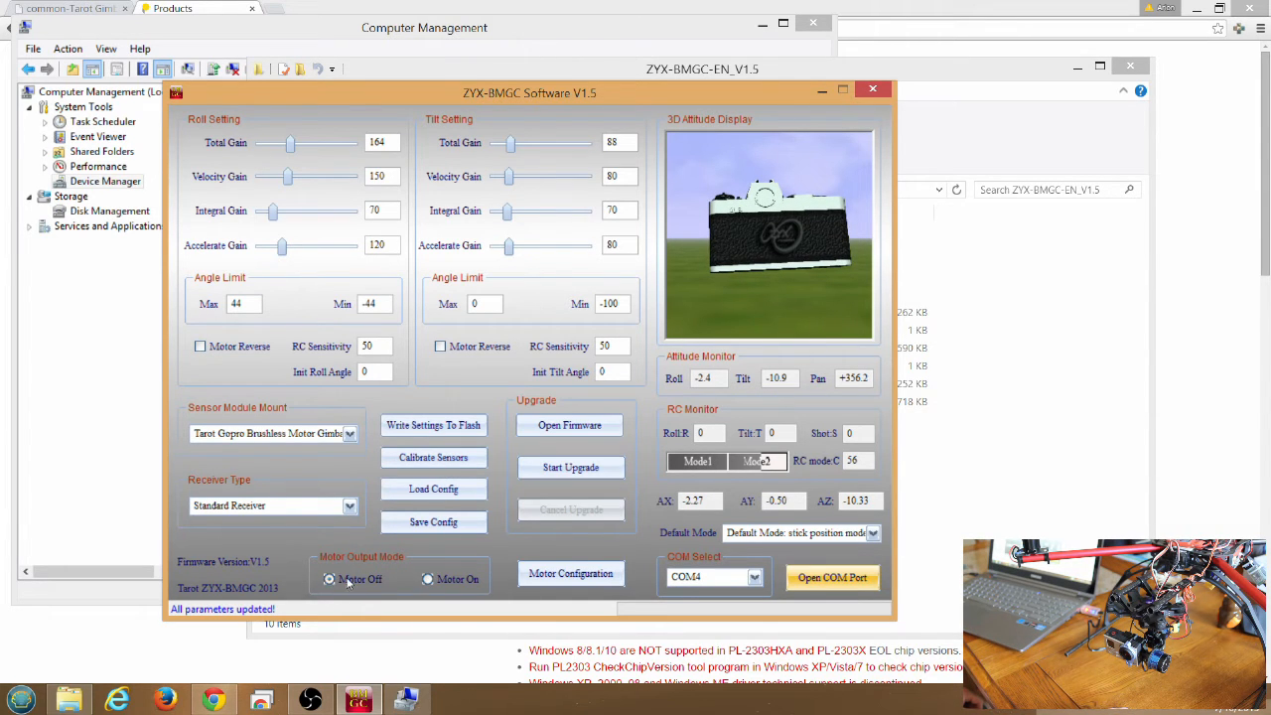
Switch the motors off, run sensor calibration, and start loading a config file.
click(330, 580)
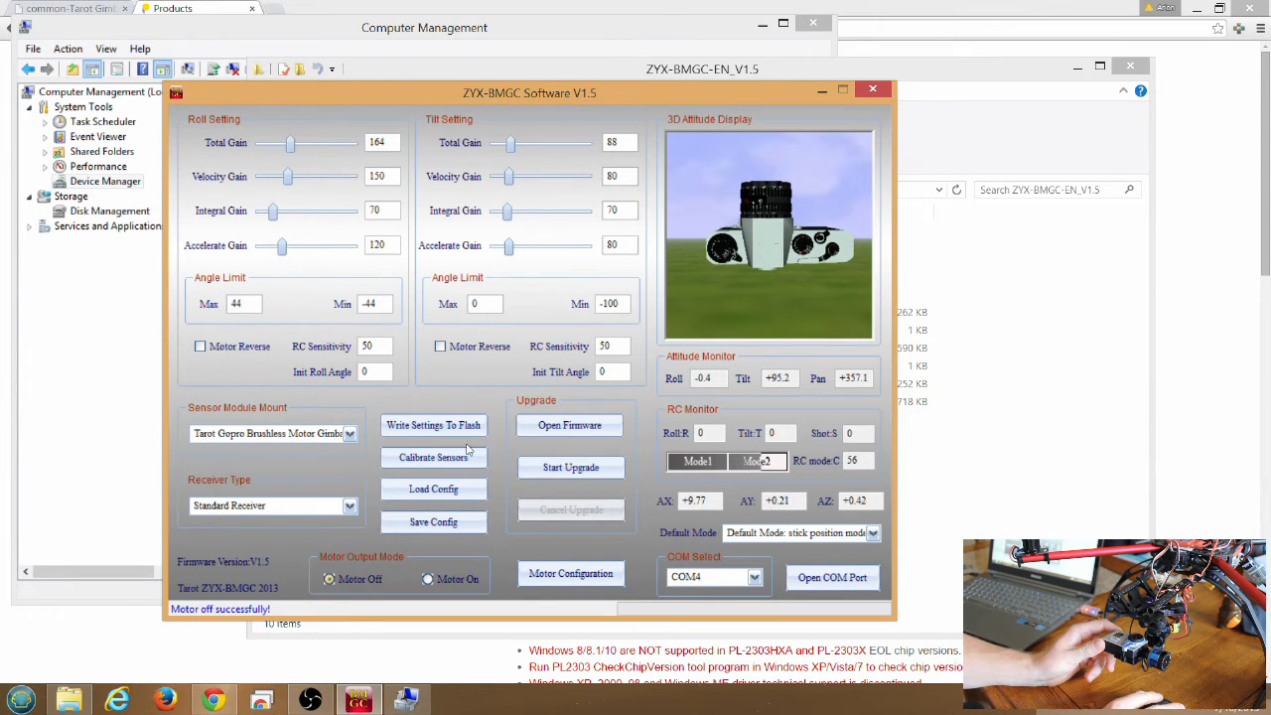
click(433, 456)
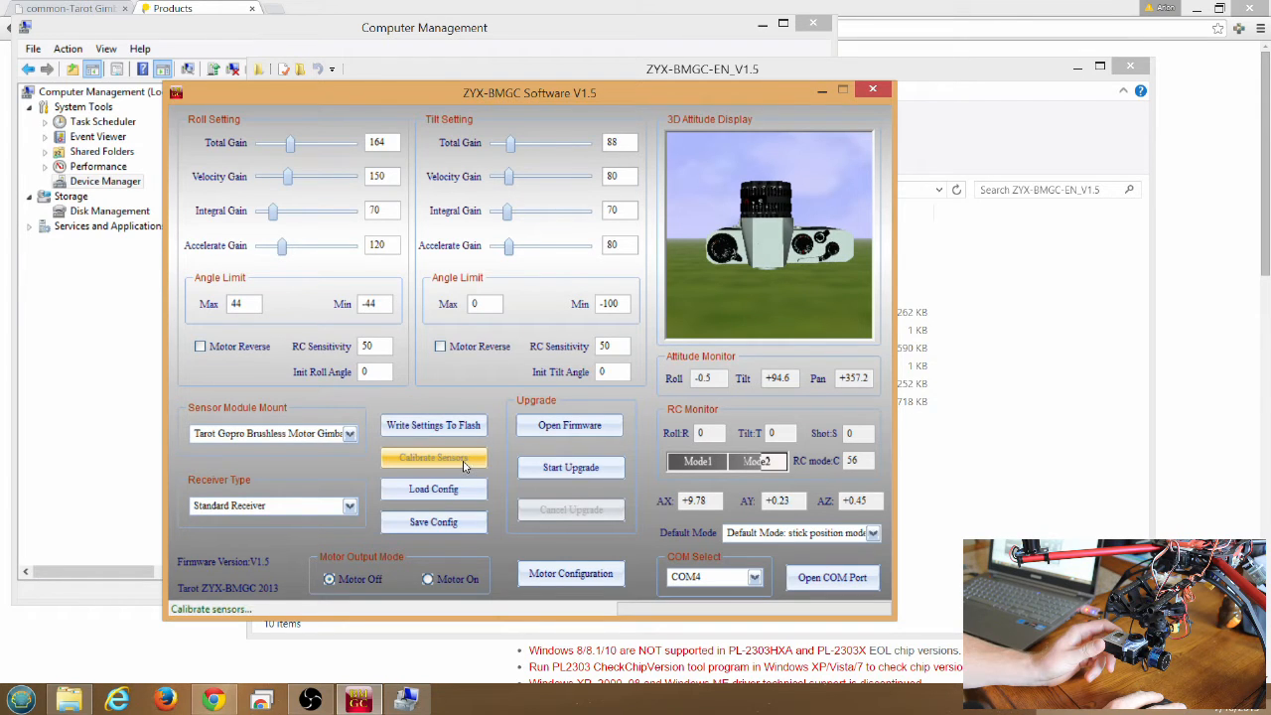
click(433, 457)
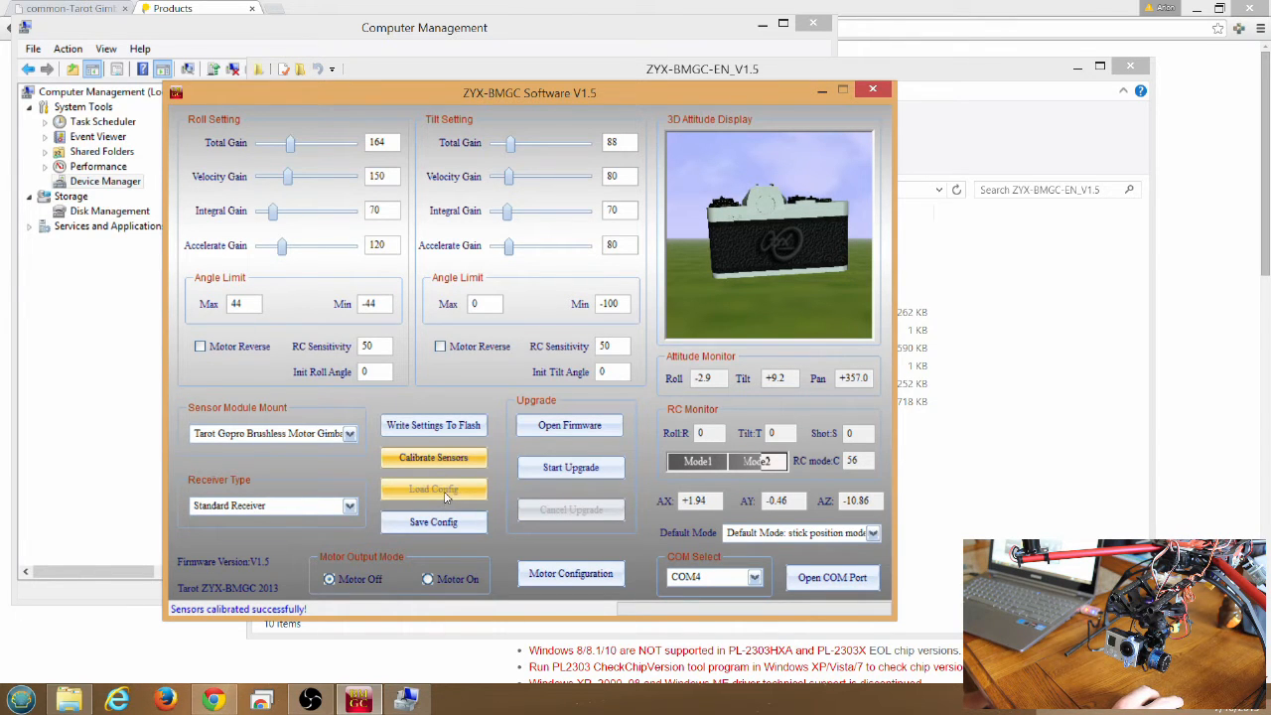
click(433, 488)
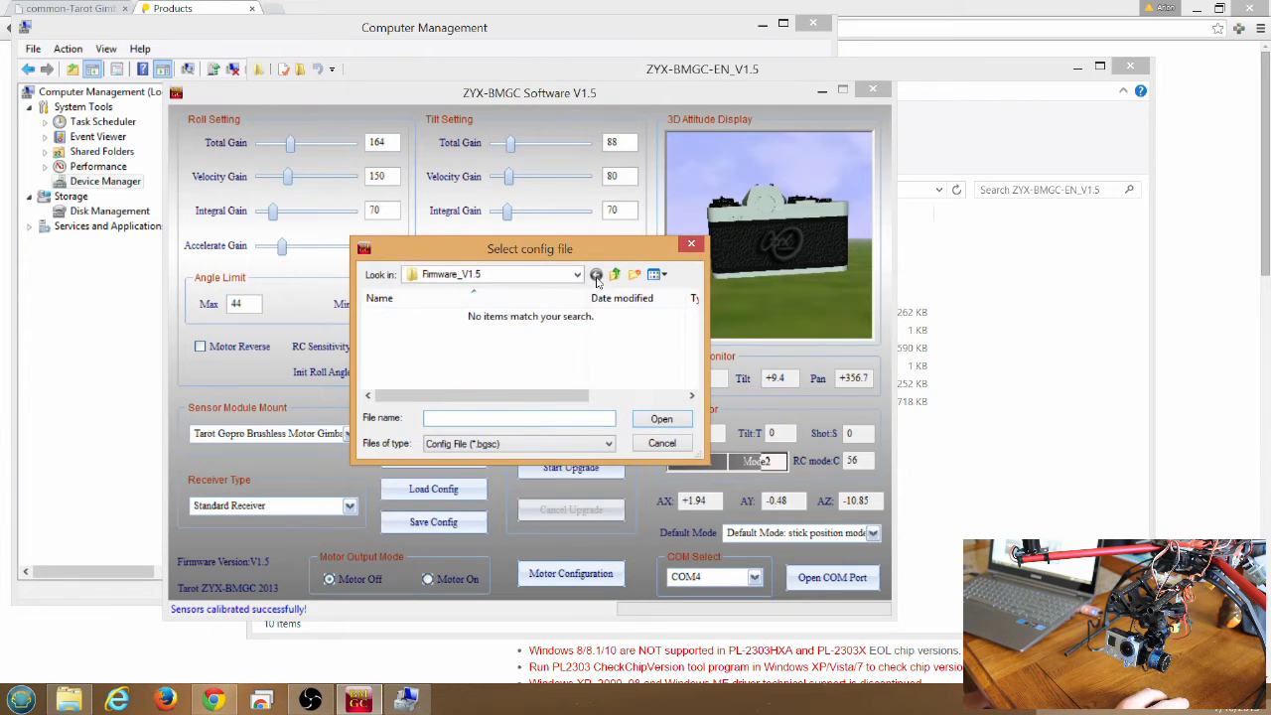
Load 3DR_Tarot.bgsc from the Gimbal Update folder and write the settings to flash.
click(615, 274)
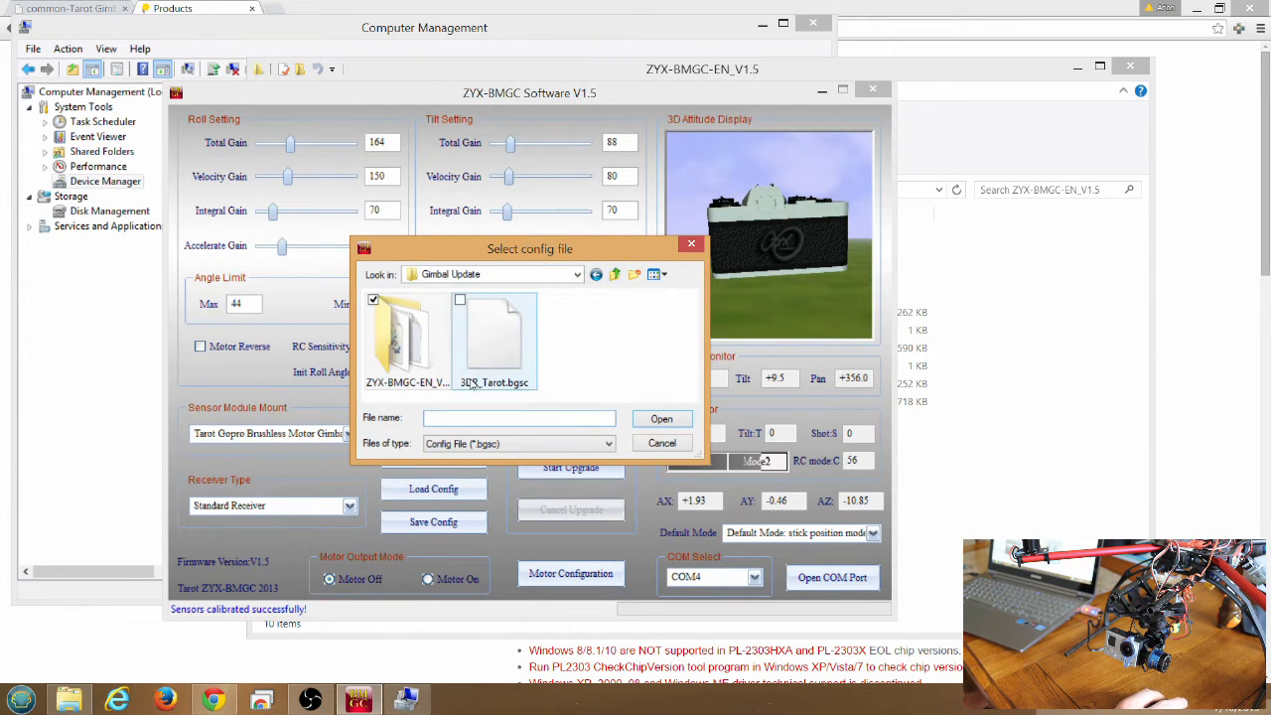
click(492, 337)
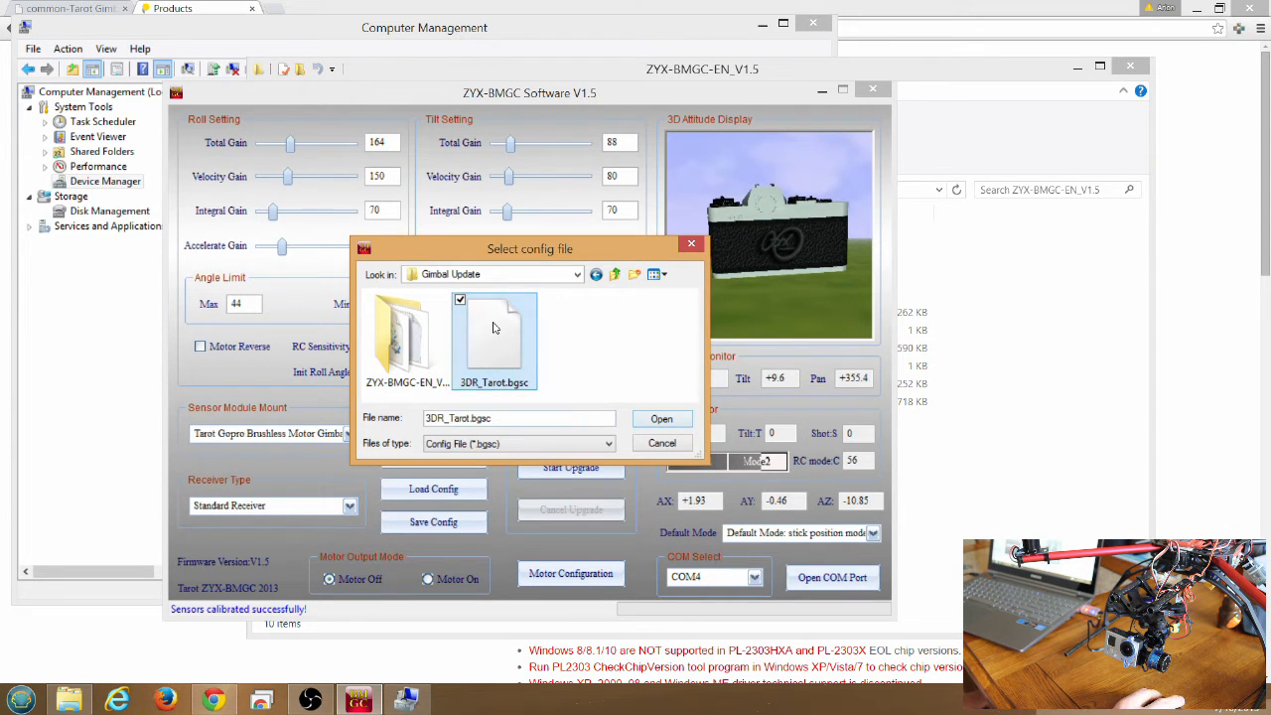
click(661, 417)
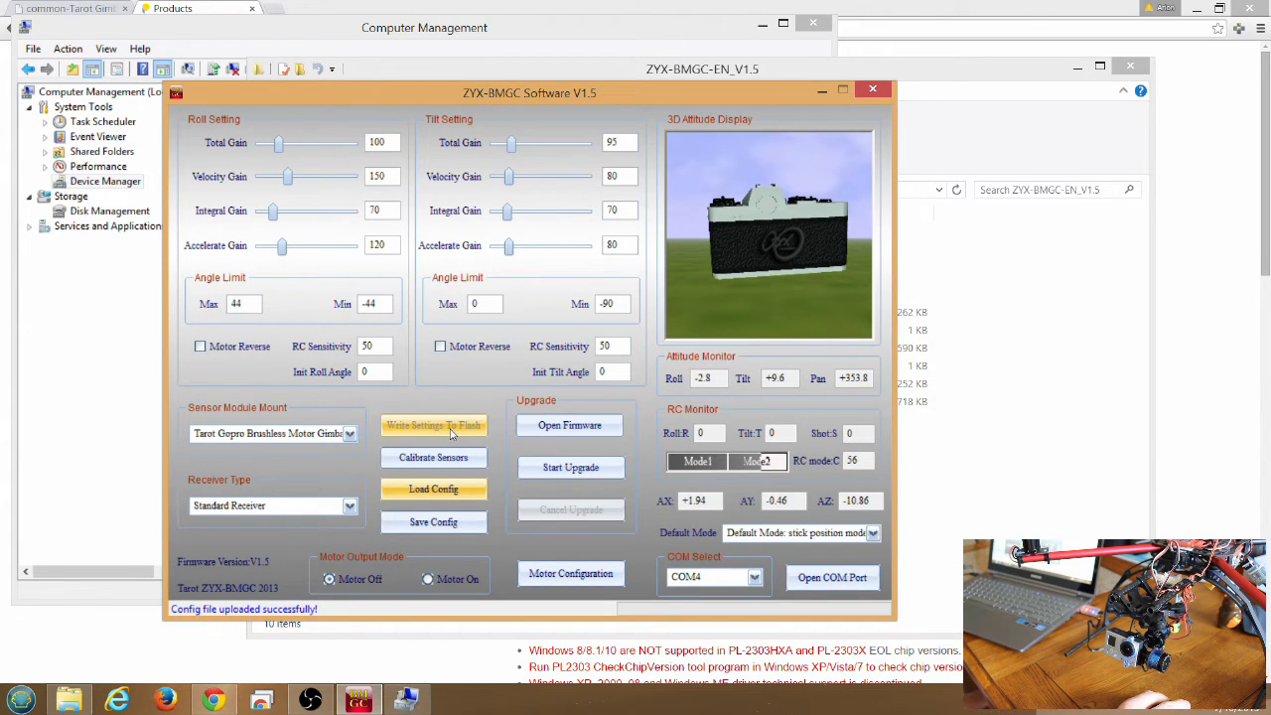
click(432, 425)
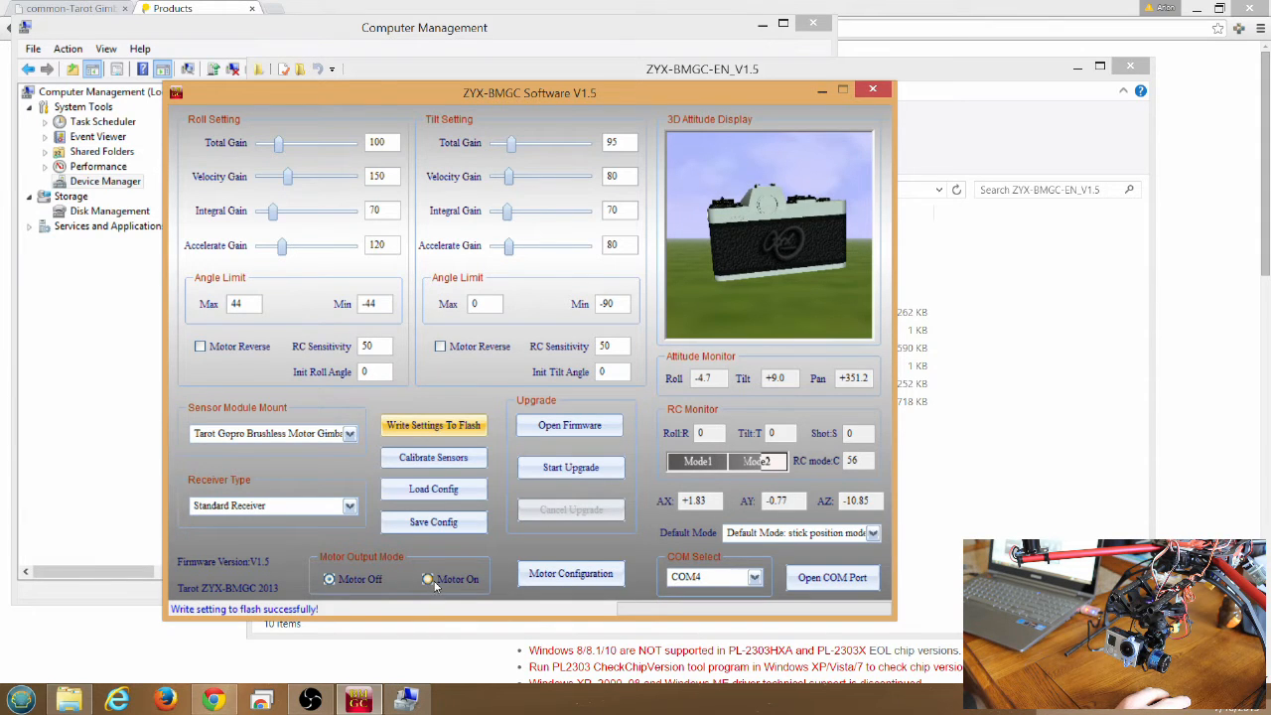
Set Motor Output Mode to Motor On and write the adjusted settings to flash.
click(427, 580)
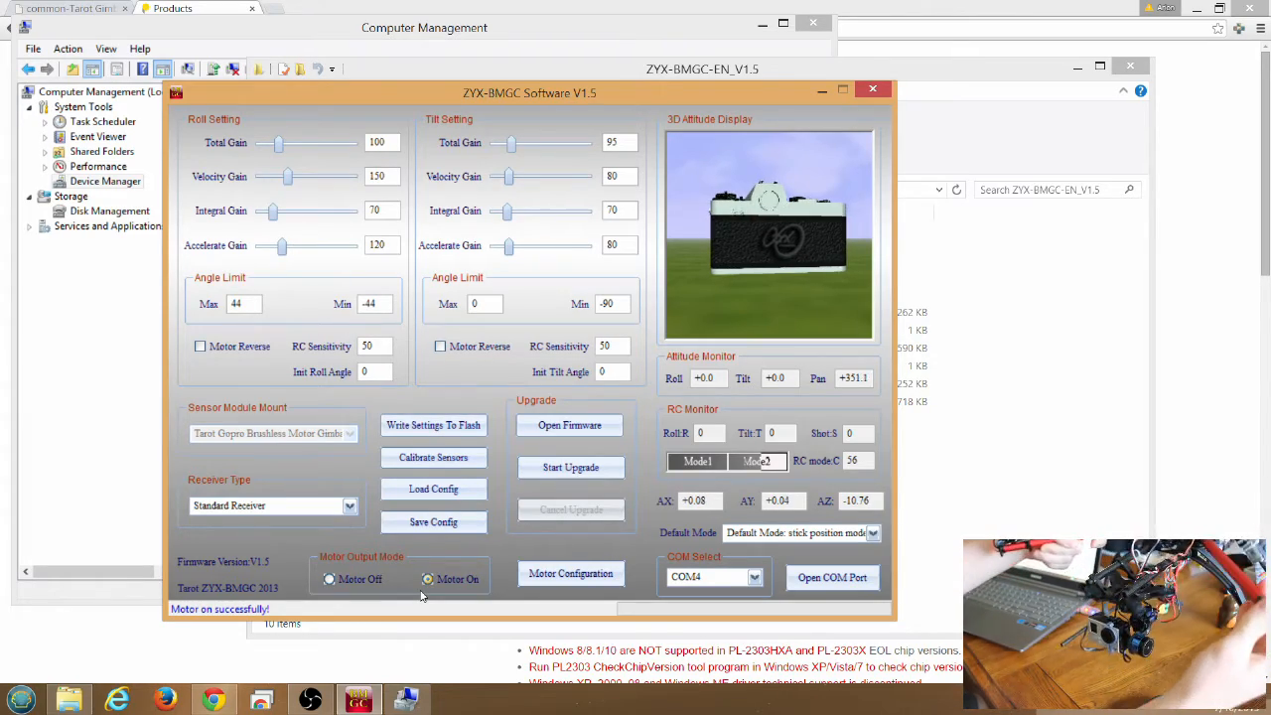
click(433, 425)
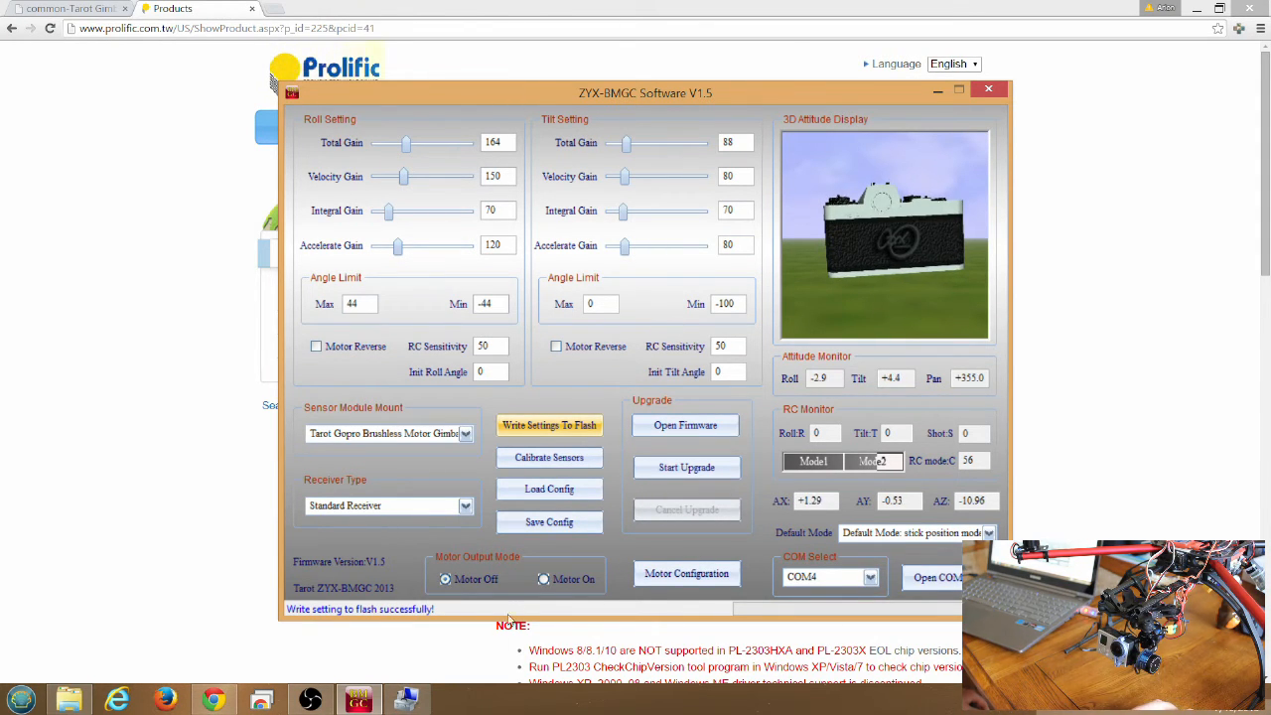
click(544, 578)
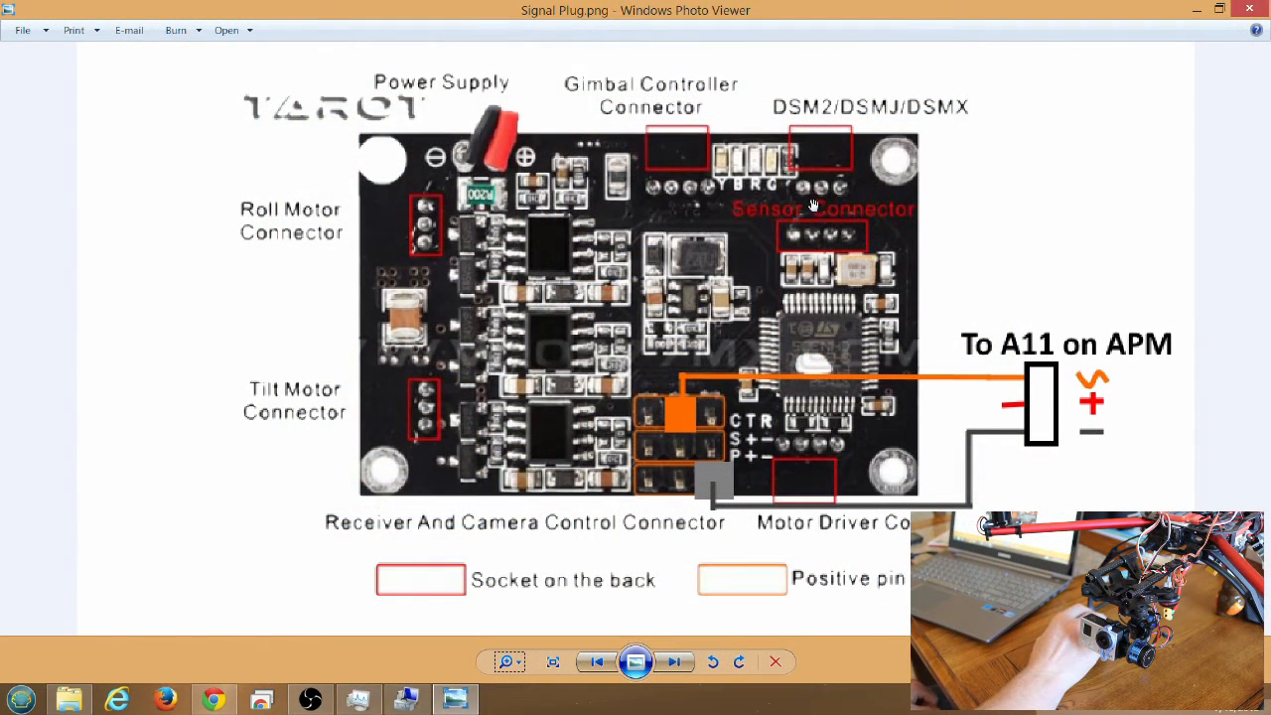
mouse_move(719, 381)
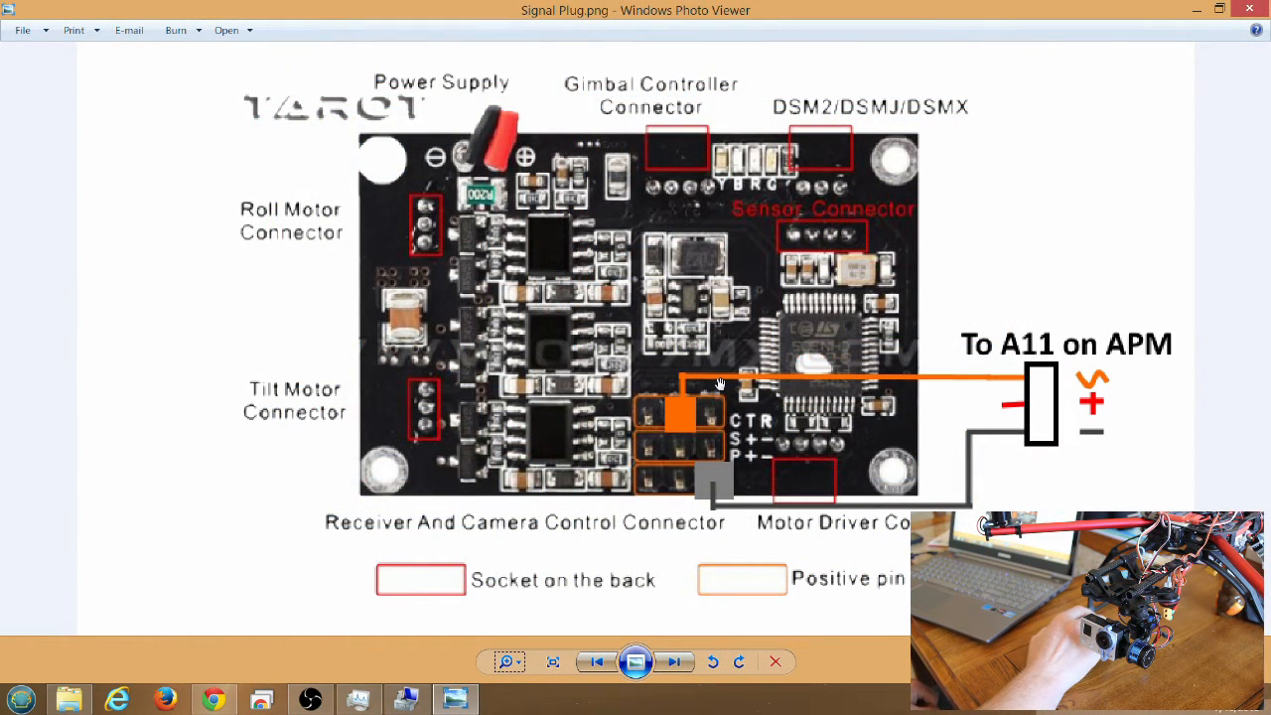
mouse_move(949, 415)
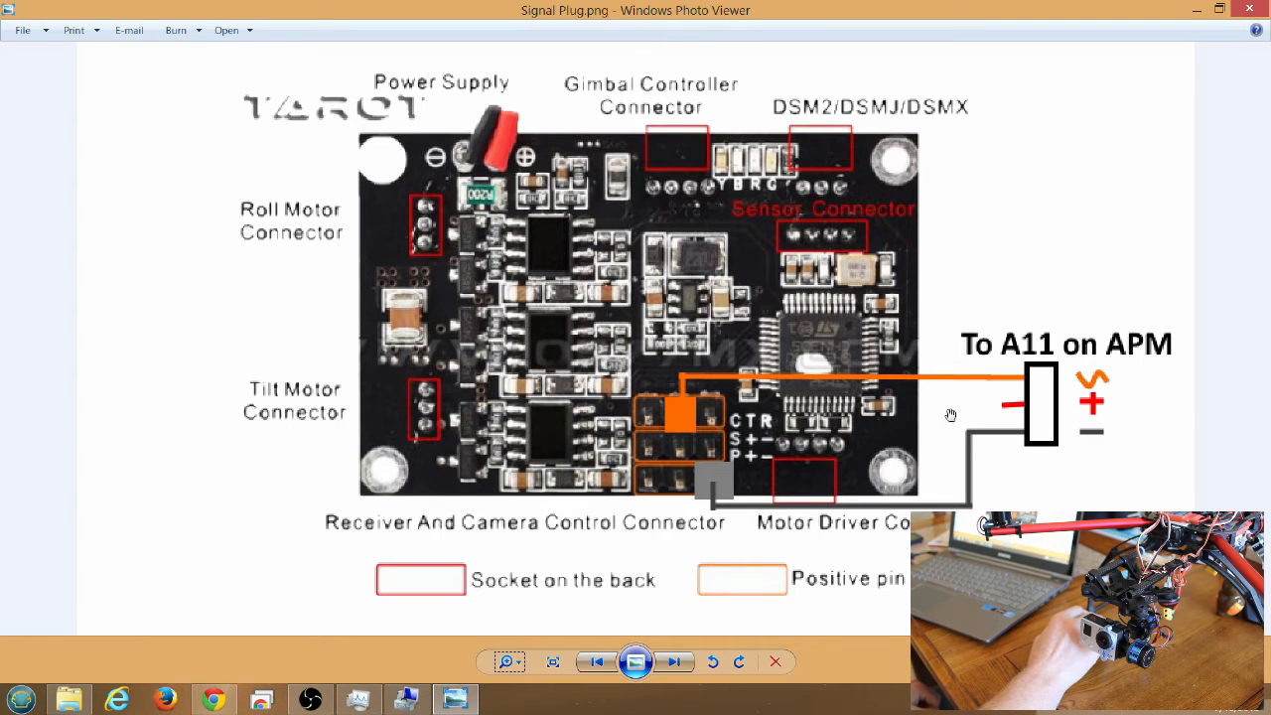
mouse_move(719, 476)
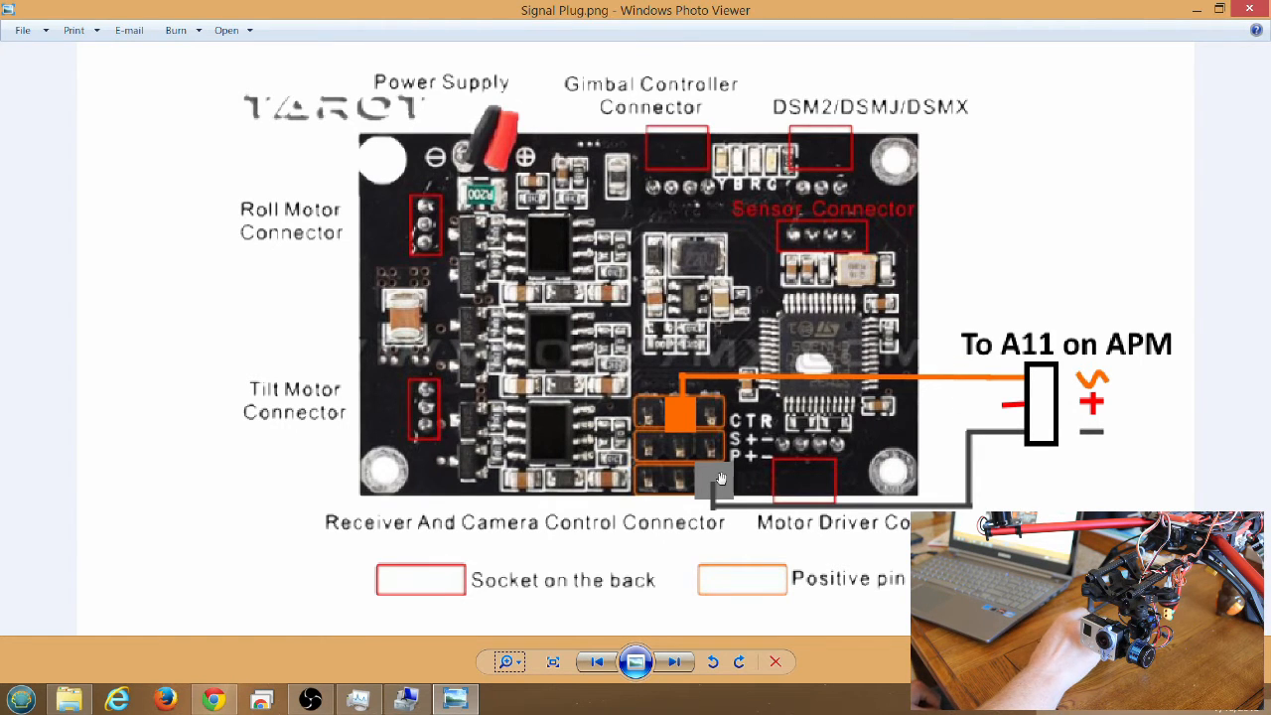
mouse_move(447, 362)
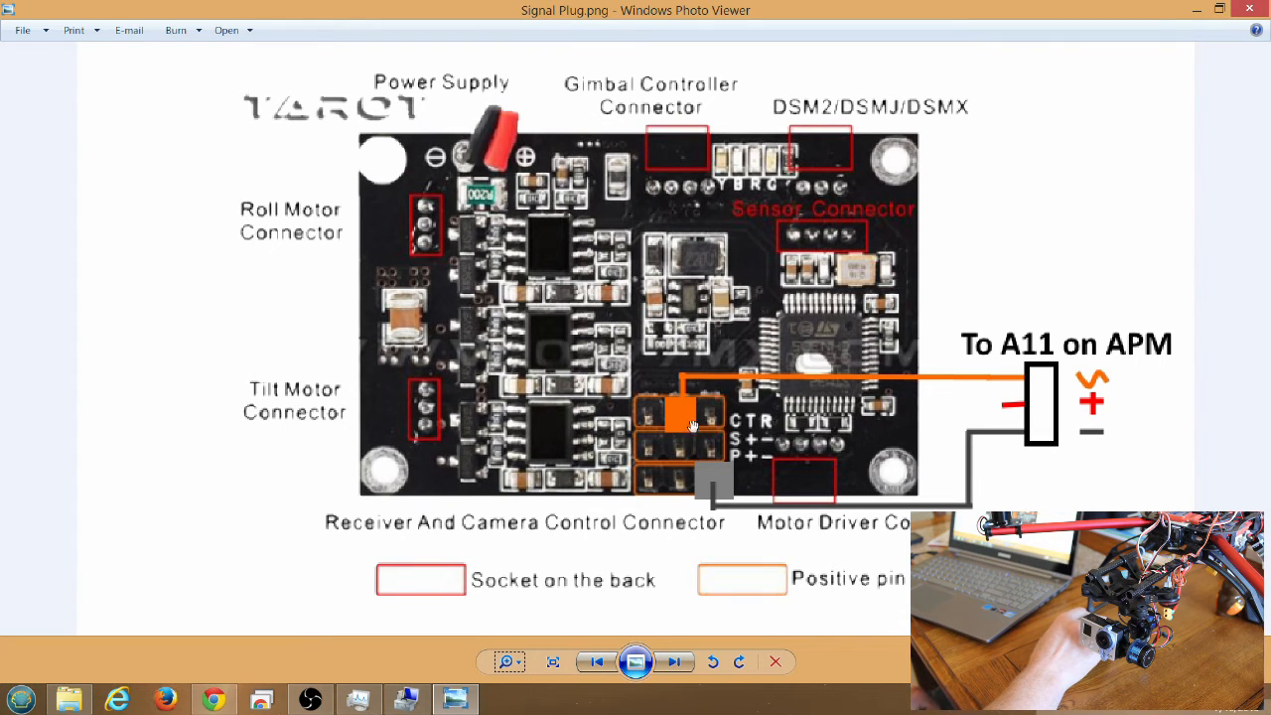
mouse_move(634, 462)
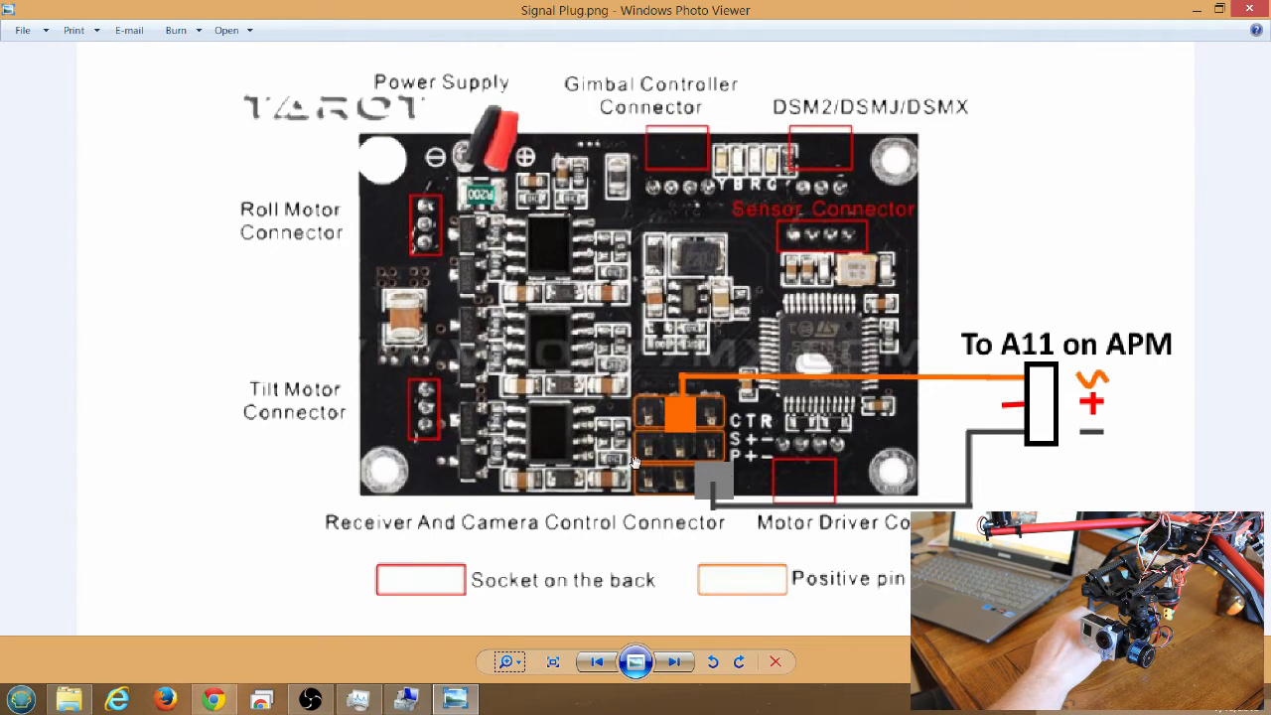
mouse_move(747, 477)
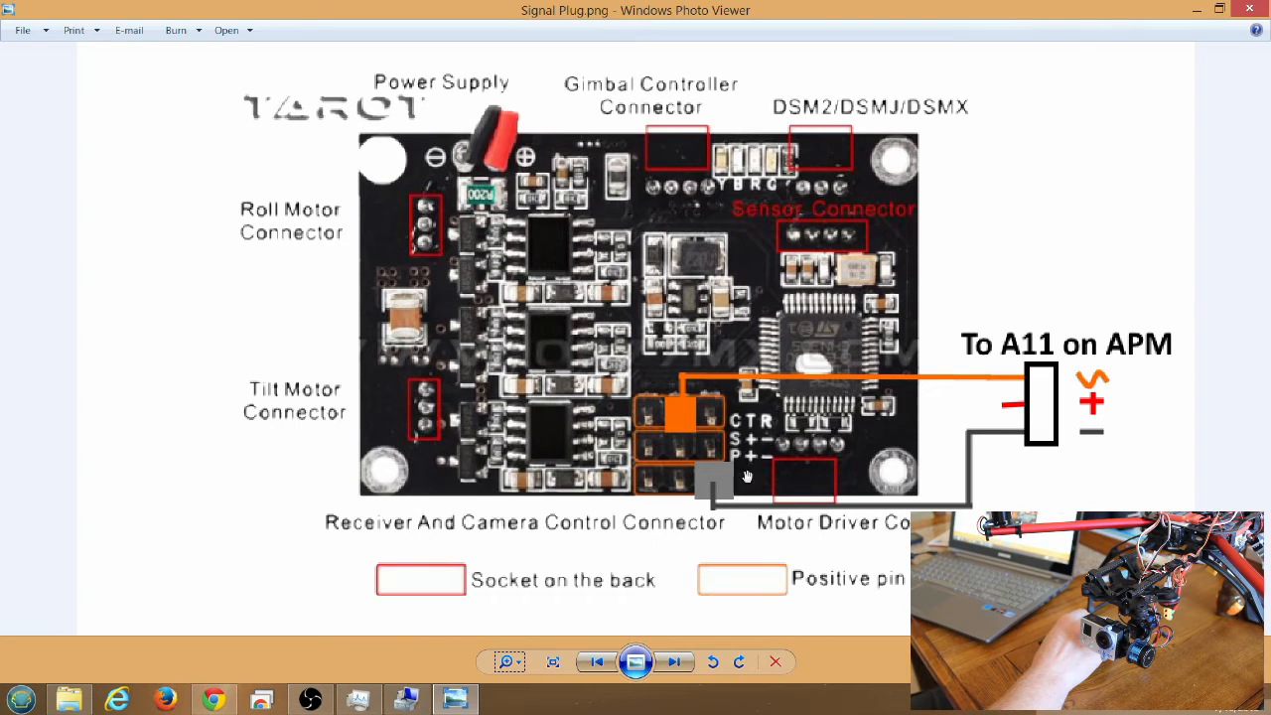
mouse_move(663, 373)
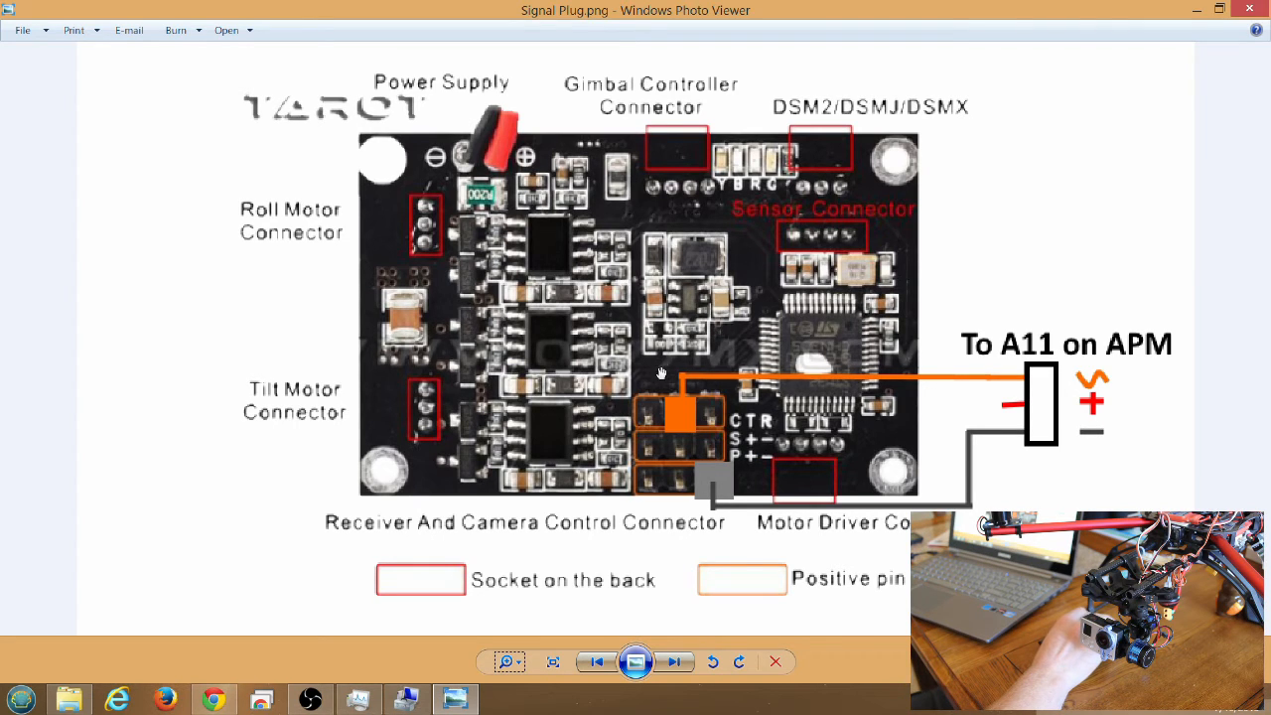
mouse_move(679, 429)
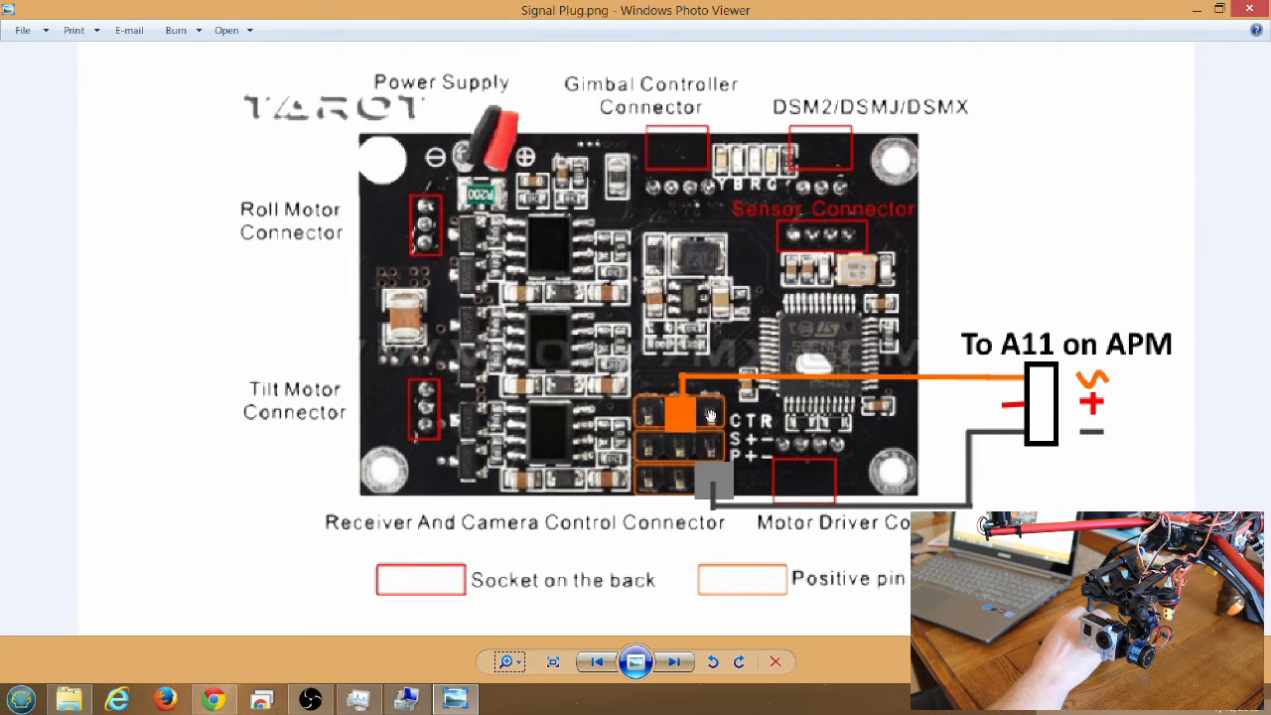
mouse_move(679, 387)
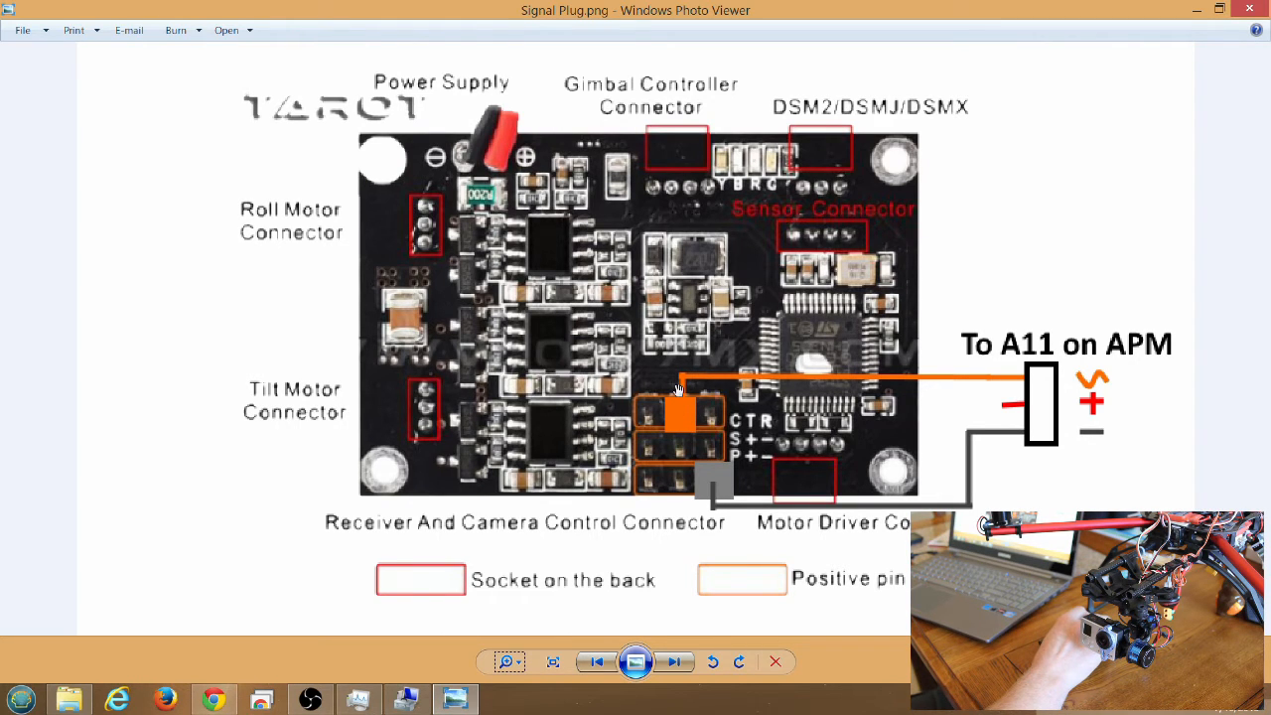
mouse_move(739, 377)
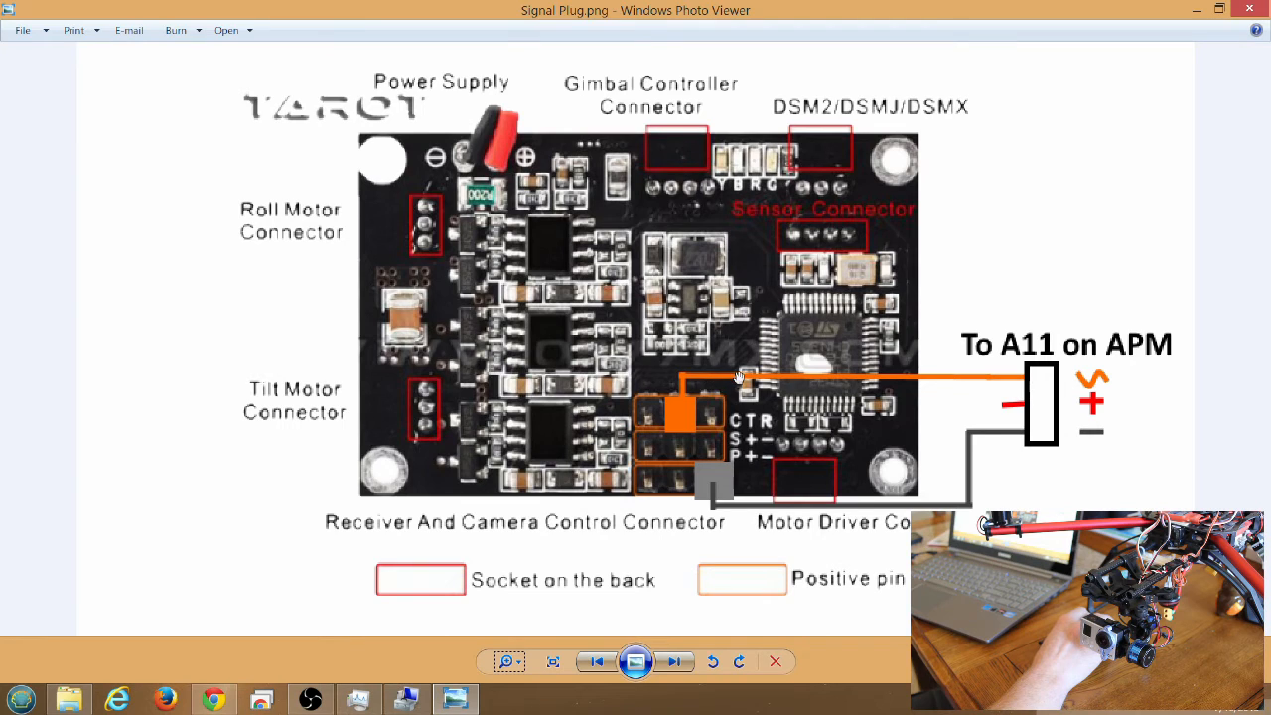
mouse_move(1028, 375)
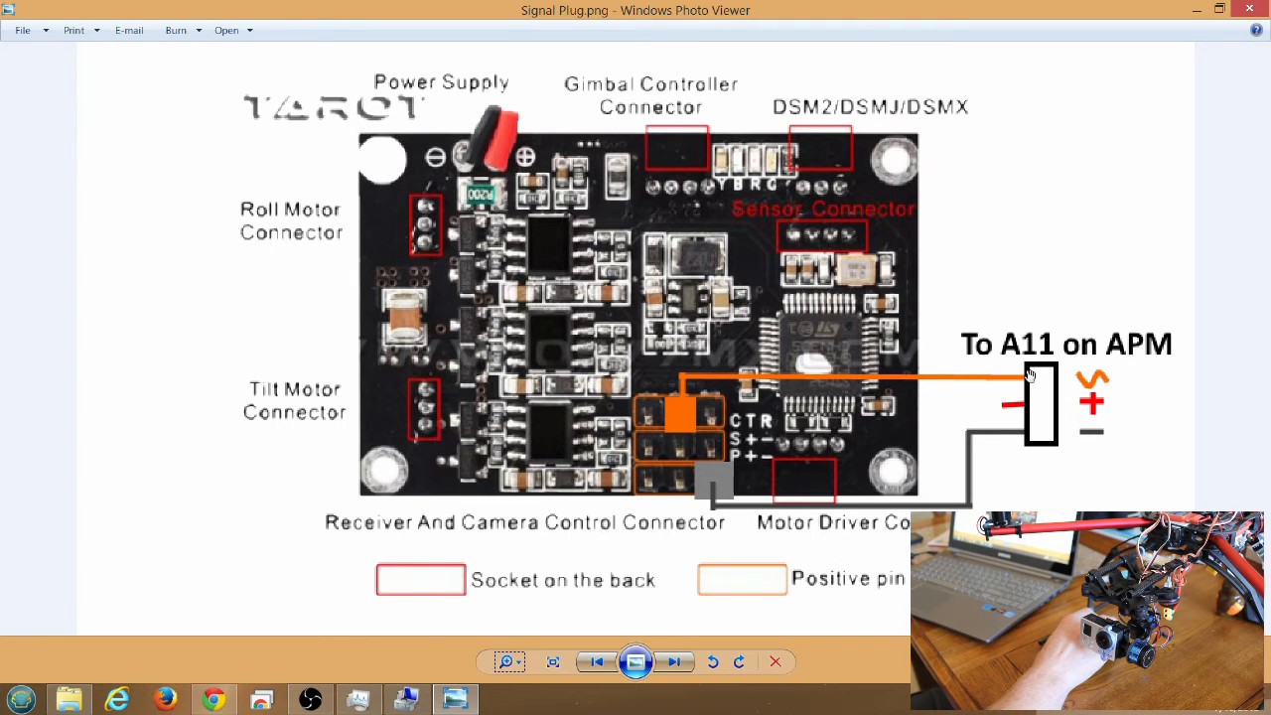
mouse_move(1028, 375)
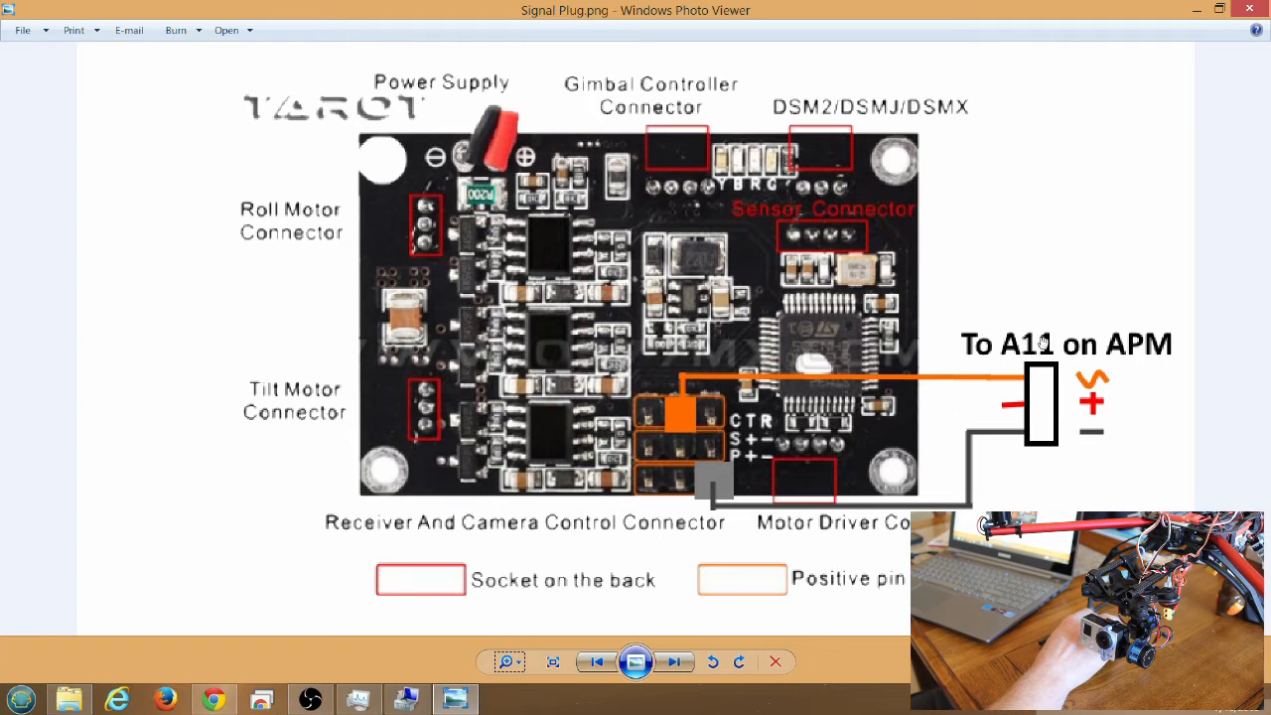
mouse_move(1029, 377)
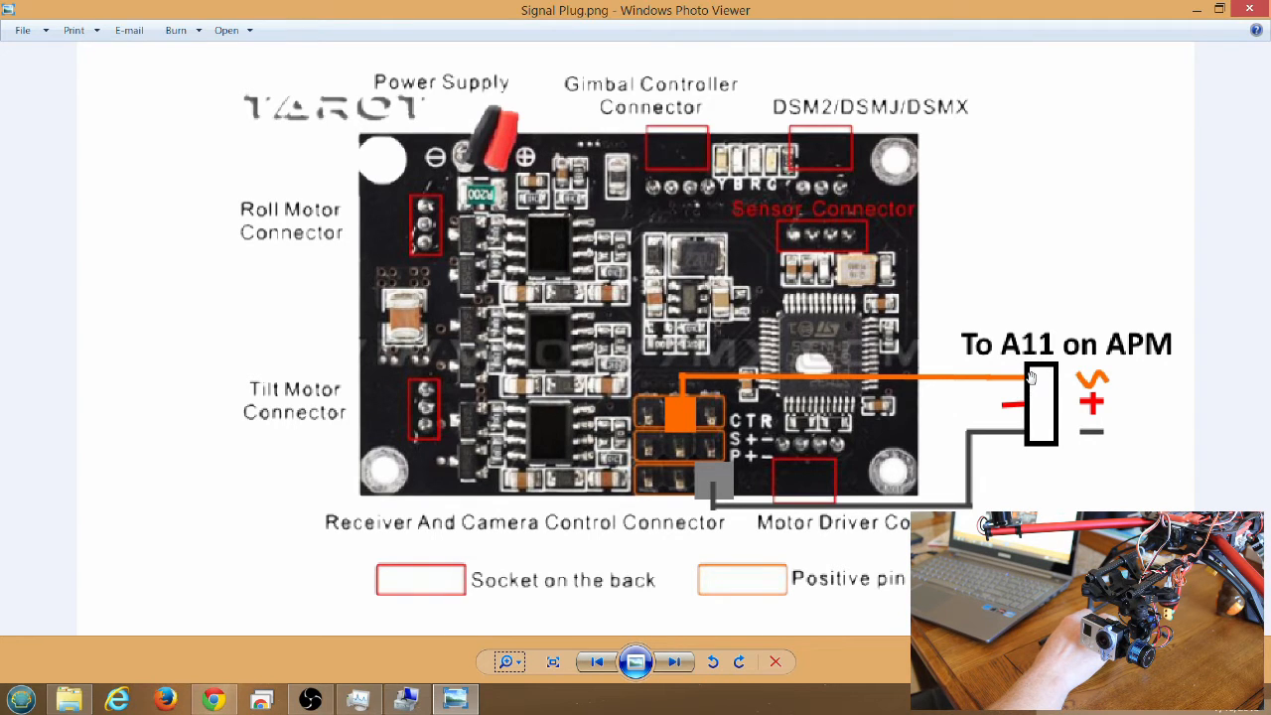
mouse_move(1011, 368)
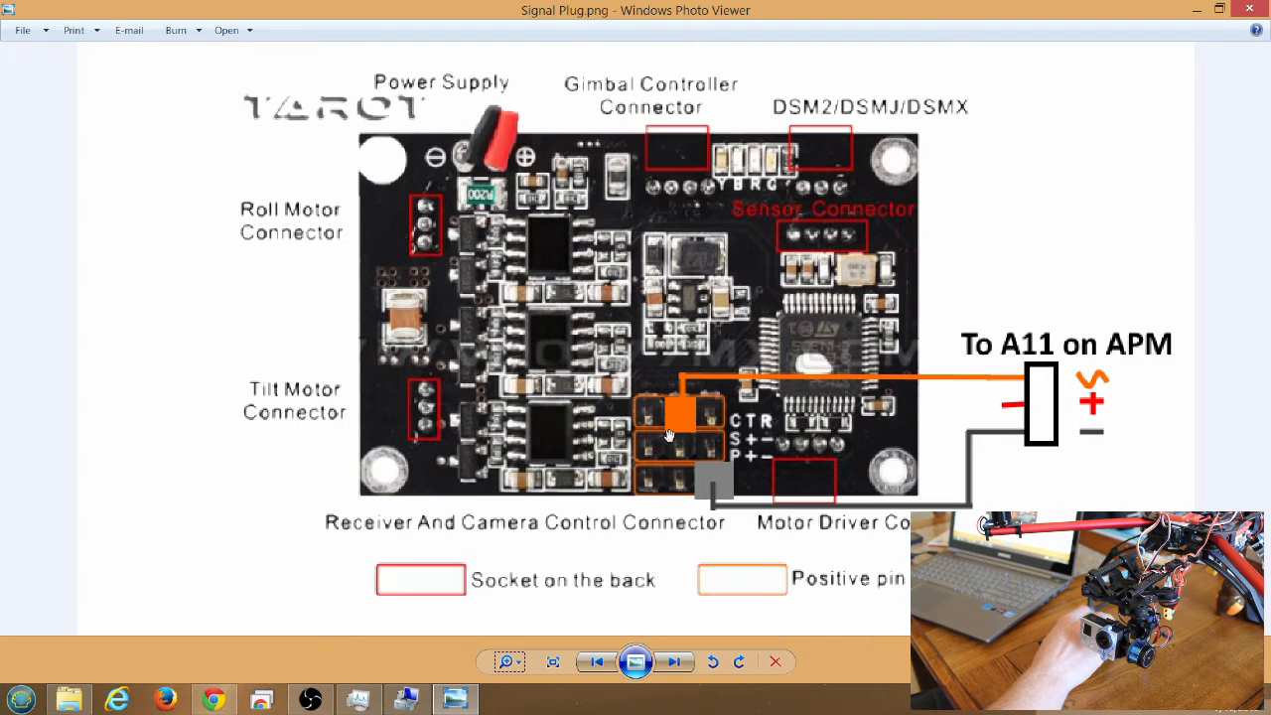
mouse_move(702, 445)
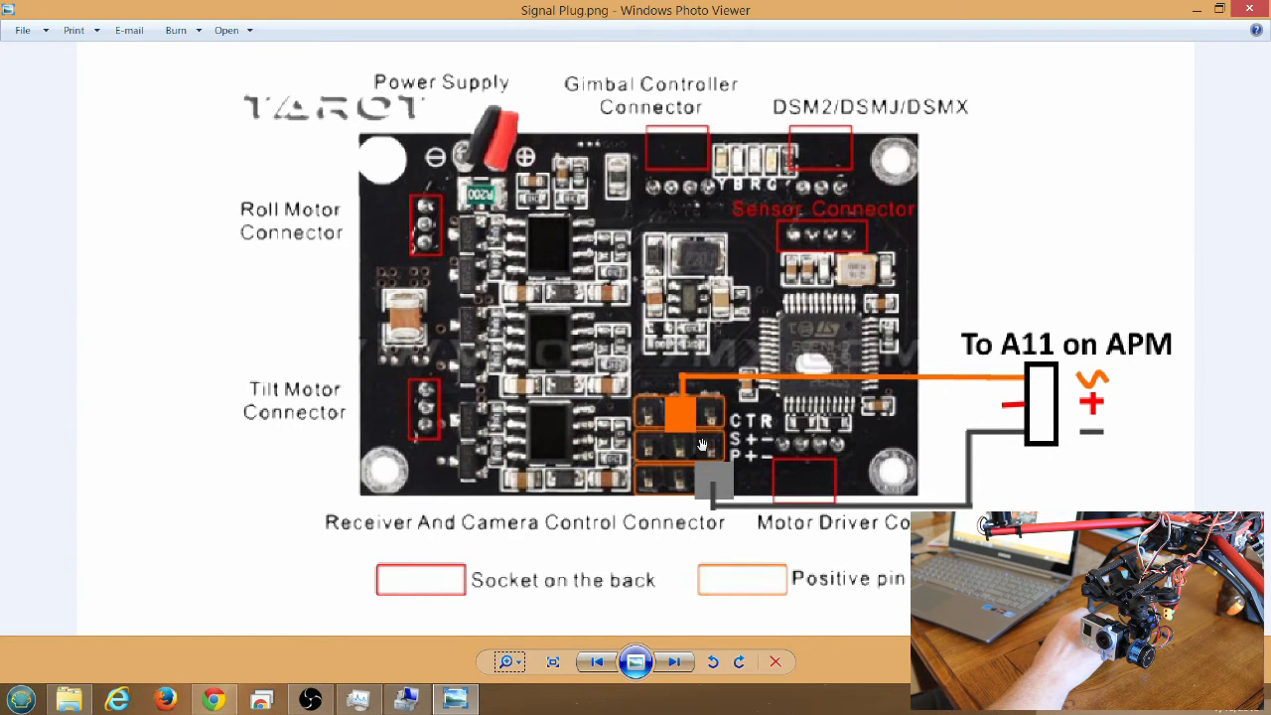
mouse_move(715, 532)
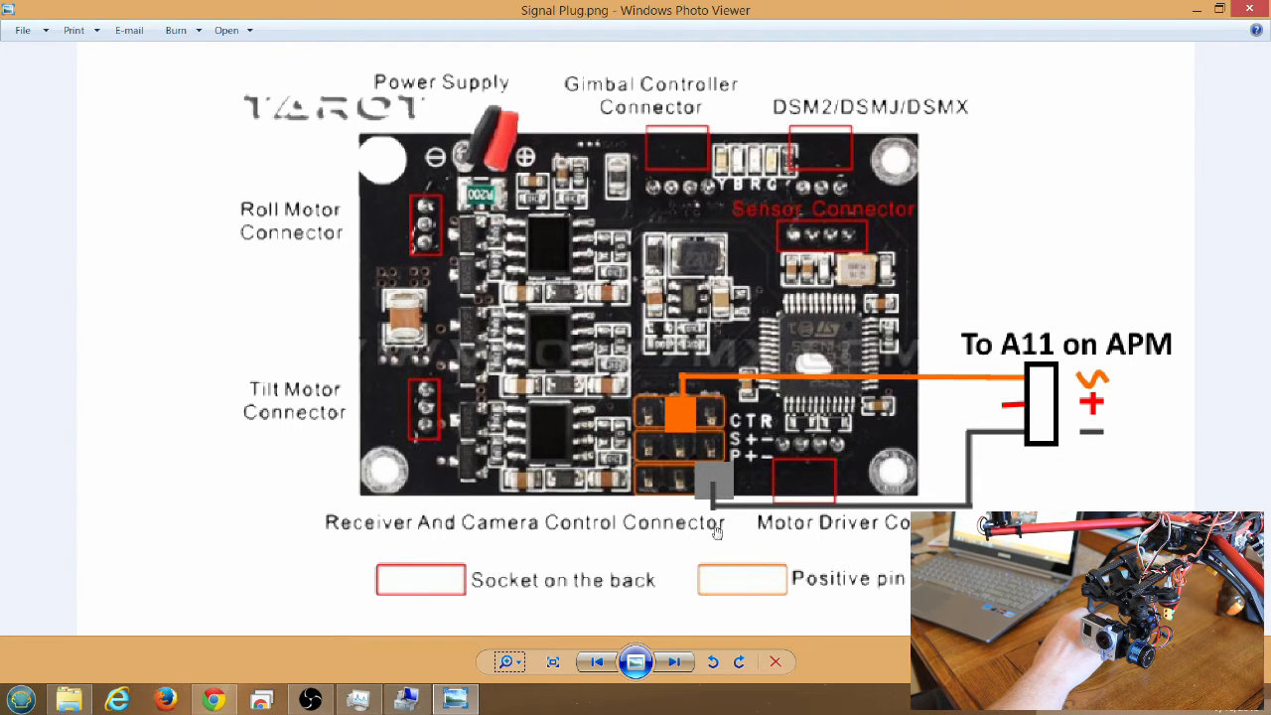
mouse_move(1112, 436)
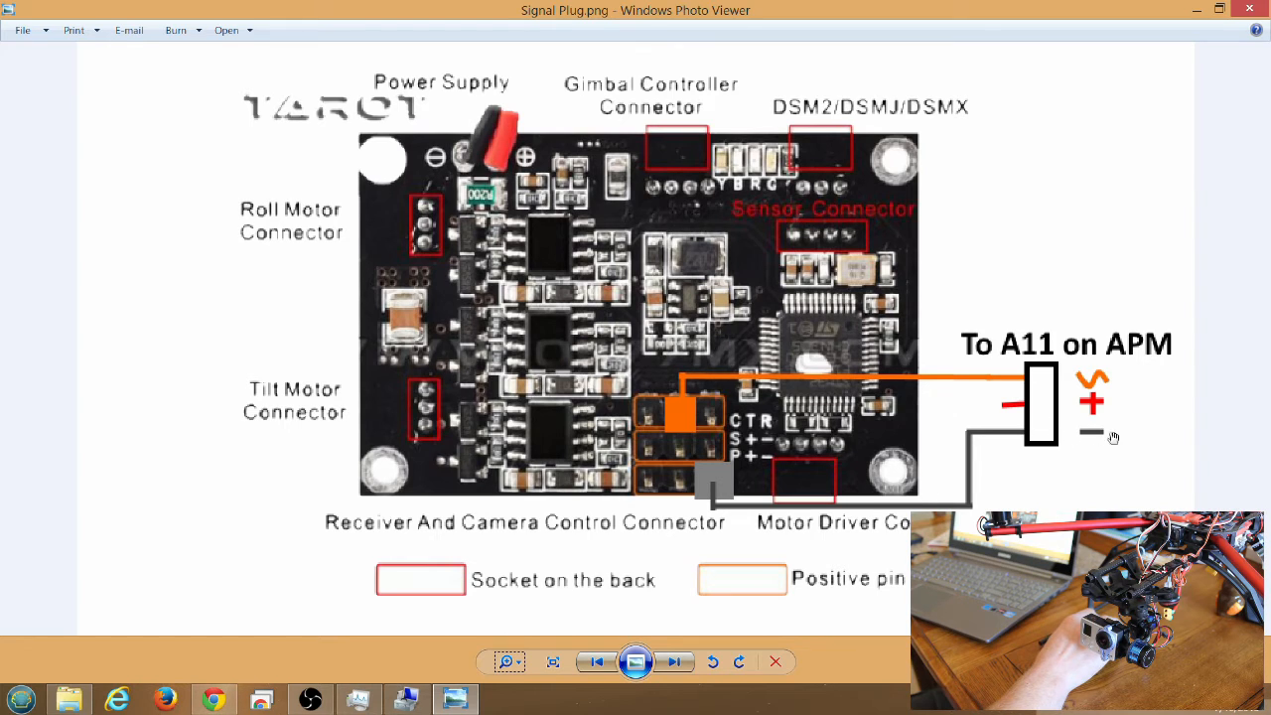
mouse_move(1062, 435)
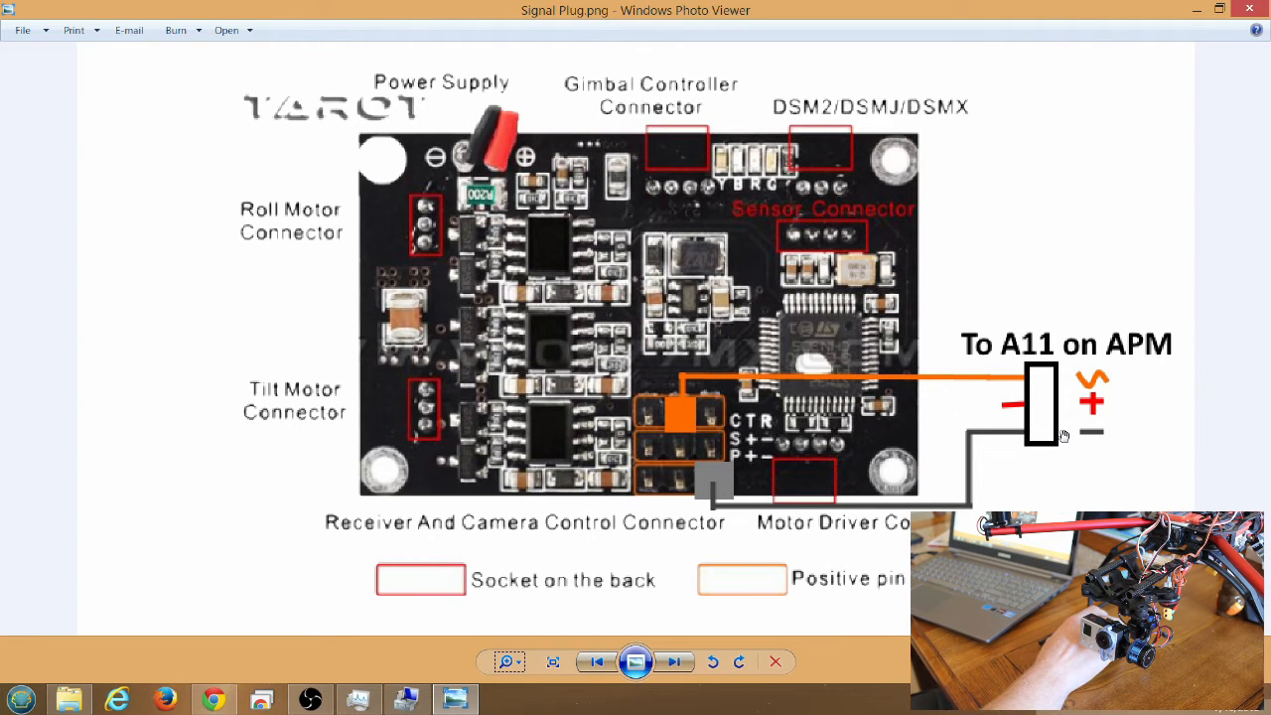
mouse_move(1096, 401)
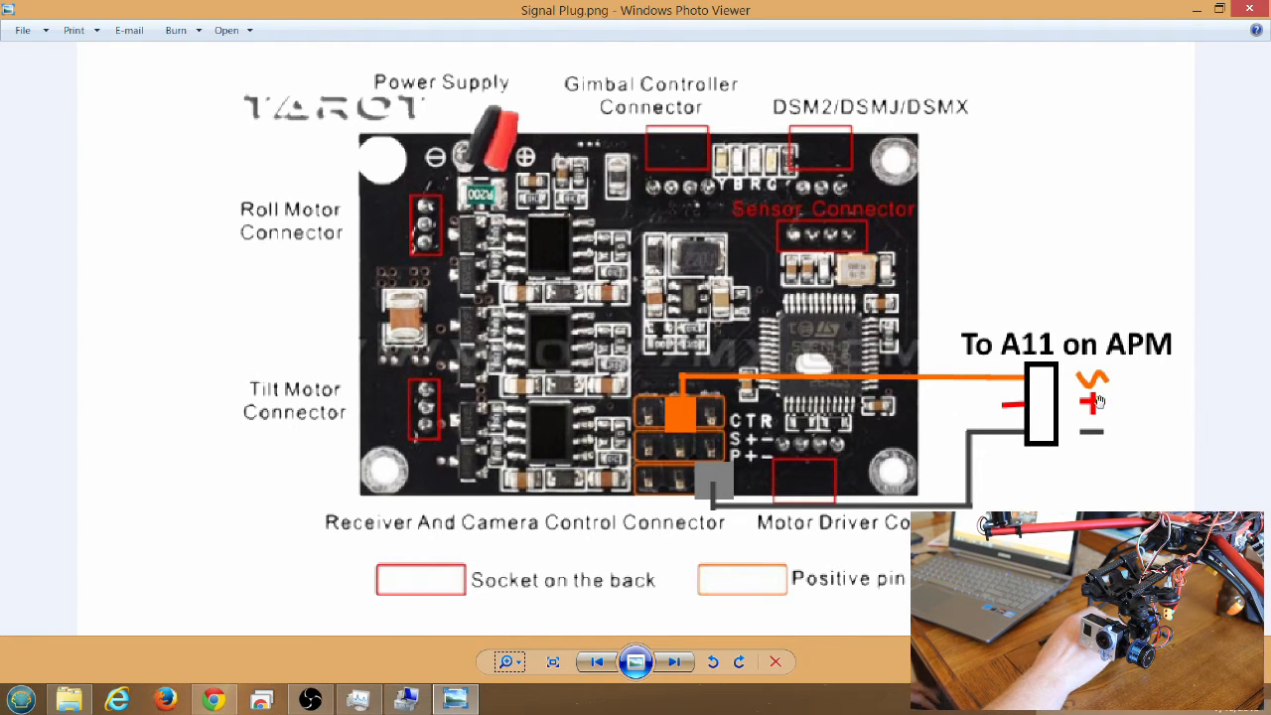
mouse_move(915, 507)
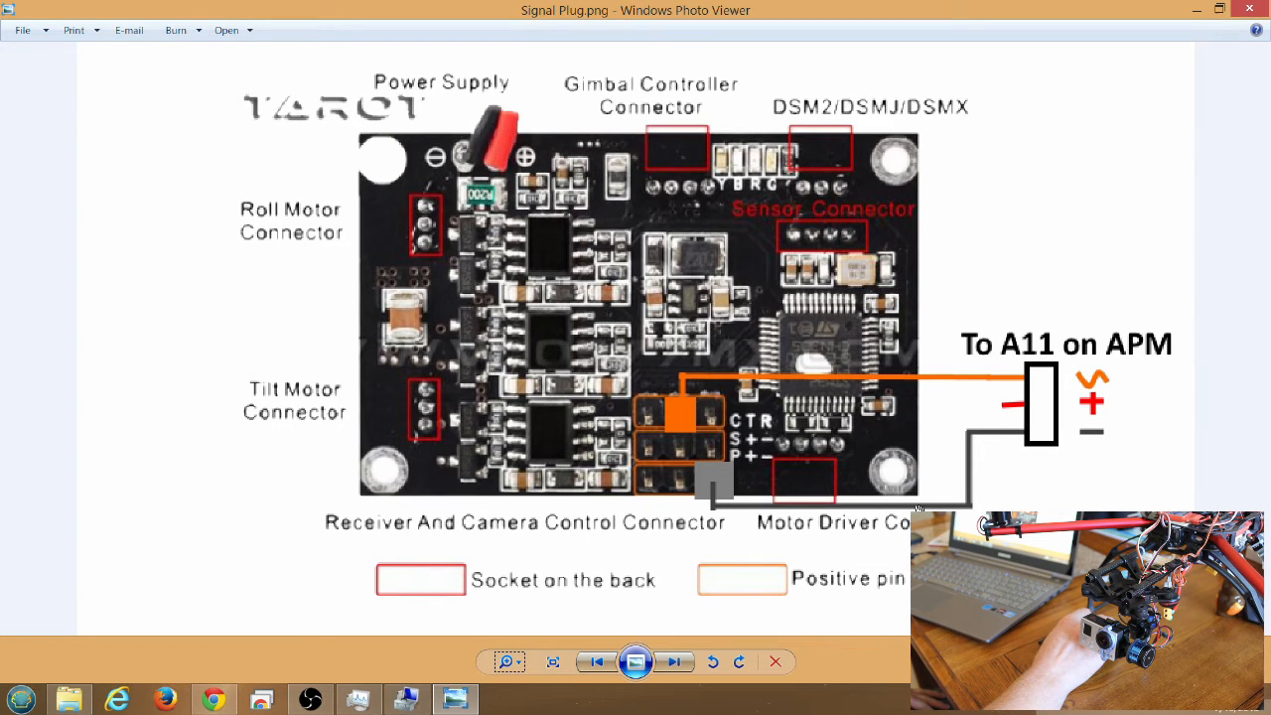
mouse_move(1023, 445)
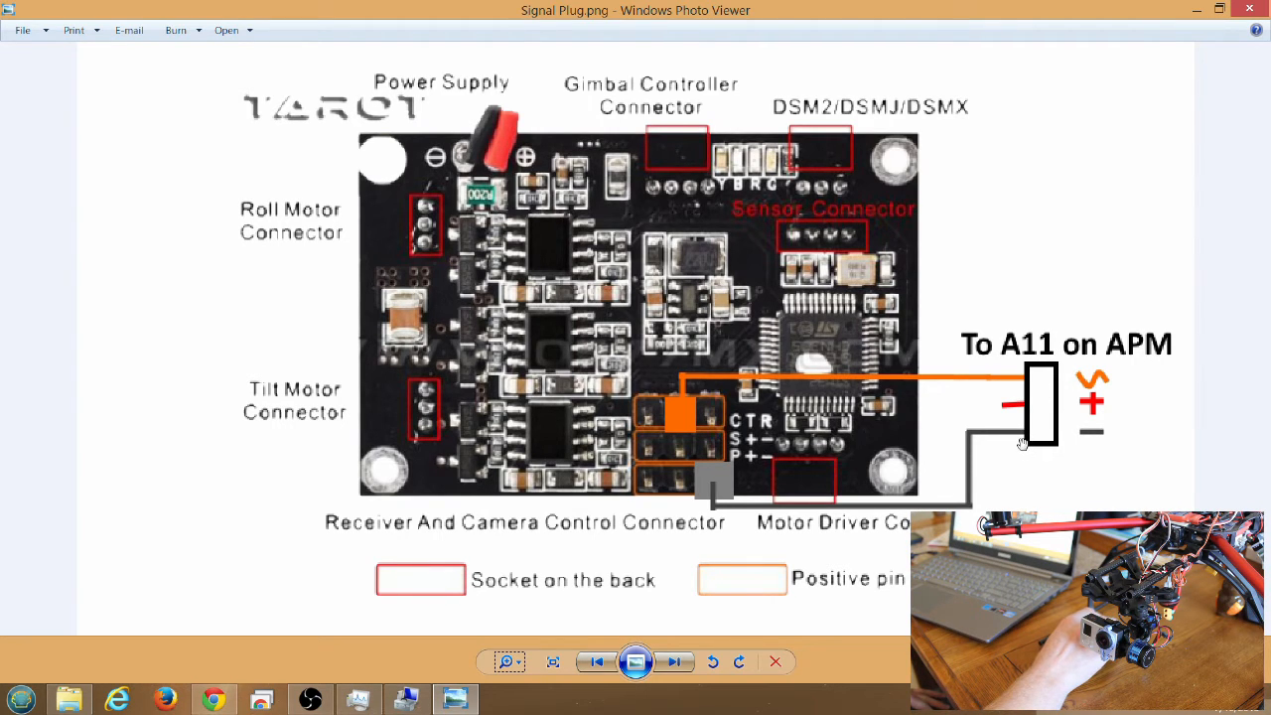
mouse_move(1057, 417)
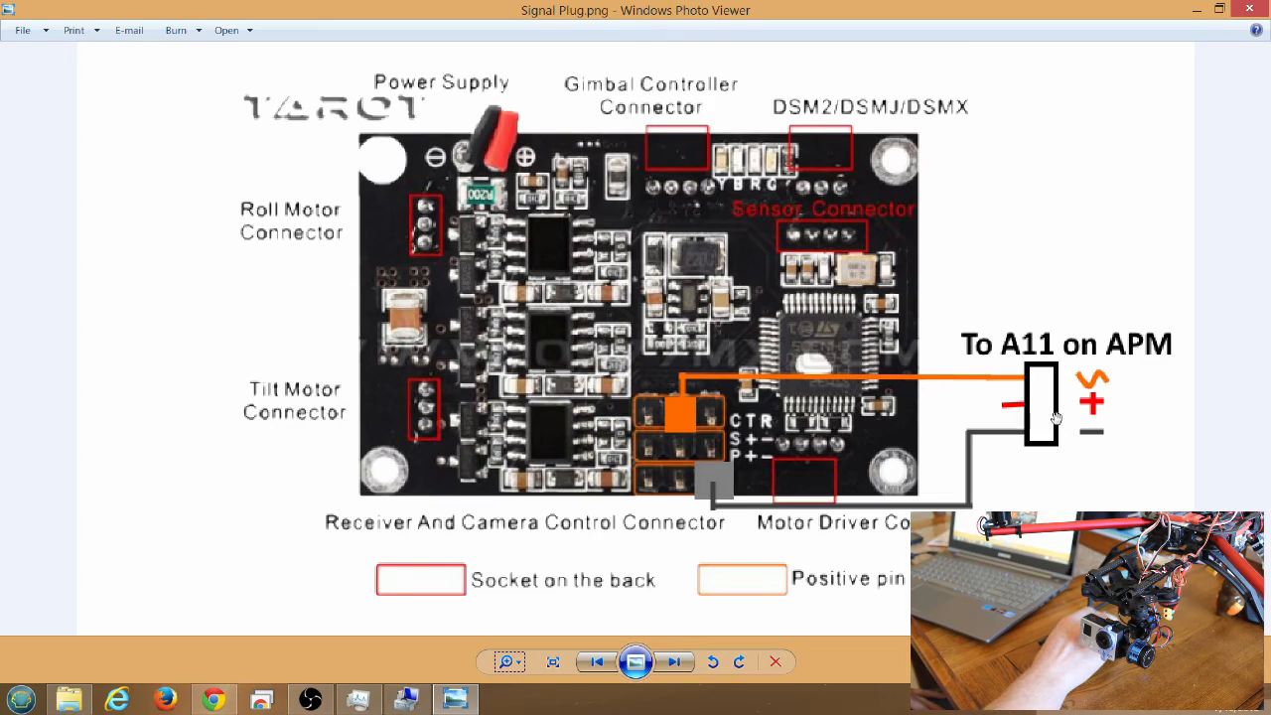
mouse_move(1031, 433)
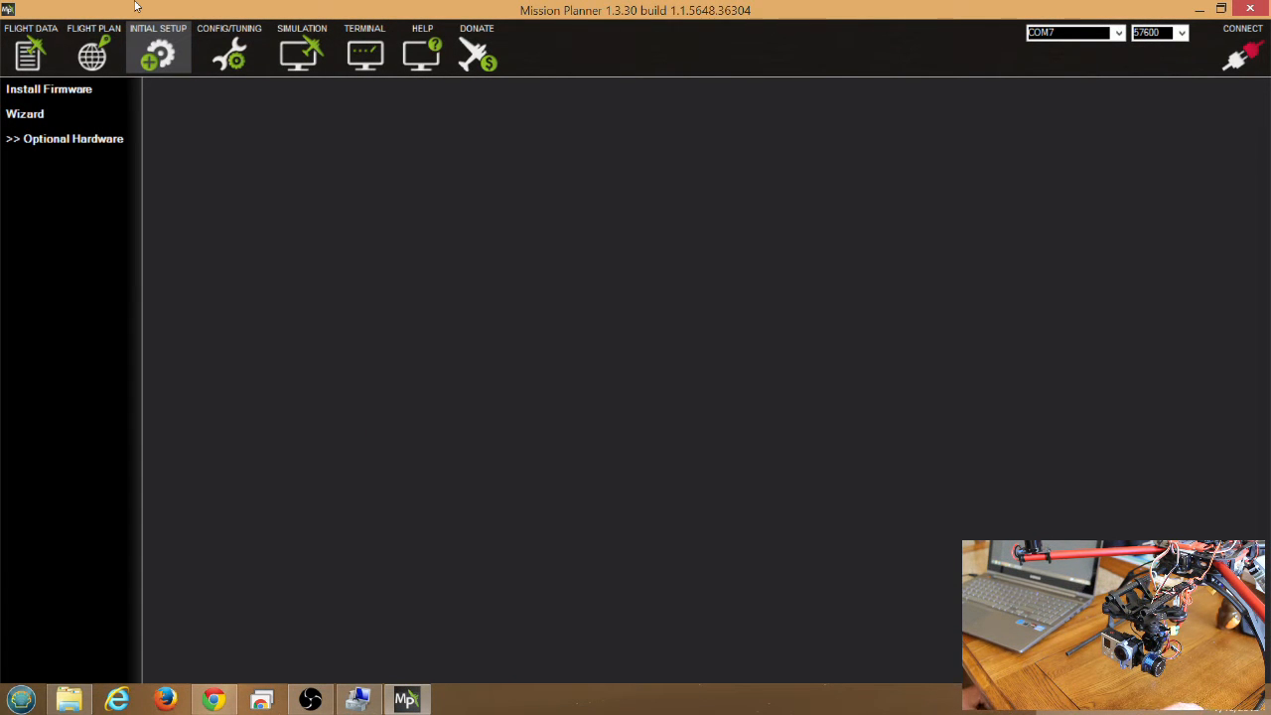
mouse_move(155, 8)
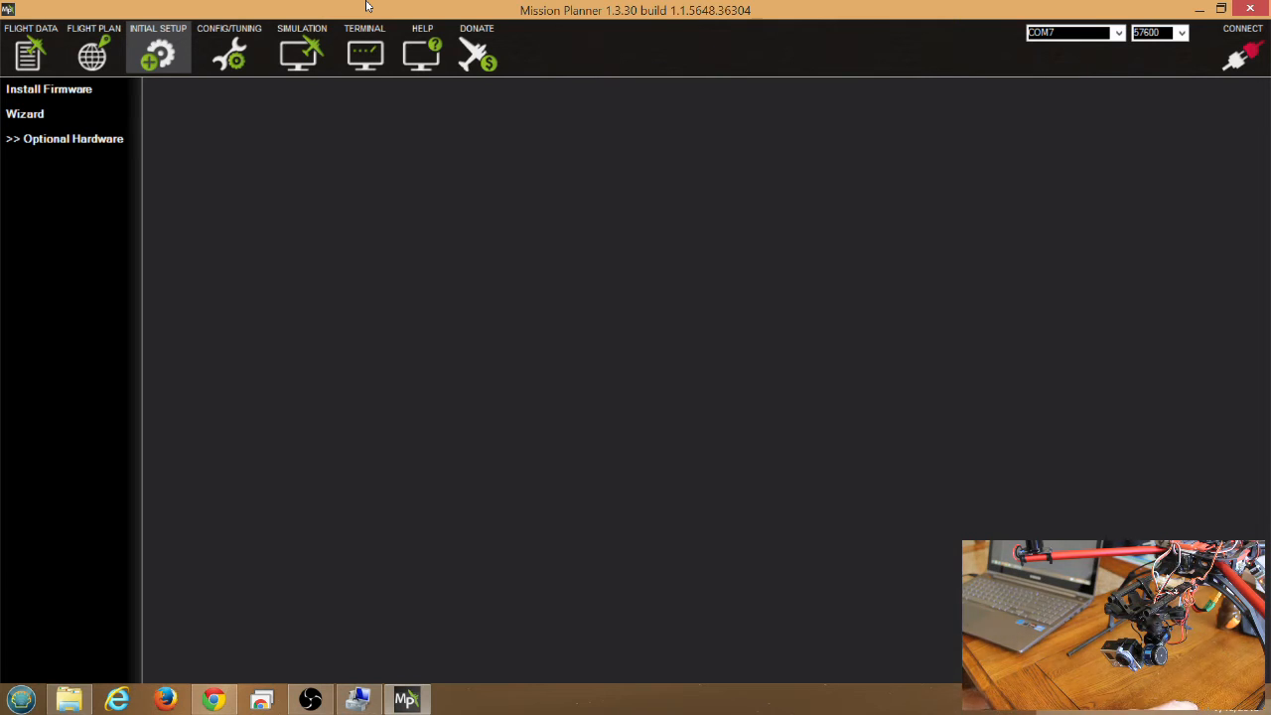
mouse_move(767, 87)
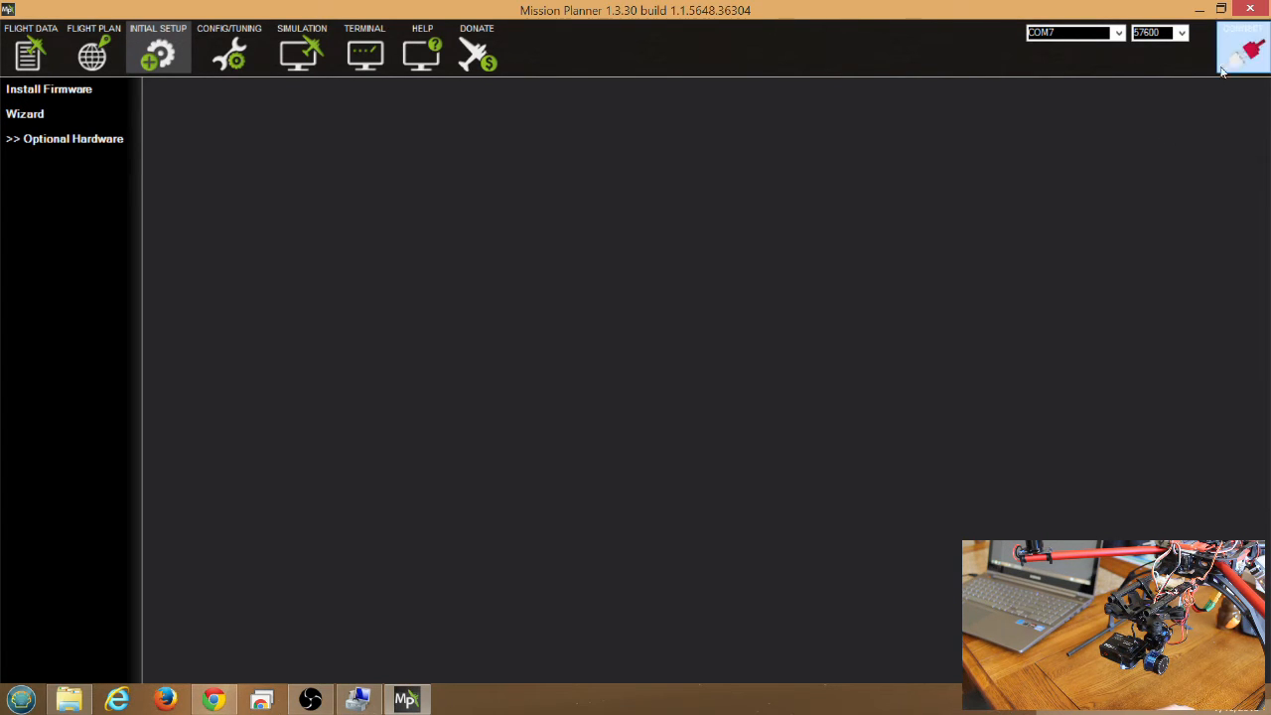
Connect to the ArduCopter controller at 57600 baud, download parameters, and return to Initial Setup.
click(1241, 44)
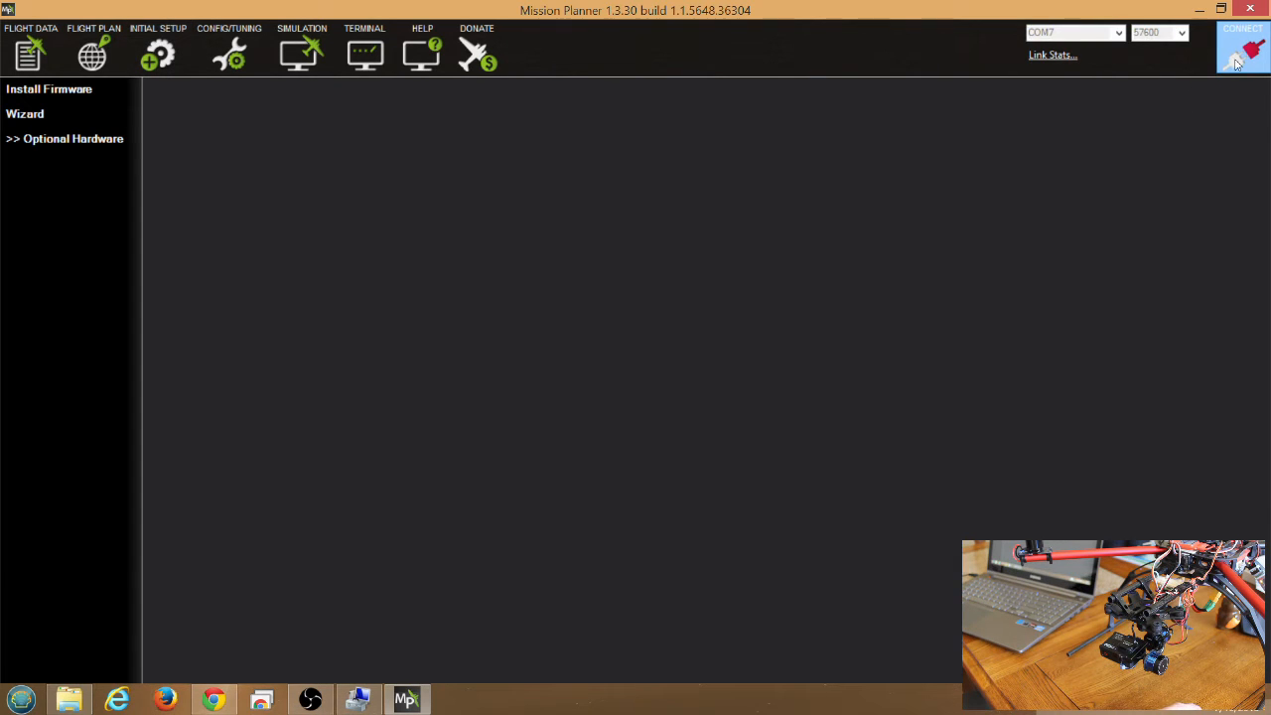
mouse_move(752, 322)
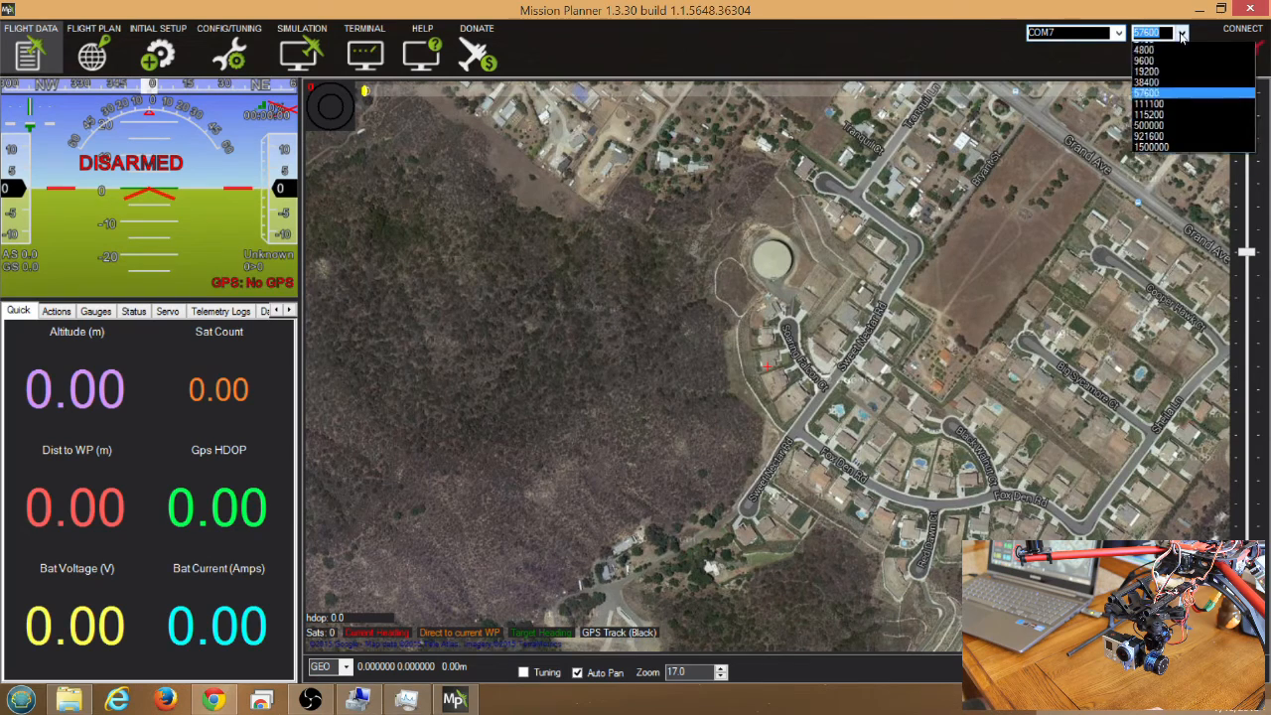
click(1148, 81)
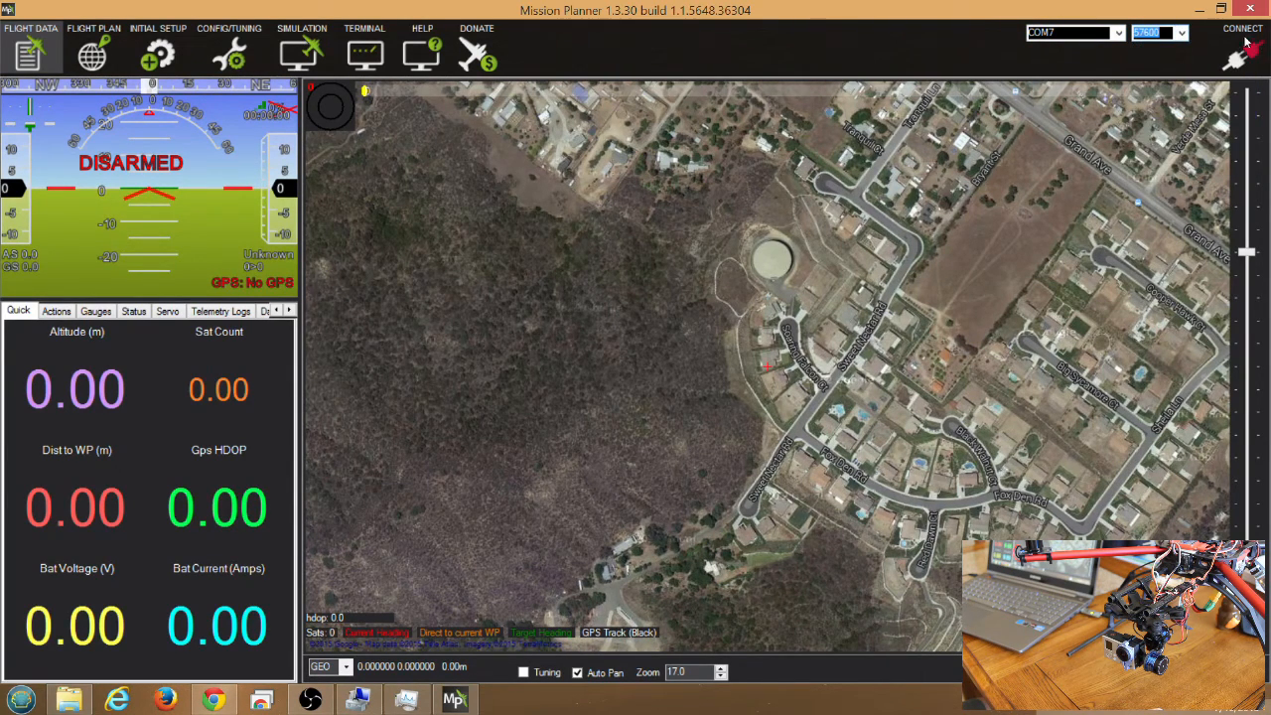
click(1243, 28)
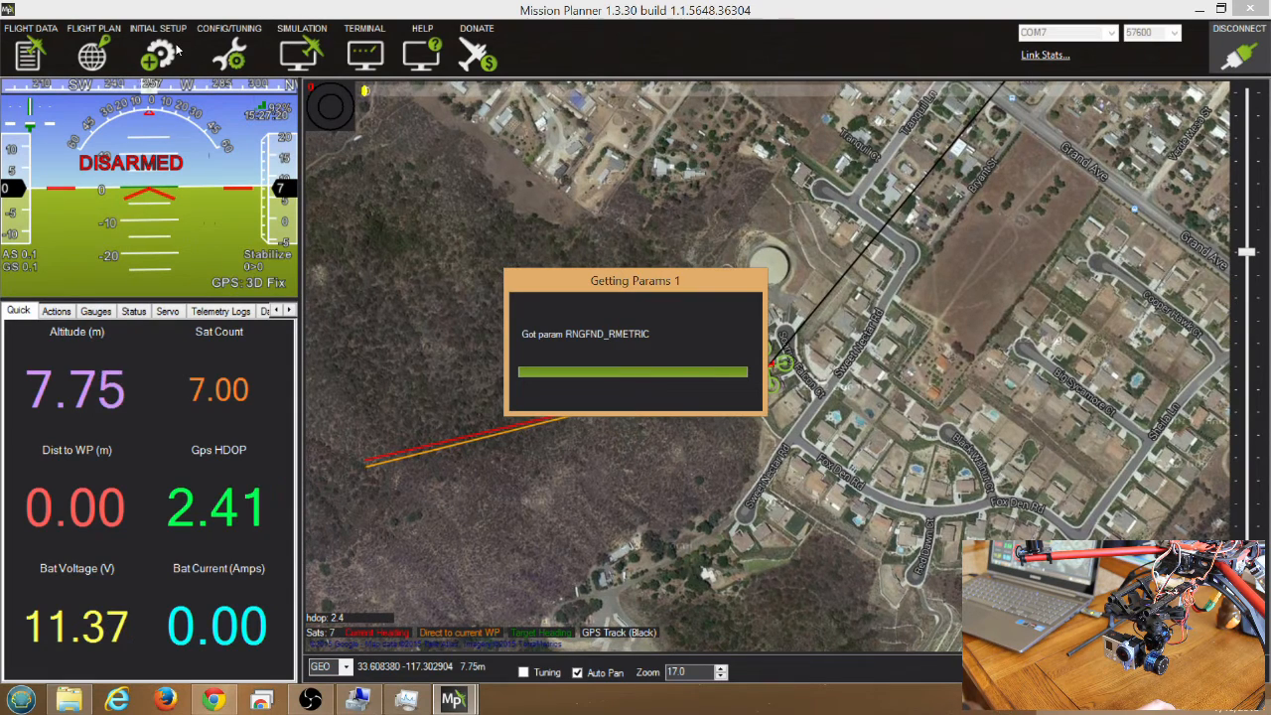
click(159, 28)
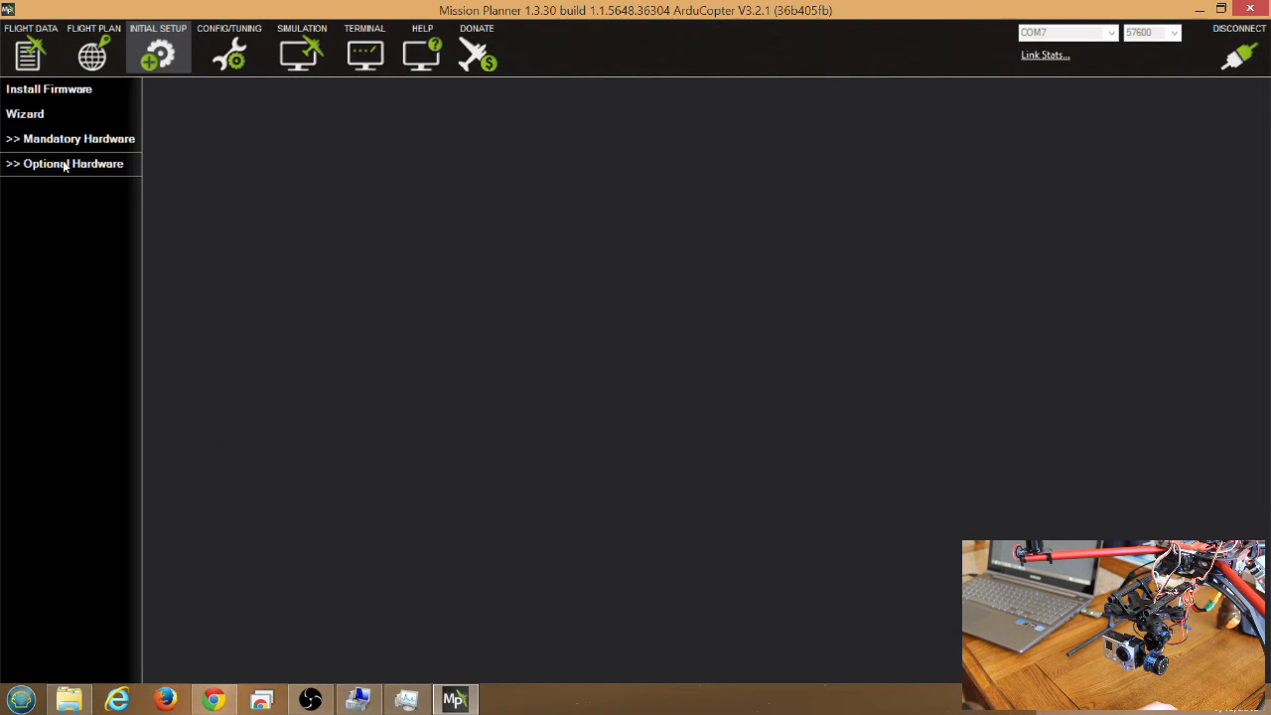
View the Camera Gimbal page under Optional Hardware showing tilt on RC11 with RC6 input, then list Mandatory Hardware.
click(72, 163)
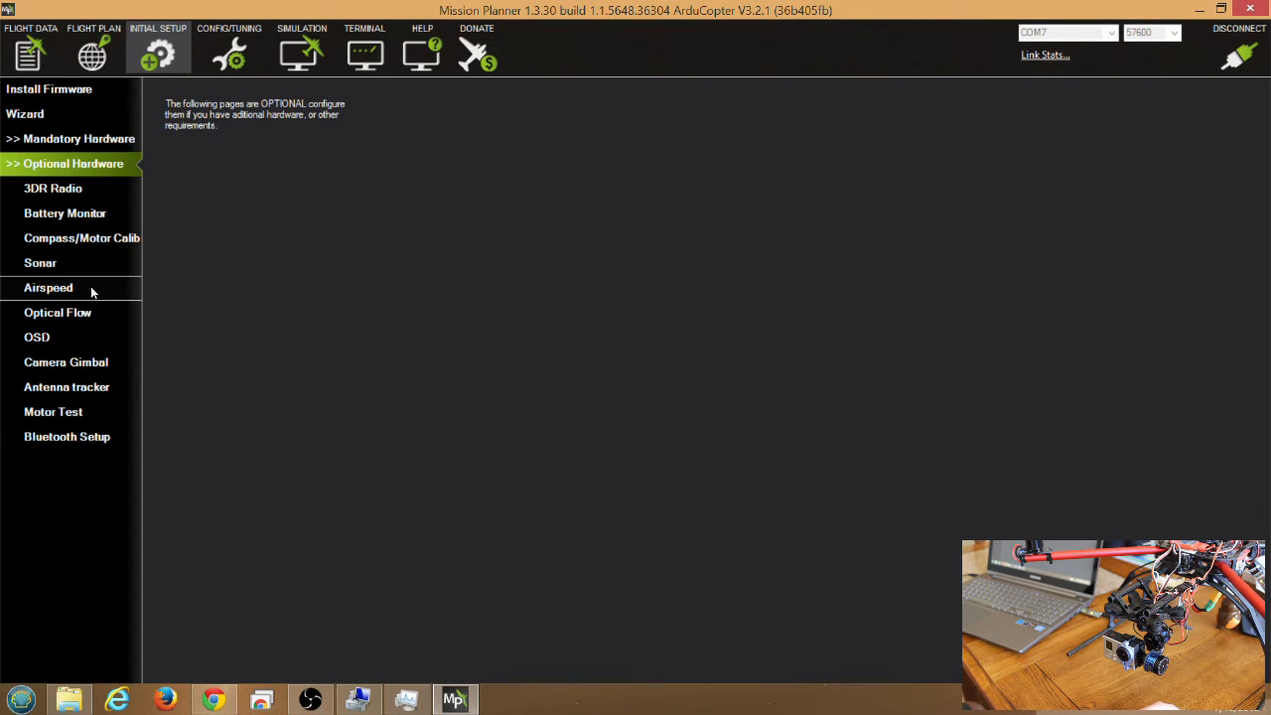
mouse_move(66, 361)
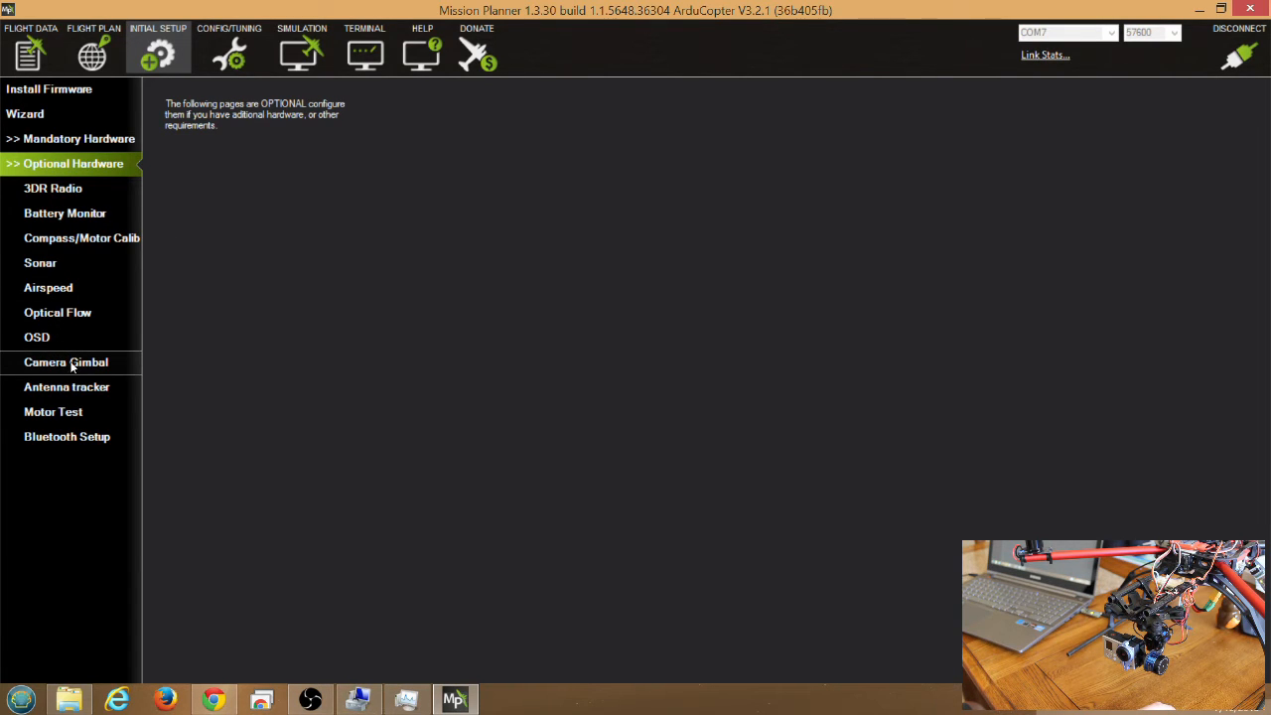
click(66, 362)
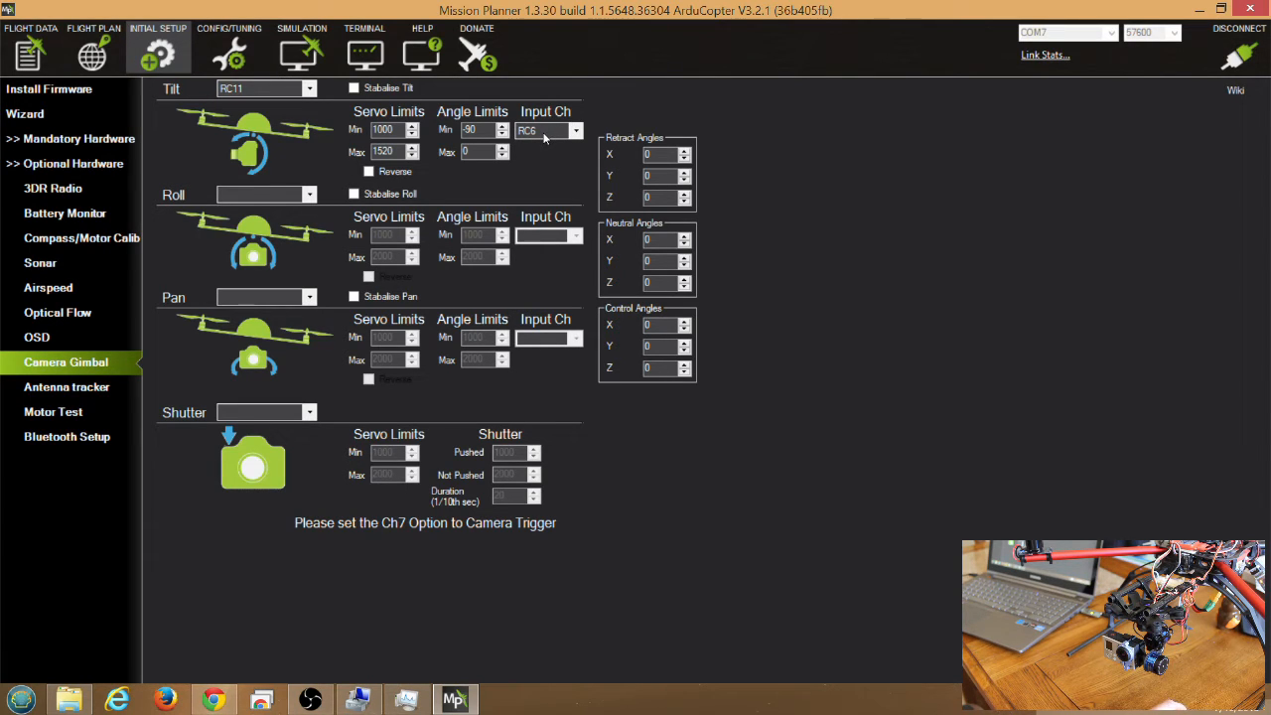
mouse_move(401, 103)
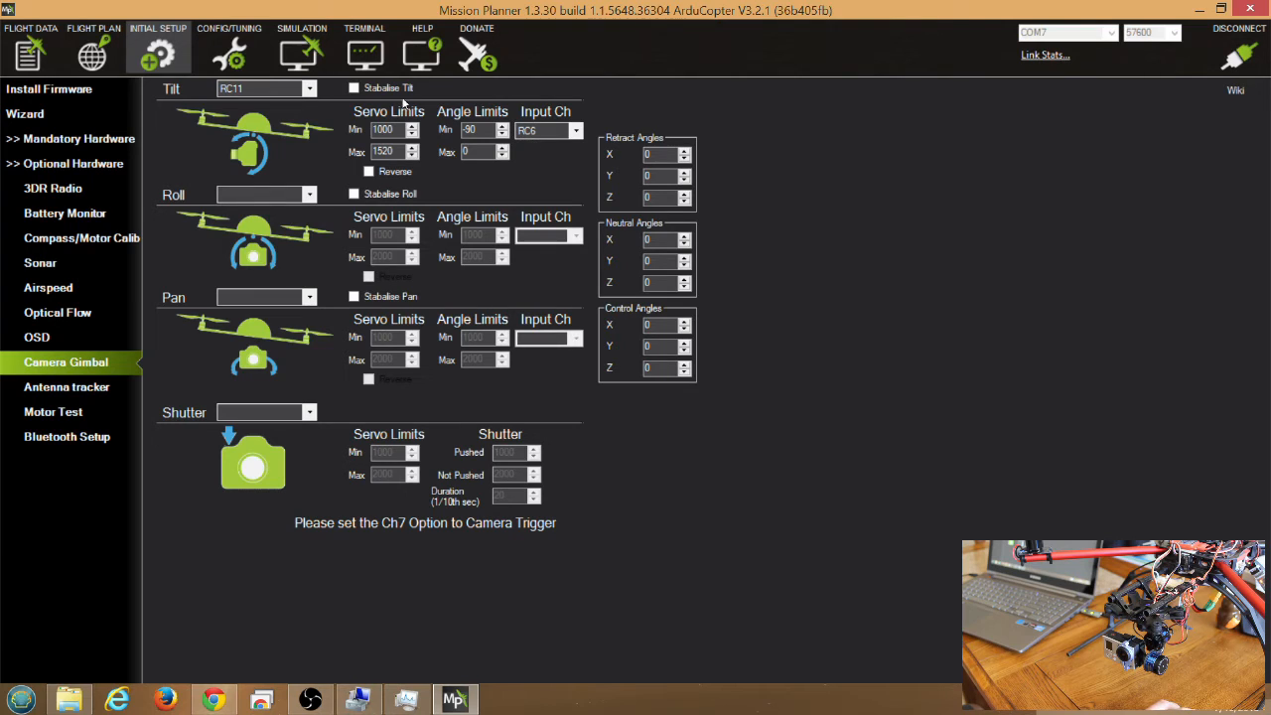
mouse_move(69, 139)
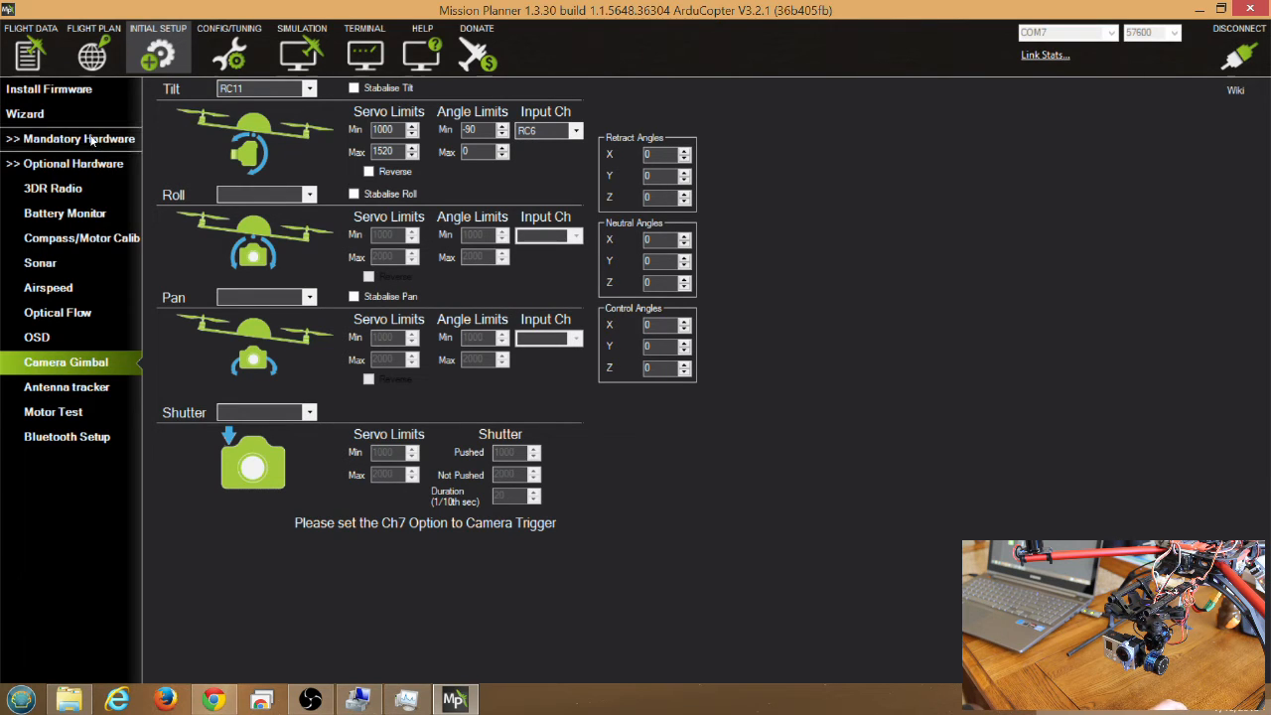
mouse_move(99, 143)
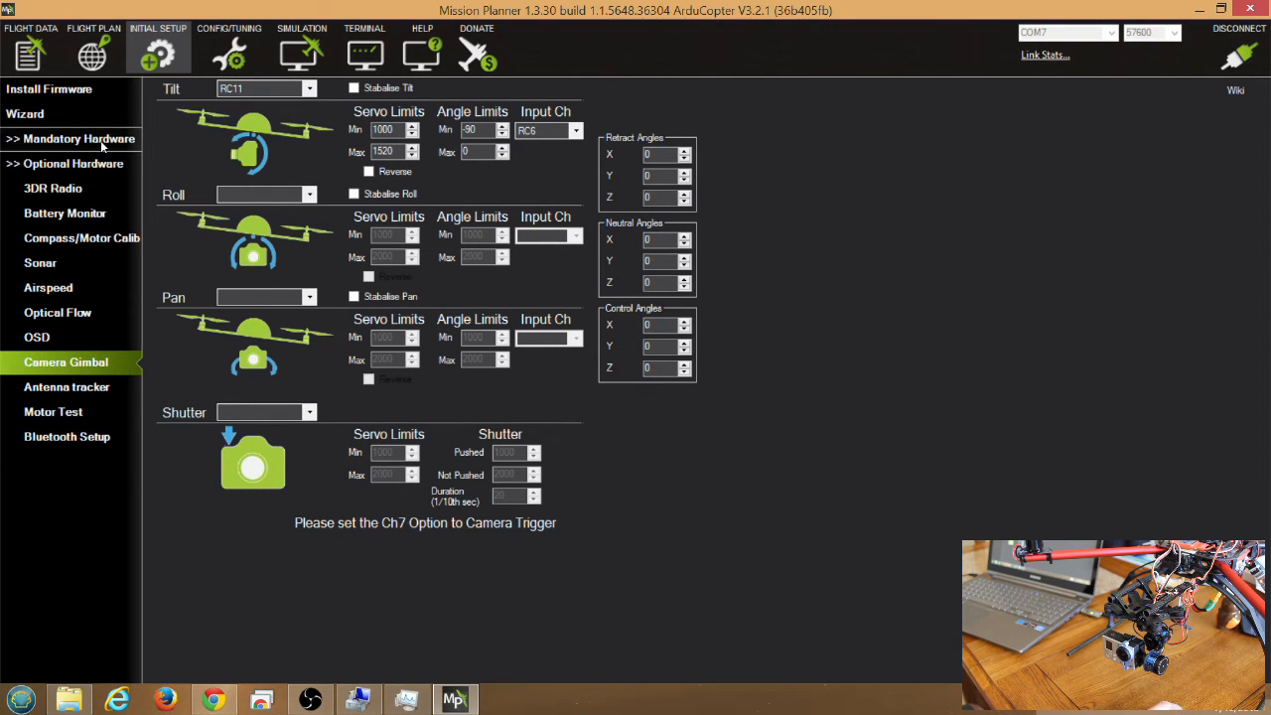
click(79, 139)
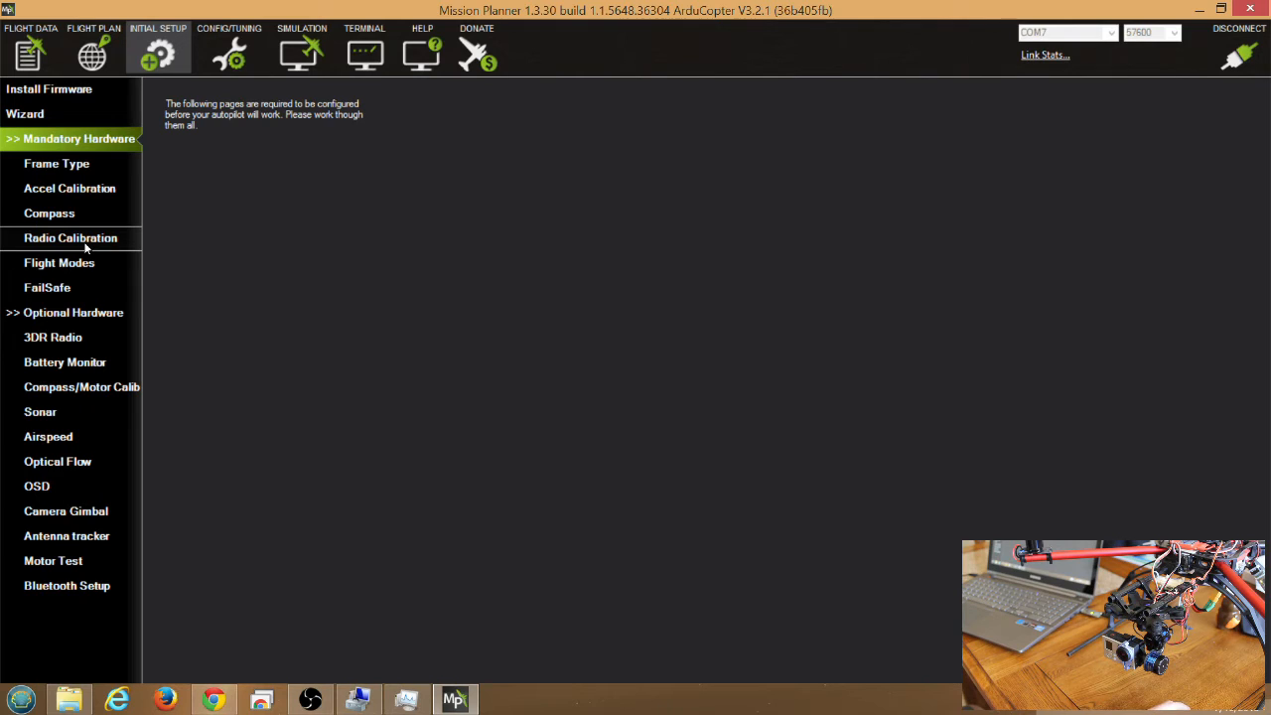
Watch live Radio Calibration levels with Radio 6 near 1996, then move to Config/Tuning.
click(71, 239)
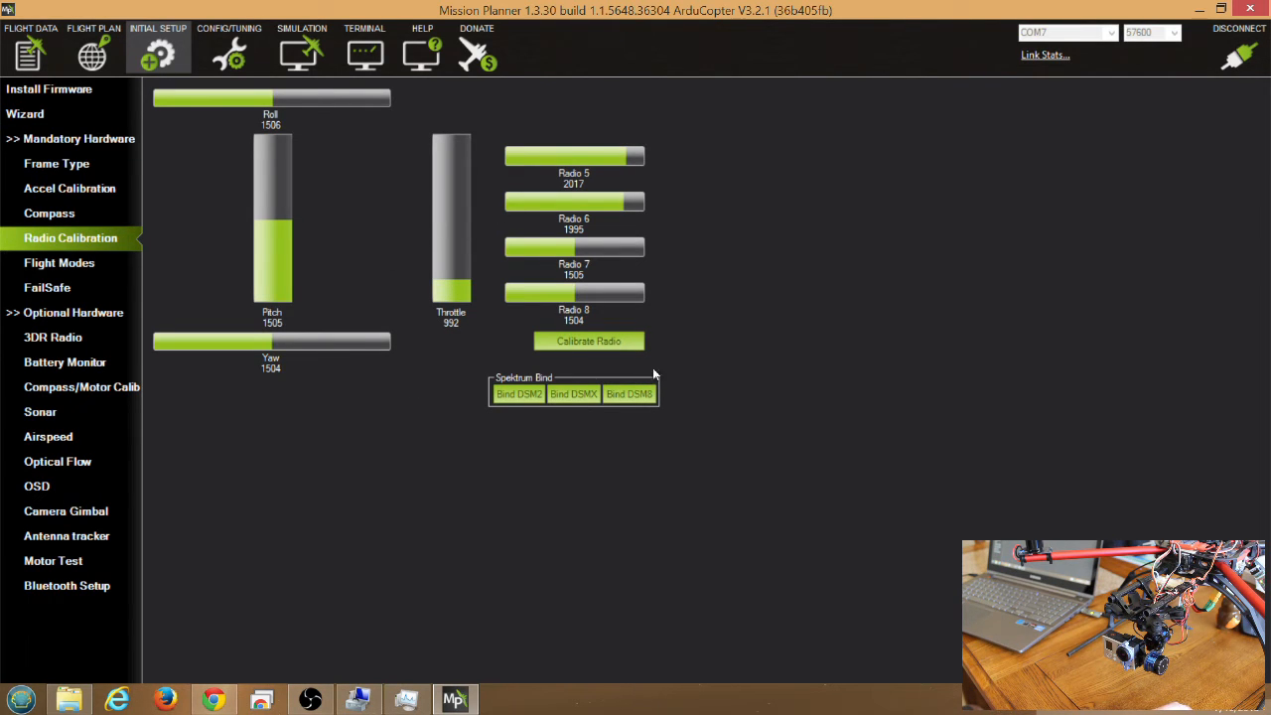
mouse_move(445, 218)
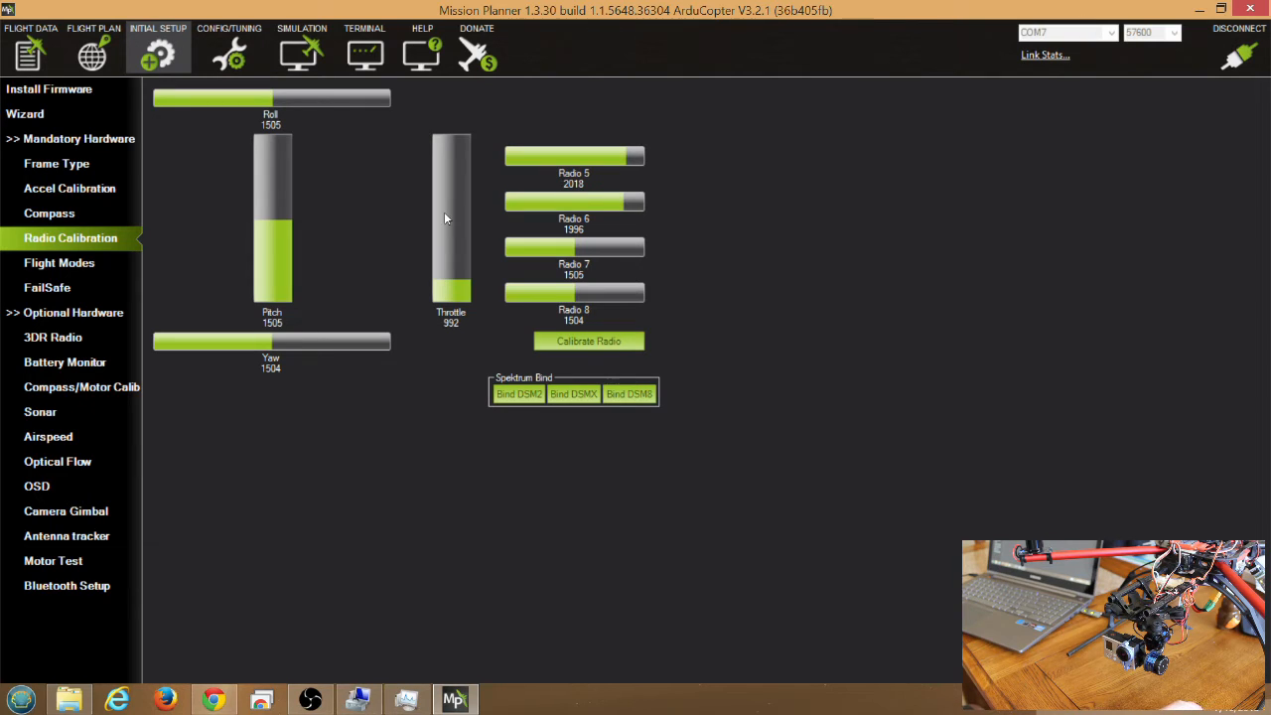
mouse_move(699, 155)
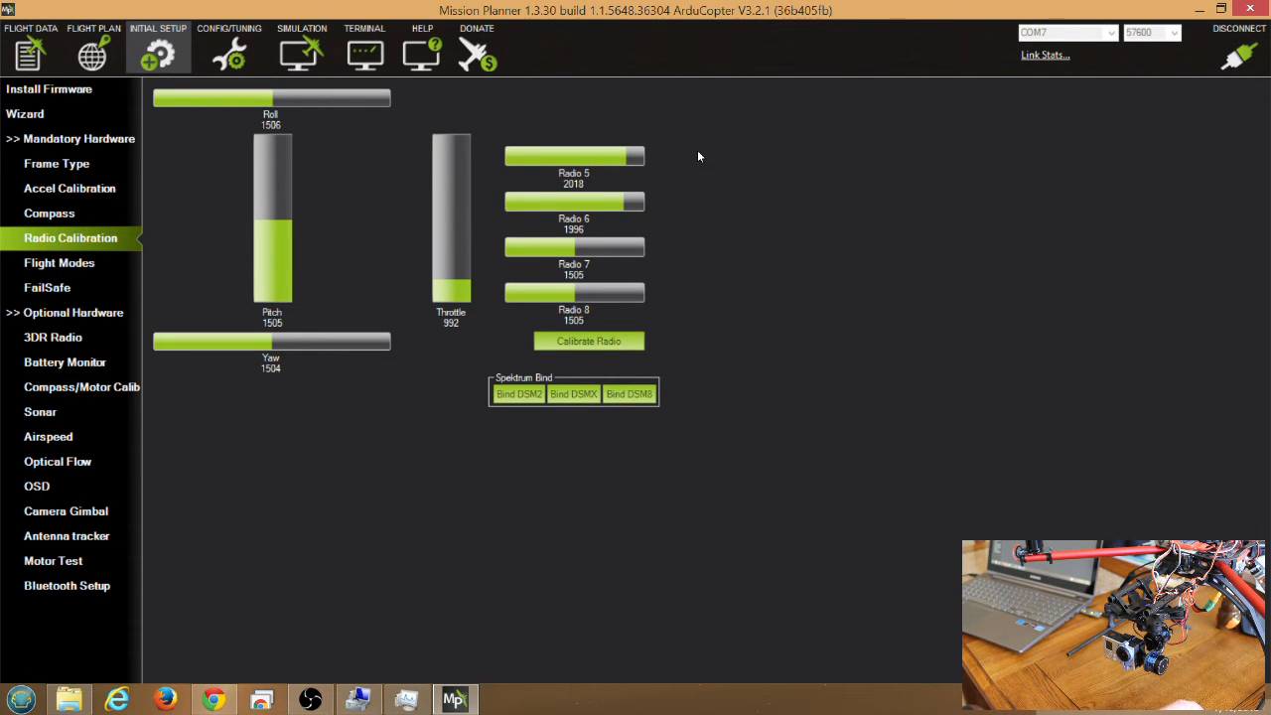
mouse_move(505, 212)
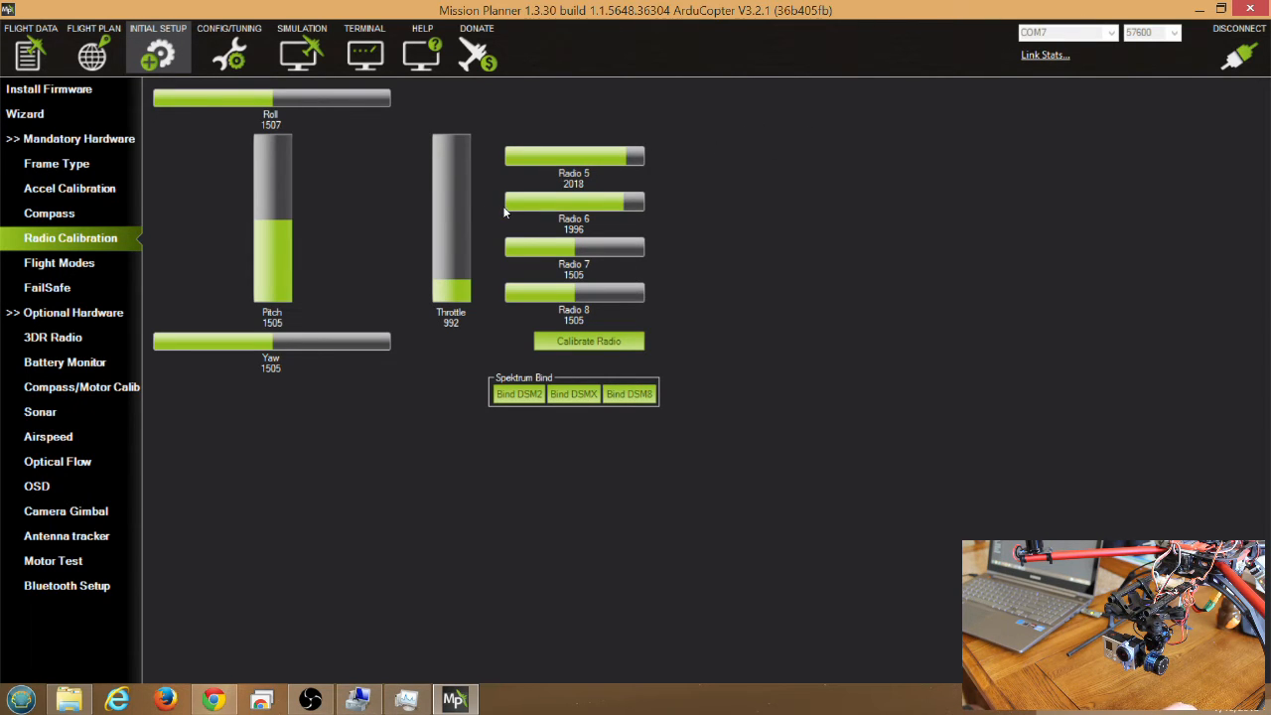
mouse_move(381, 284)
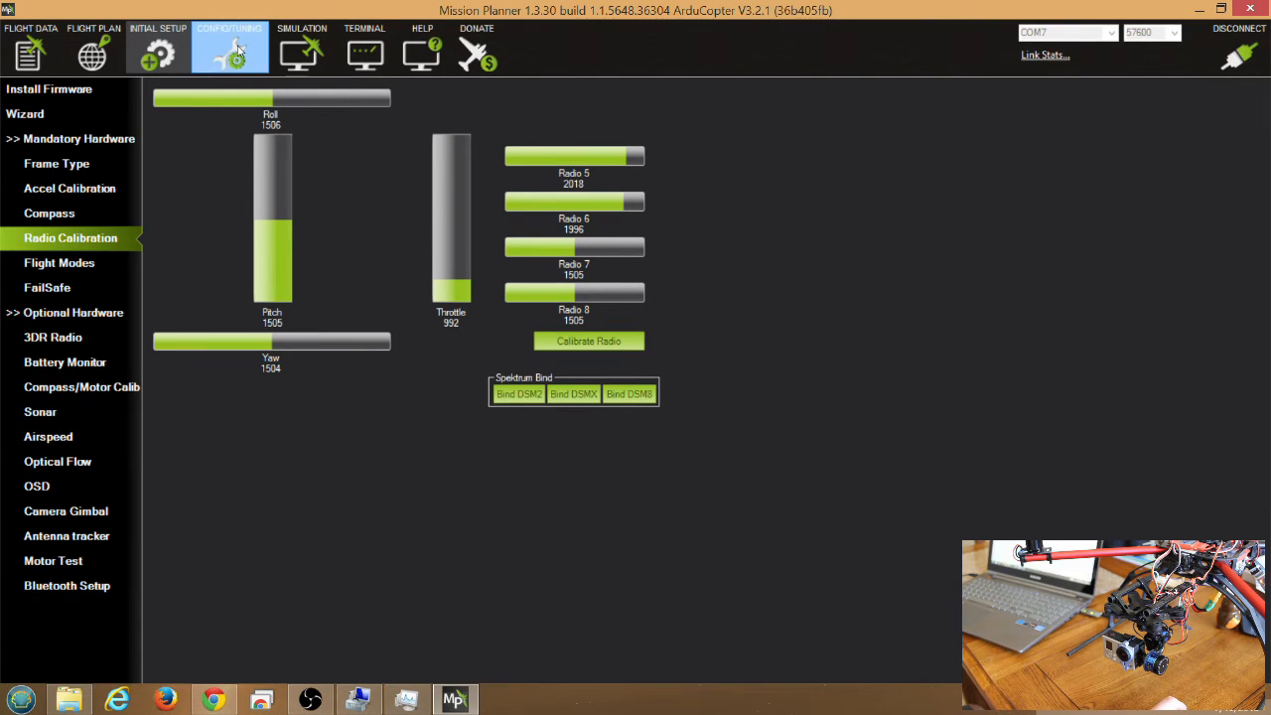
click(228, 48)
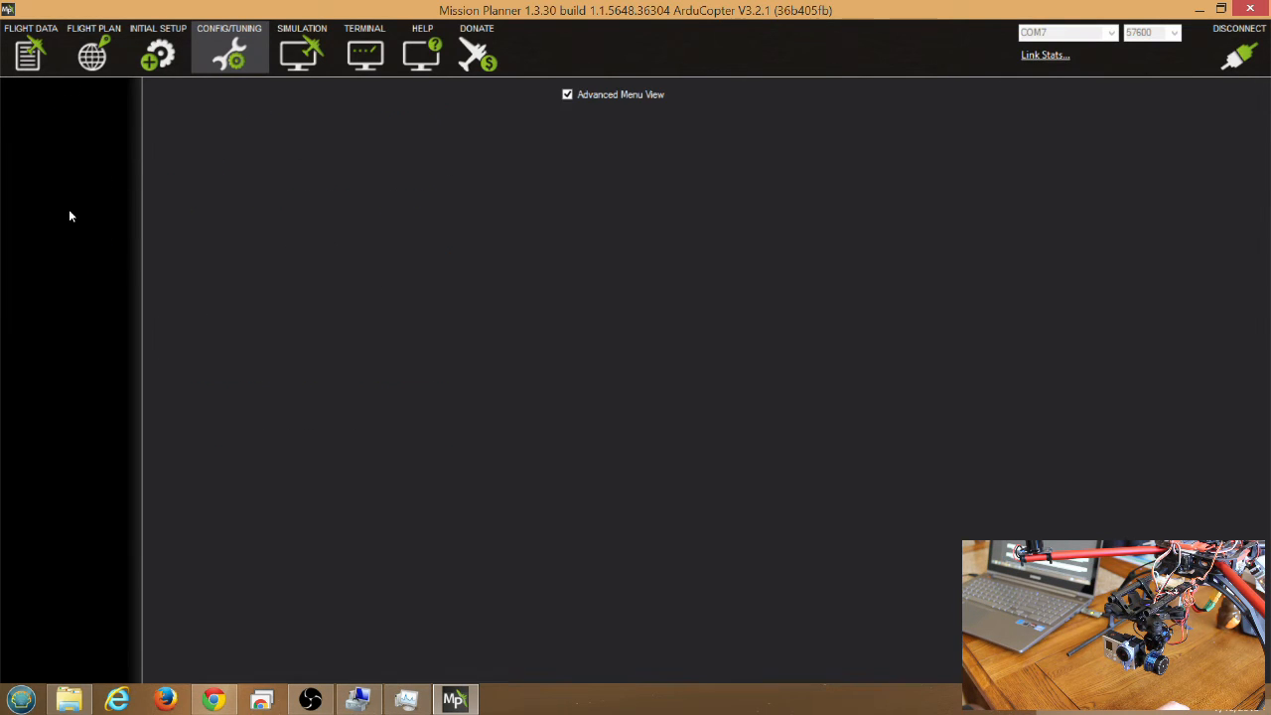
Check Ch6 Opt reads None in Extended Tuning, then return to Initial Setup.
click(229, 47)
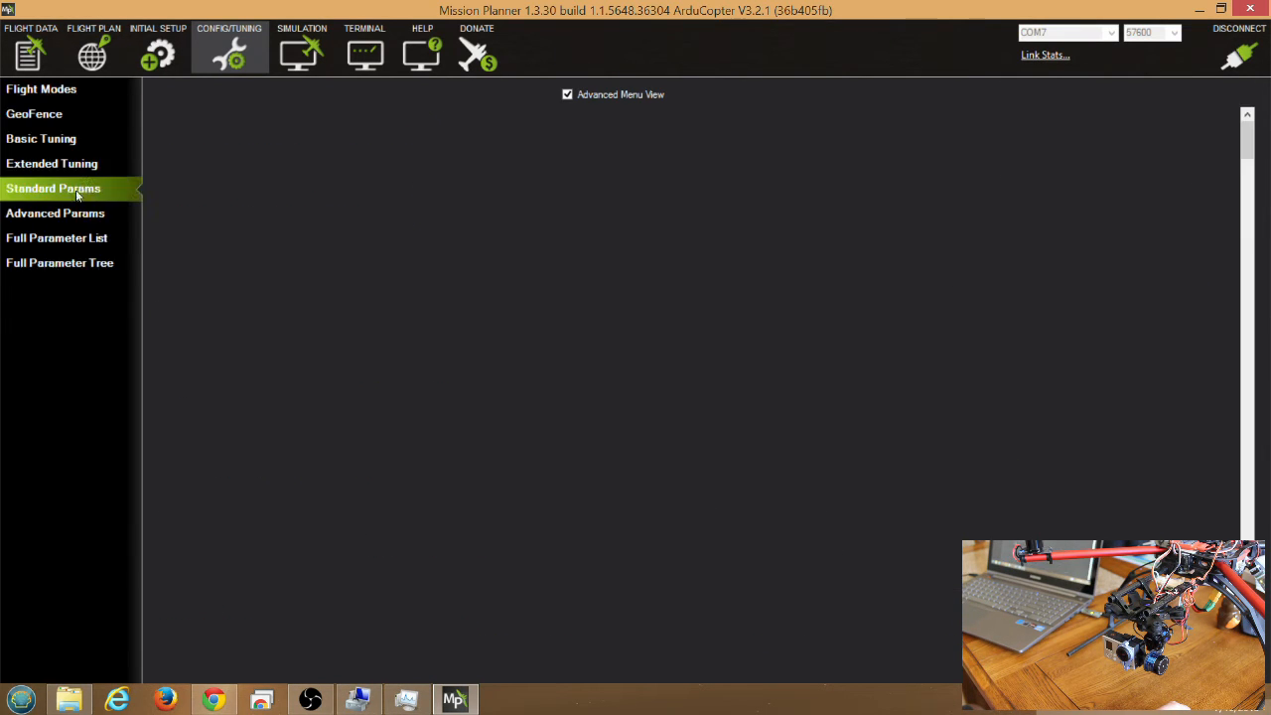
click(51, 163)
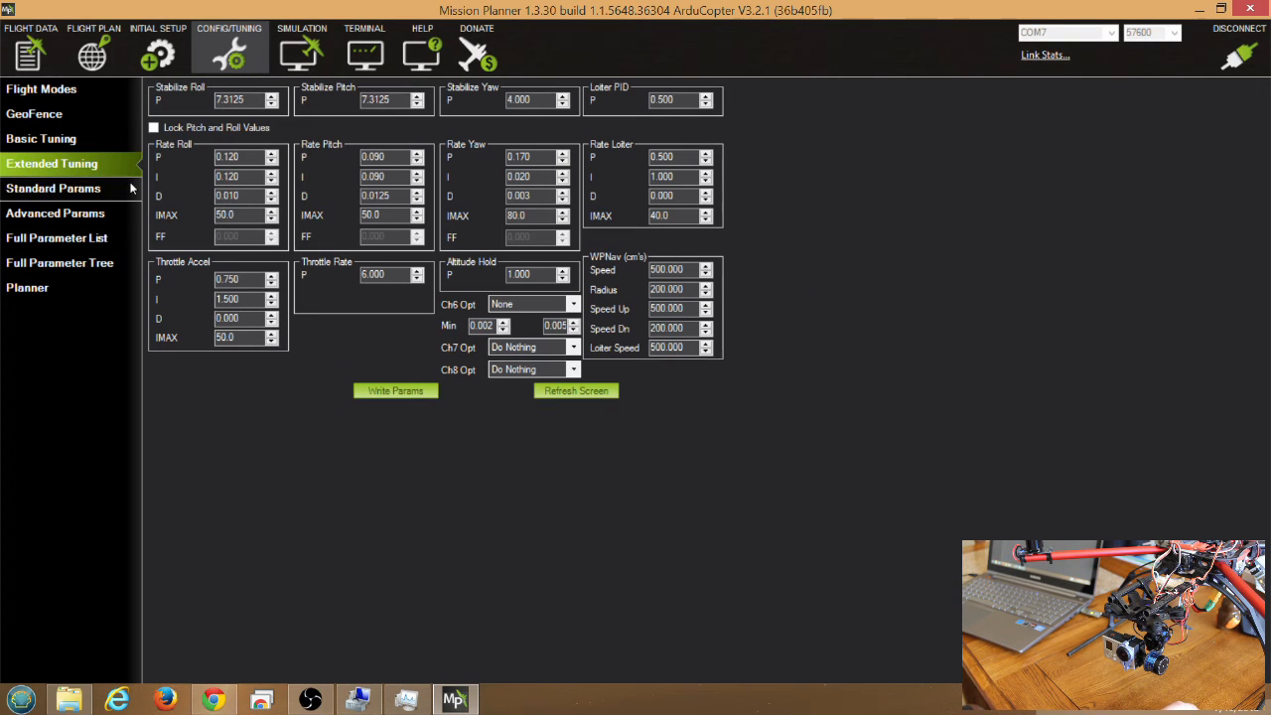
mouse_move(477, 305)
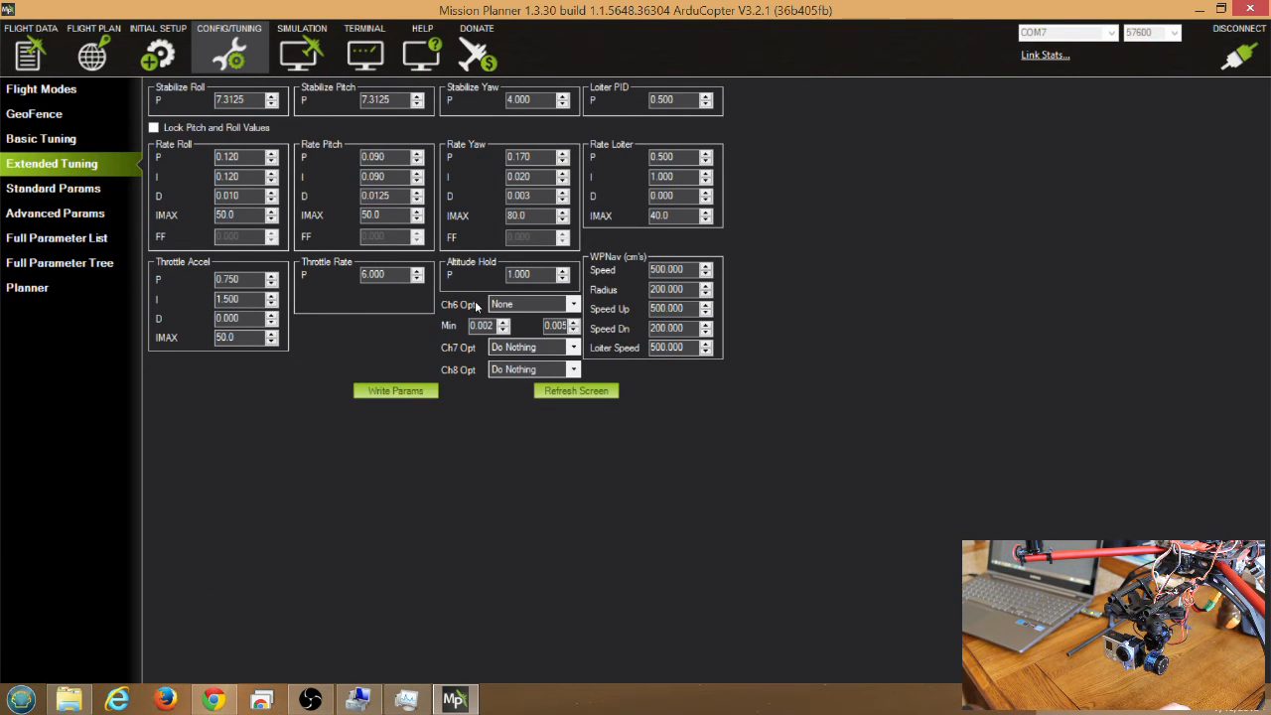
mouse_move(547, 310)
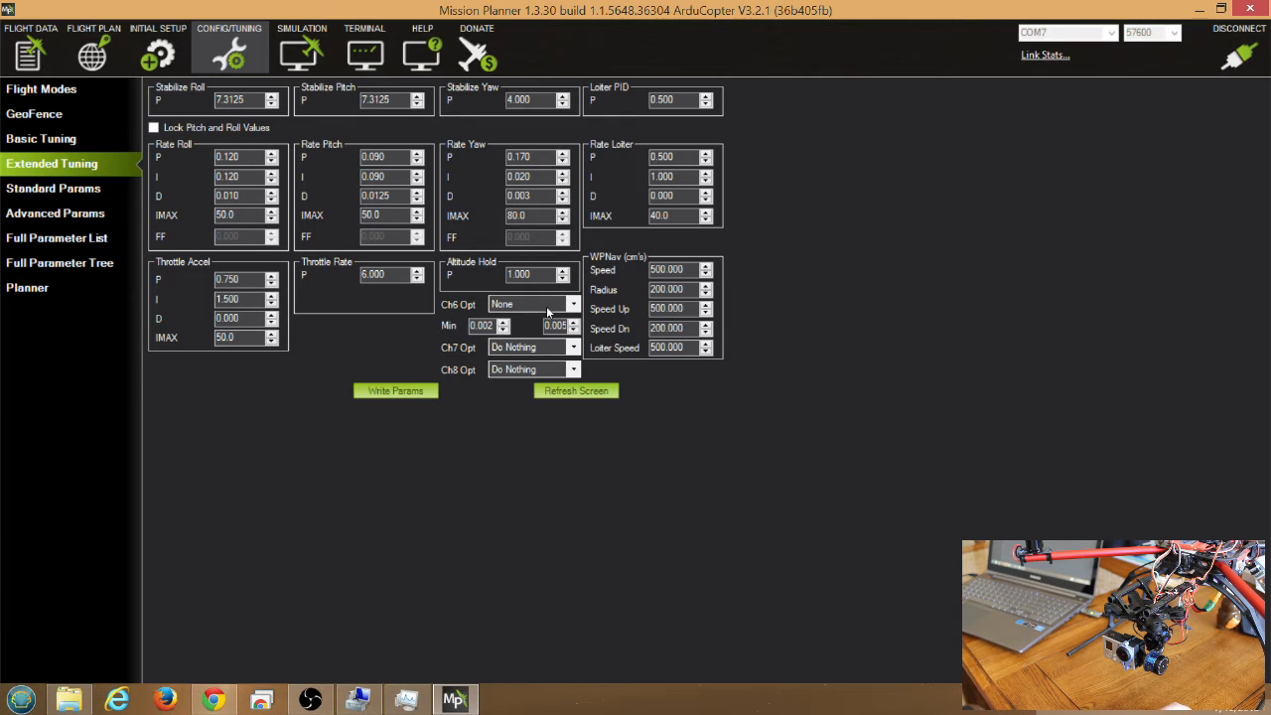
click(532, 303)
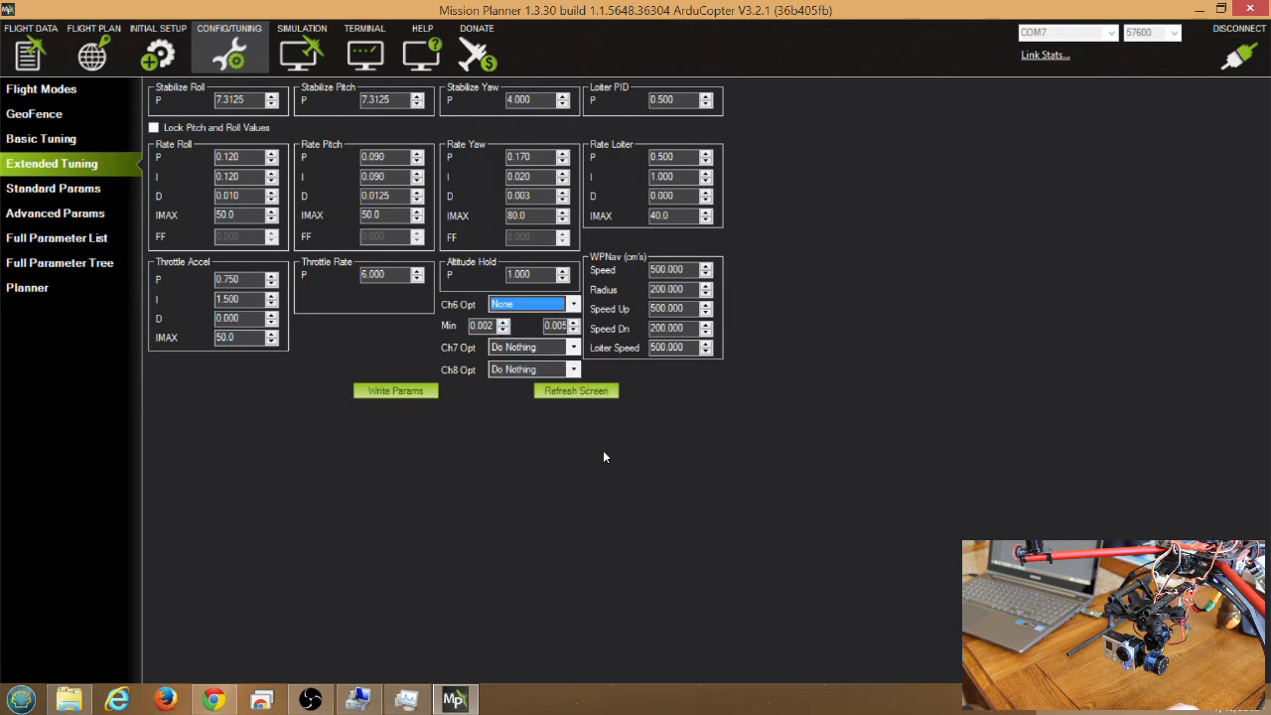
mouse_move(230, 49)
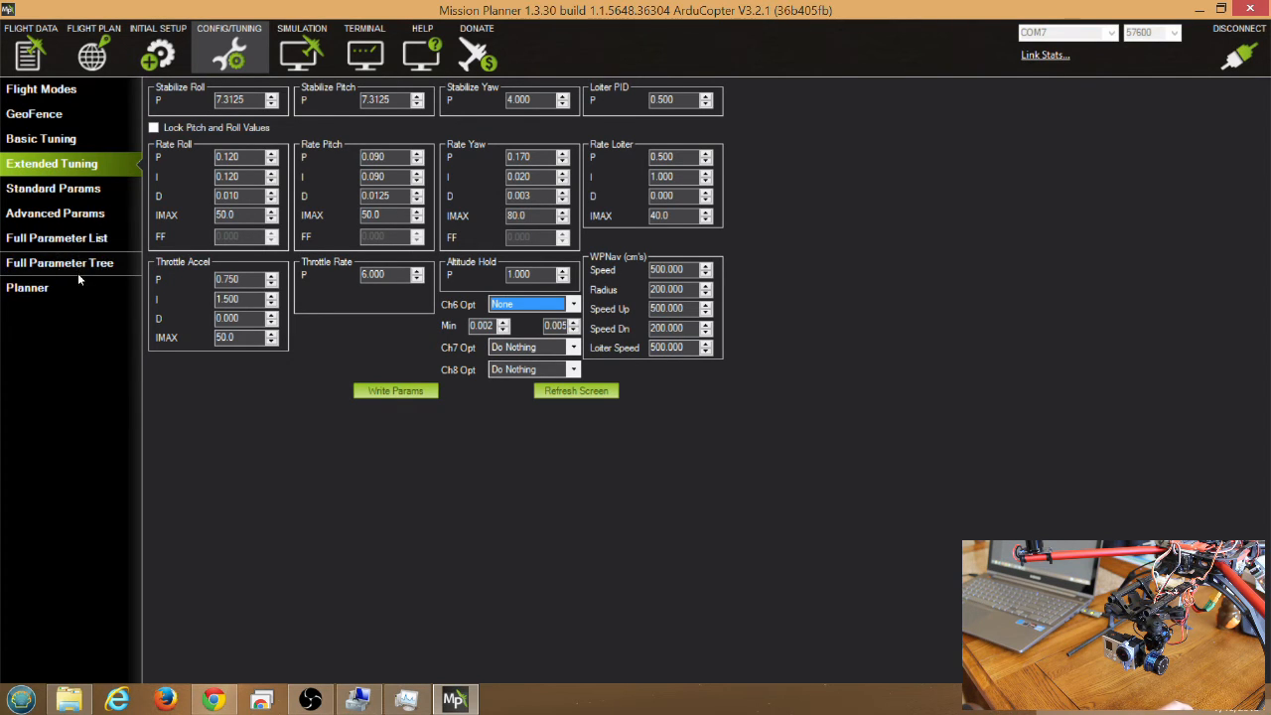
click(158, 44)
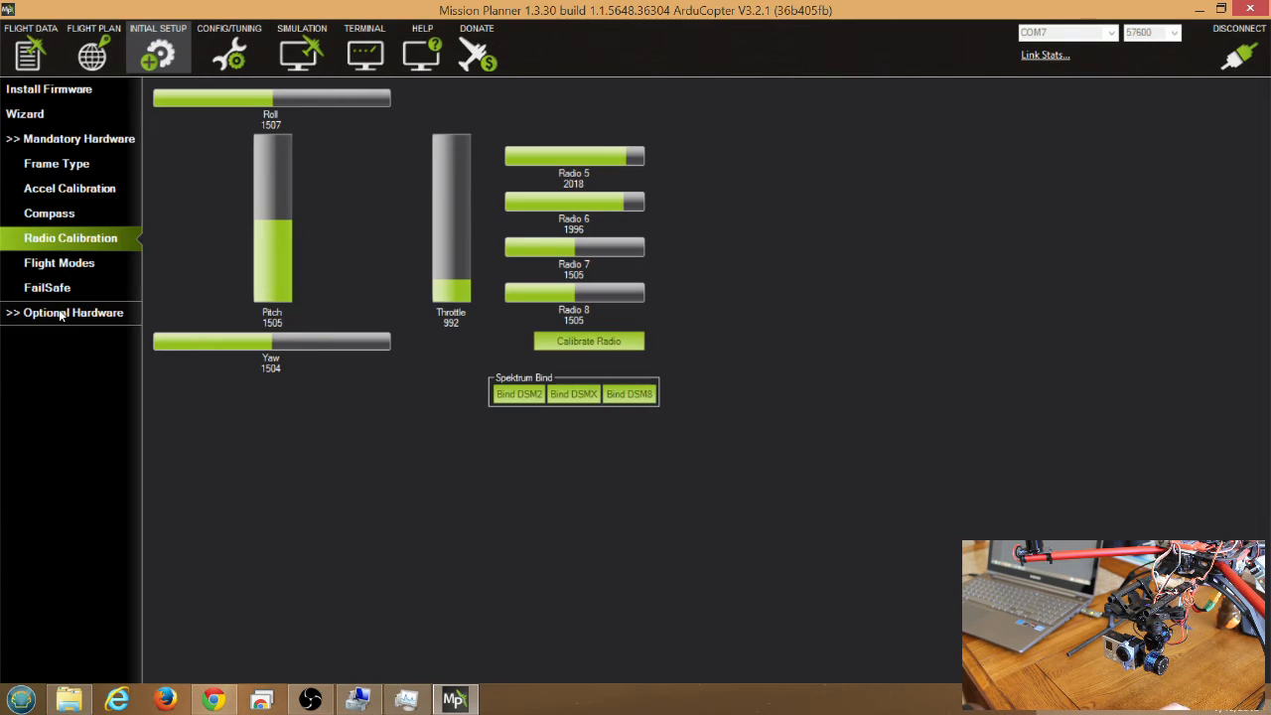
Reopen the Camera Gimbal page showing tilt on RC11, limits 1000–1520 and input RC6.
click(72, 312)
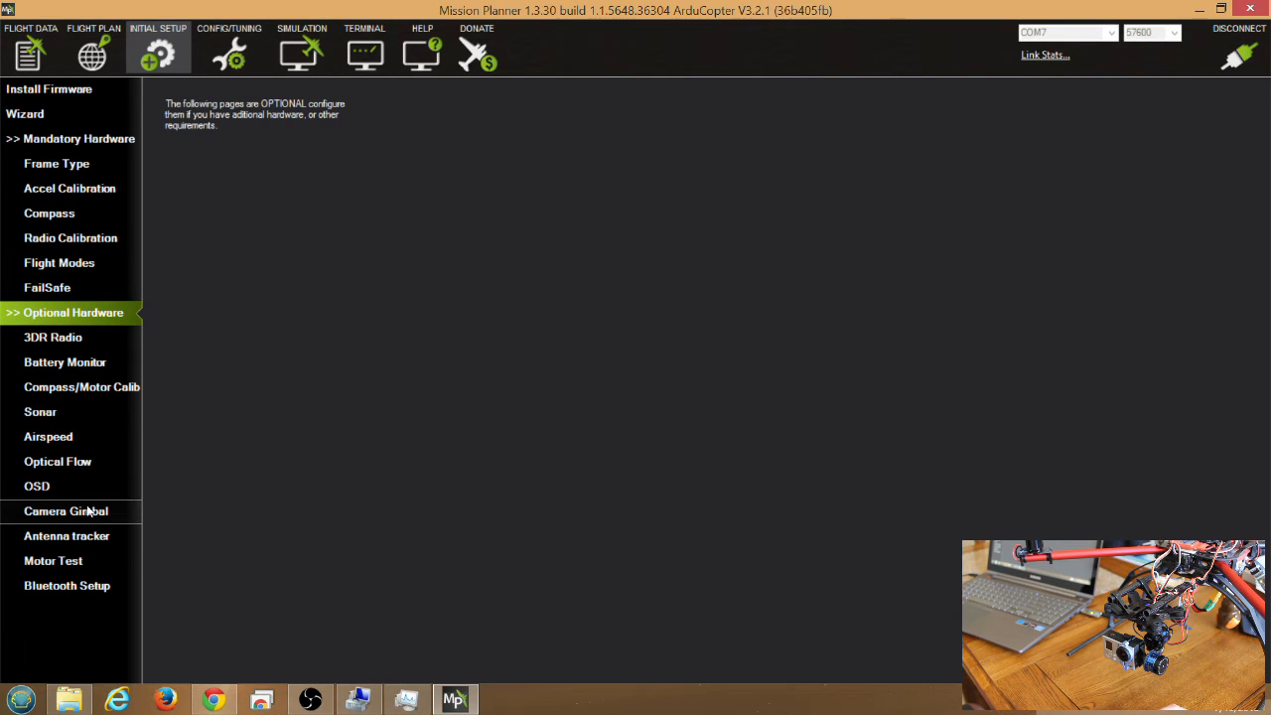
click(65, 511)
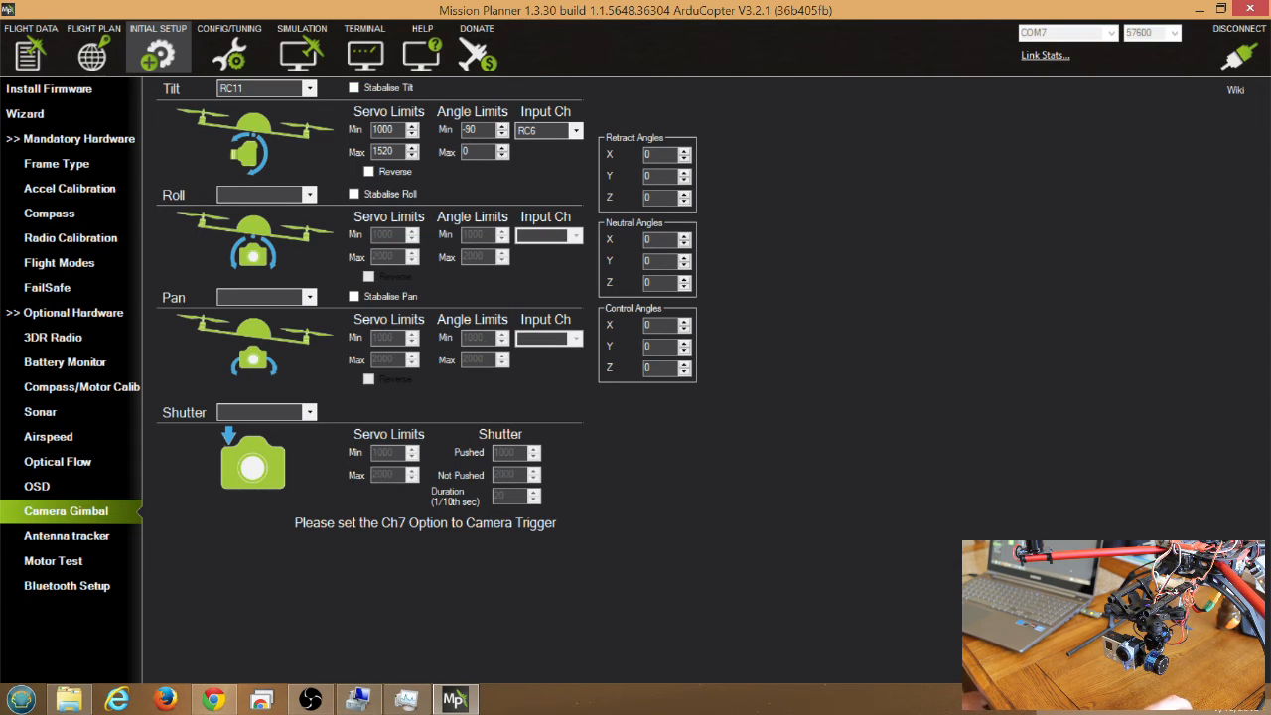
mouse_move(798, 508)
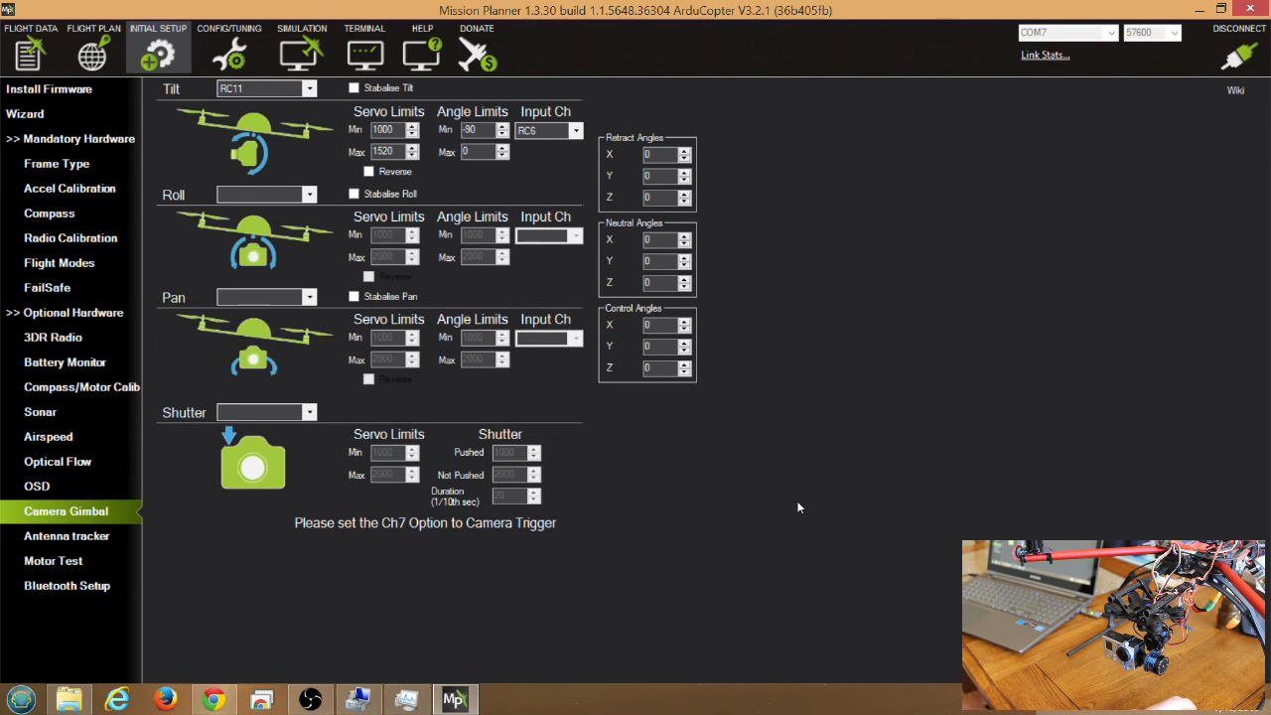